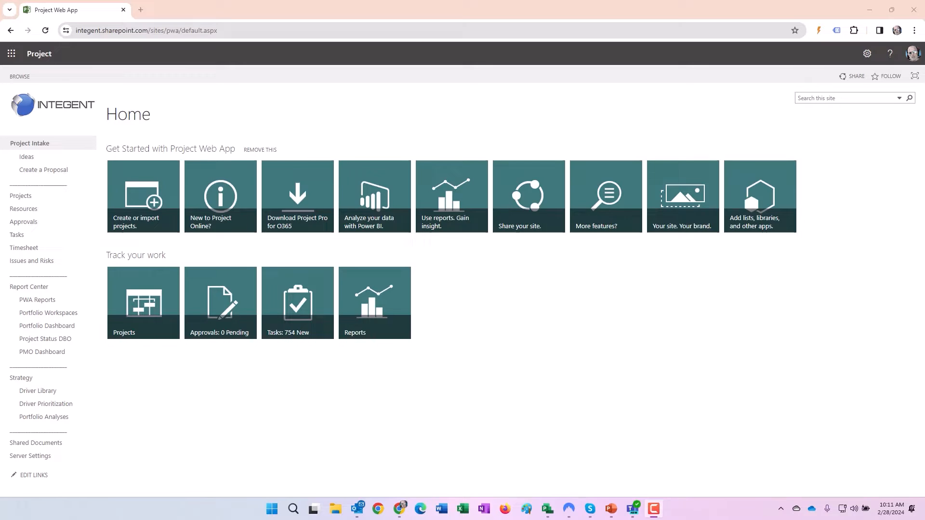
mouse_move(563, 65)
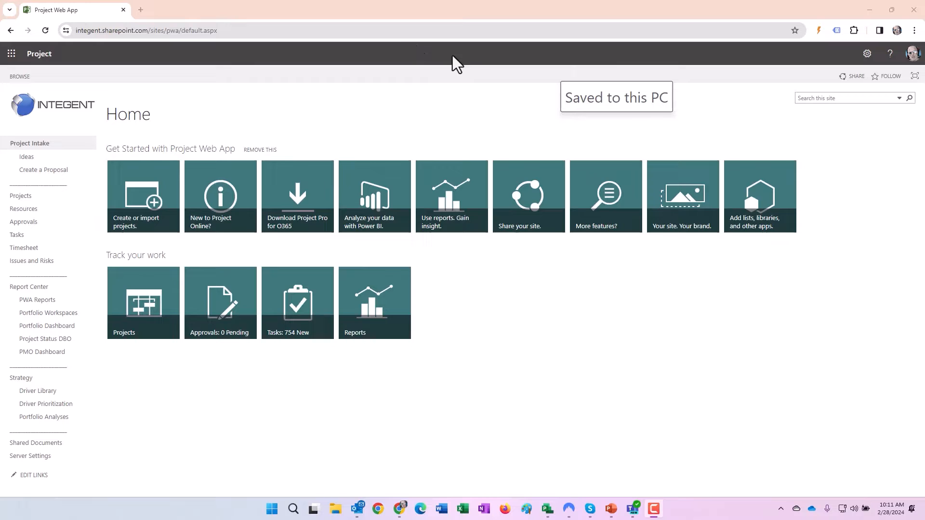
mouse_move(407, 53)
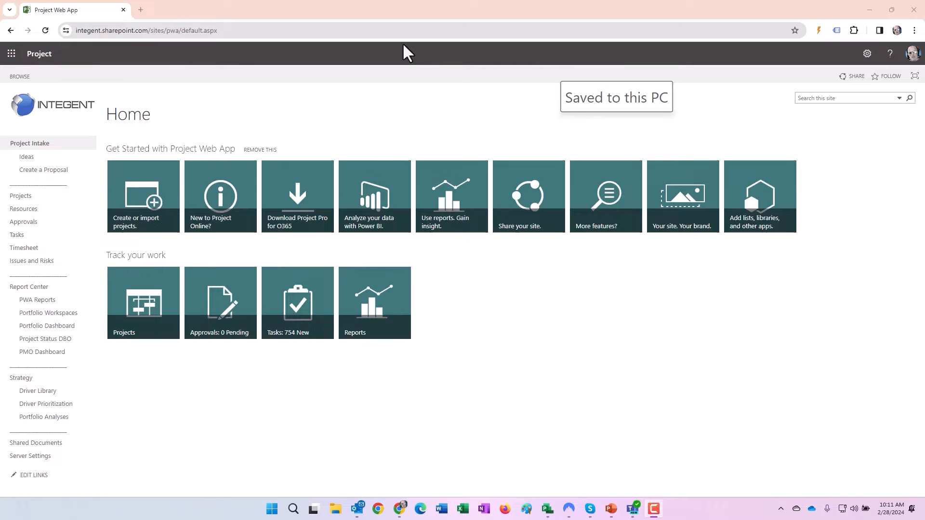
mouse_move(516, 342)
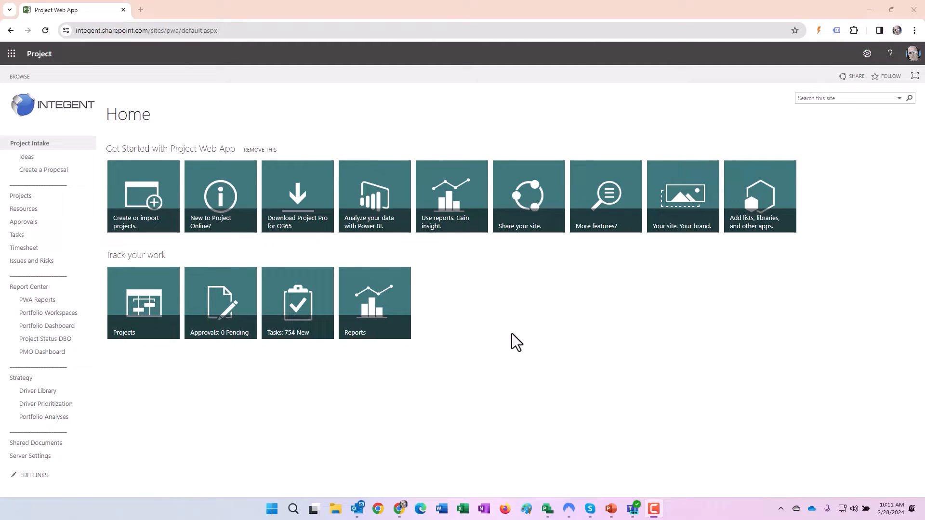
mouse_move(507, 337)
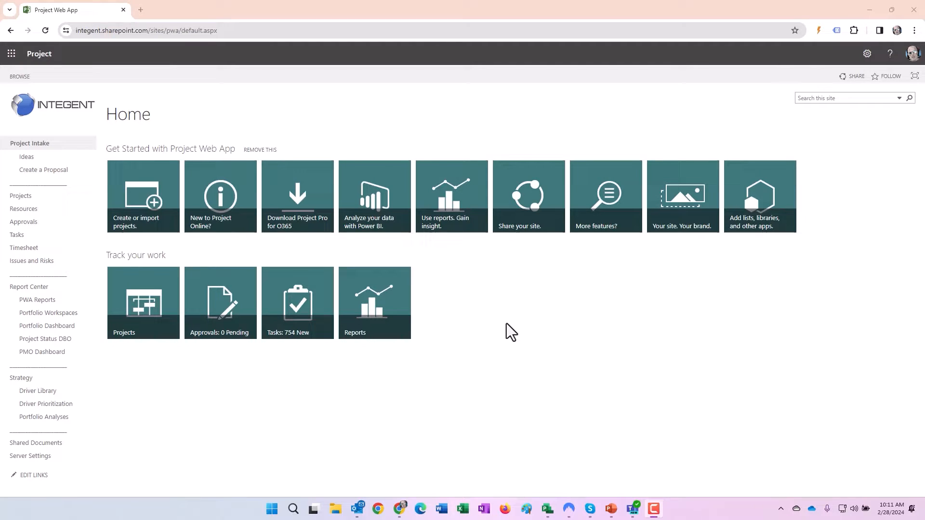
mouse_move(30, 455)
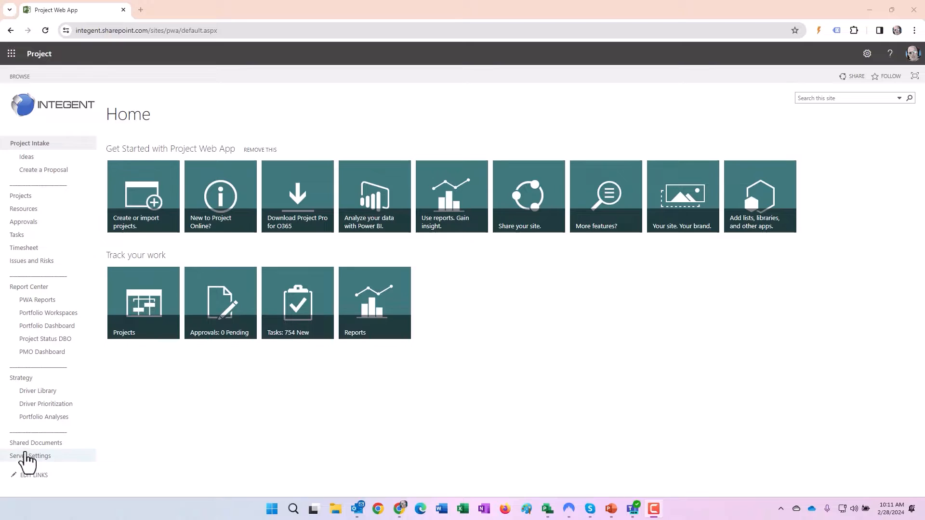
Go from Server Settings to the Task Settings and Display page under Time and Task Management
left_click(29, 456)
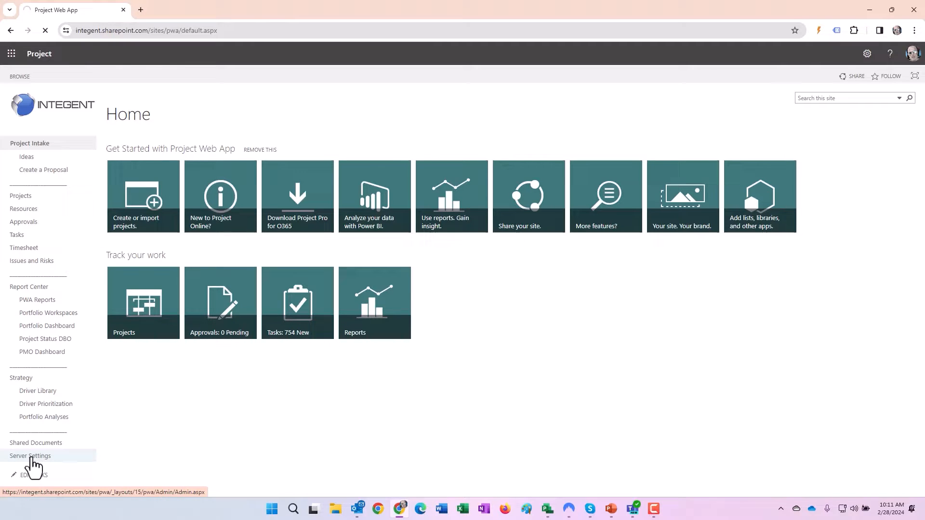
left_click(31, 455)
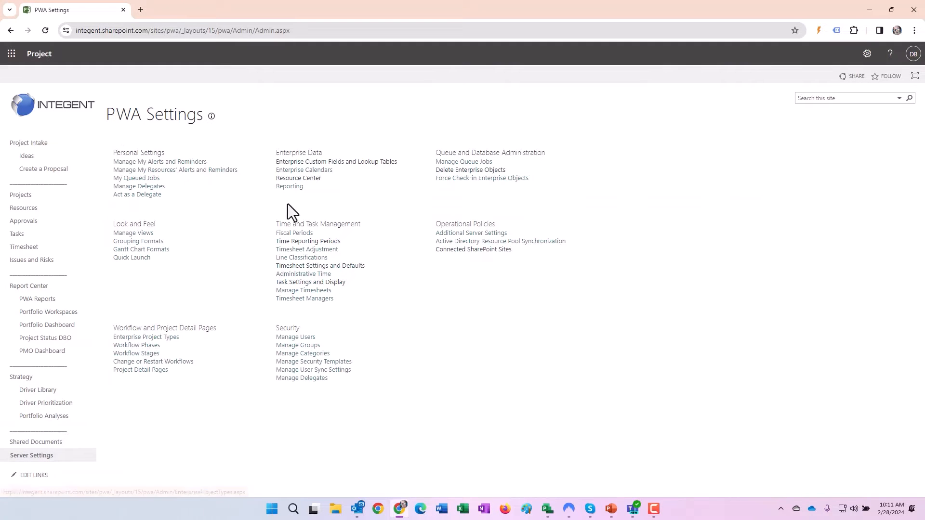
mouse_move(310, 282)
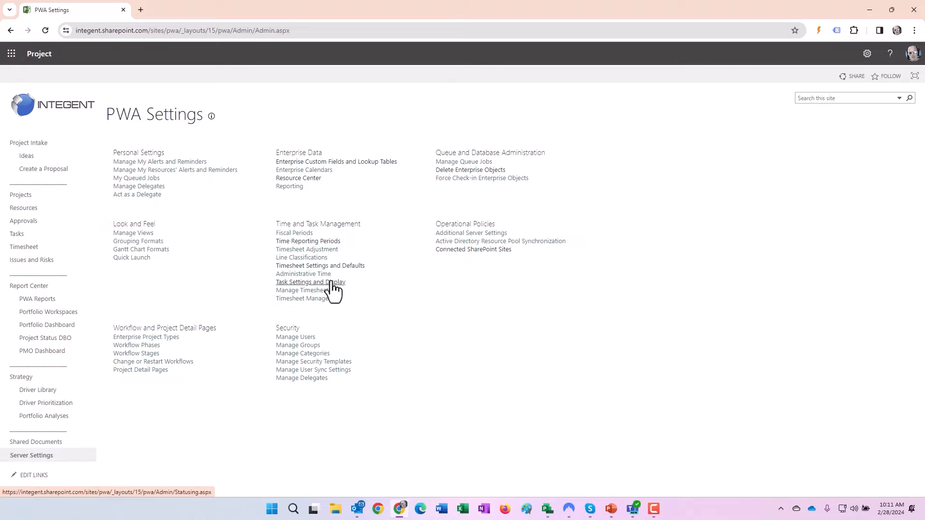
left_click(308, 241)
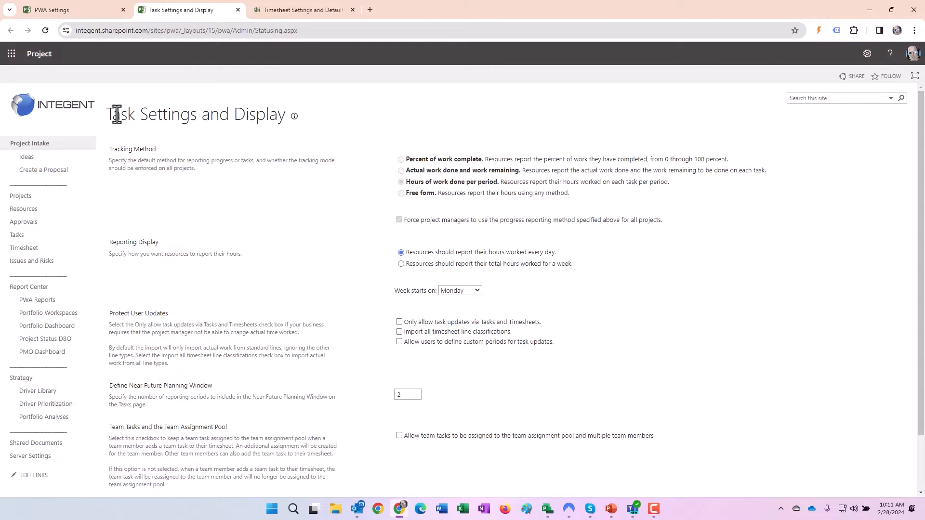
mouse_move(131, 152)
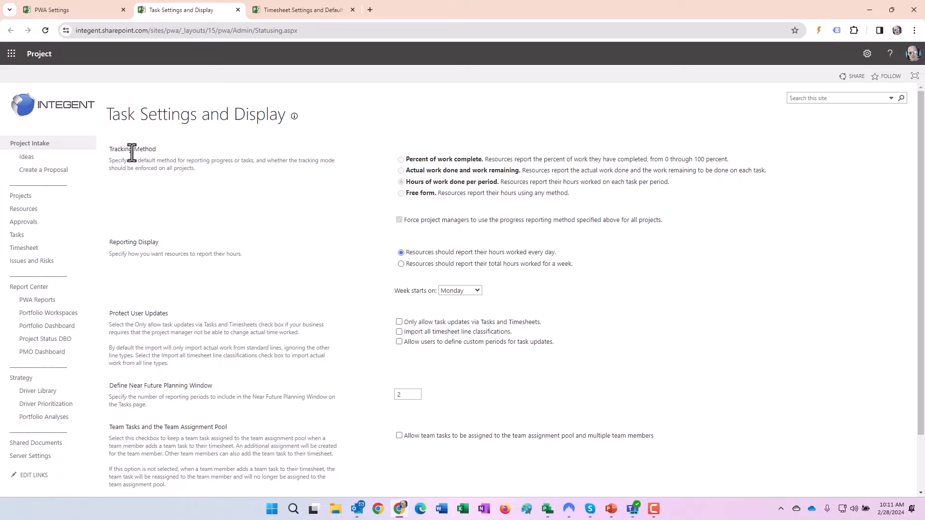
mouse_move(516, 188)
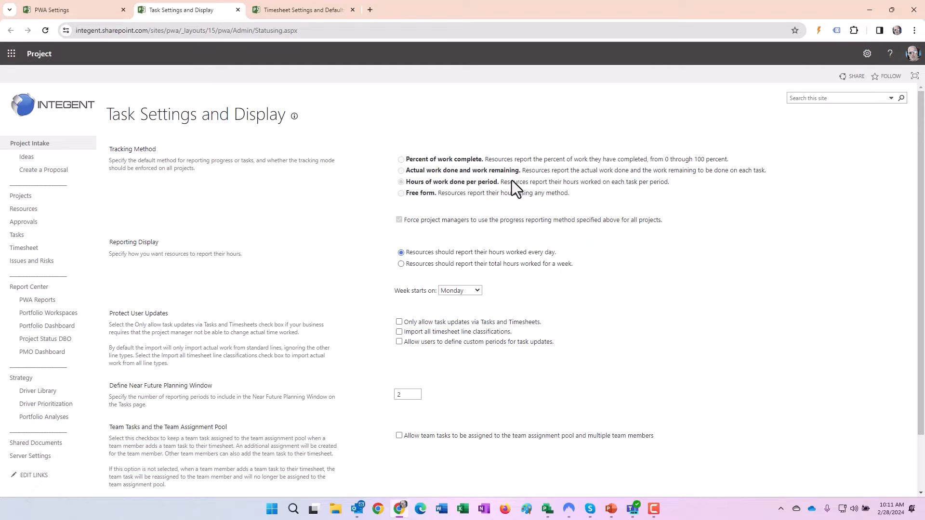
mouse_move(581, 192)
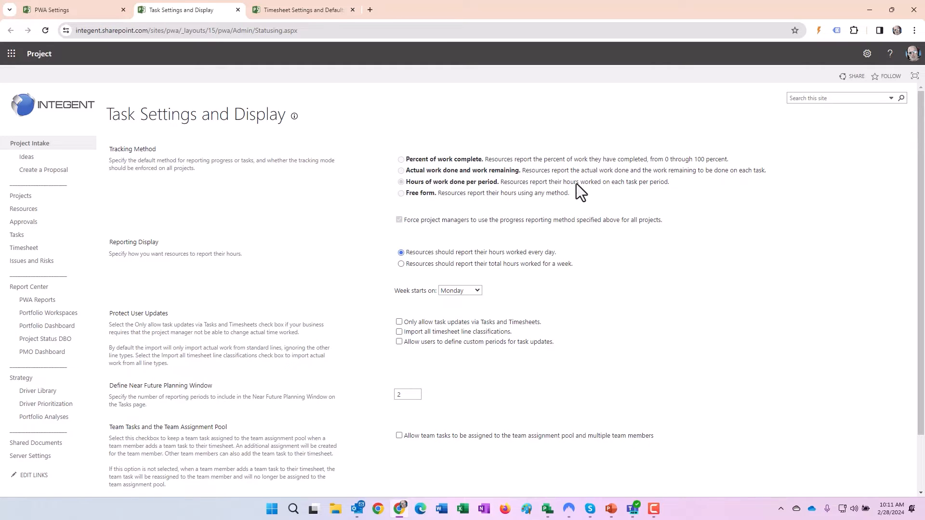
mouse_move(663, 190)
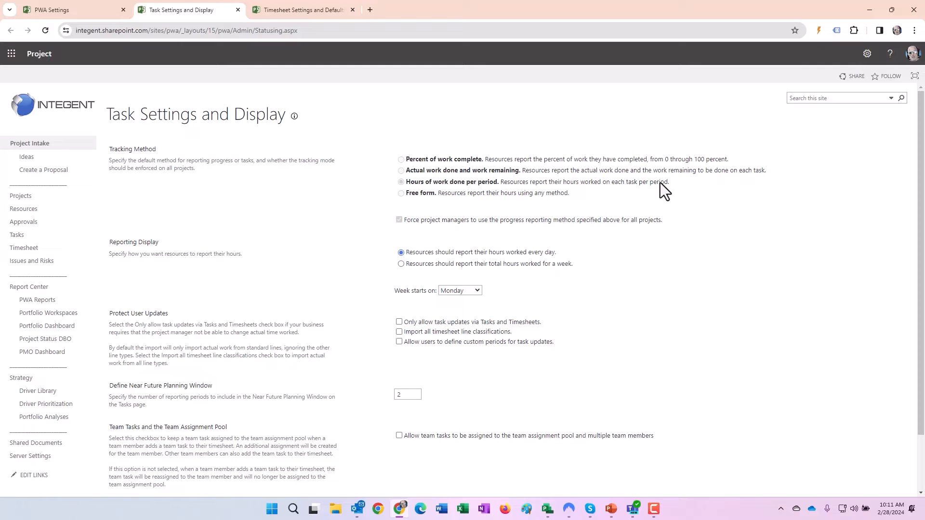
mouse_move(462, 246)
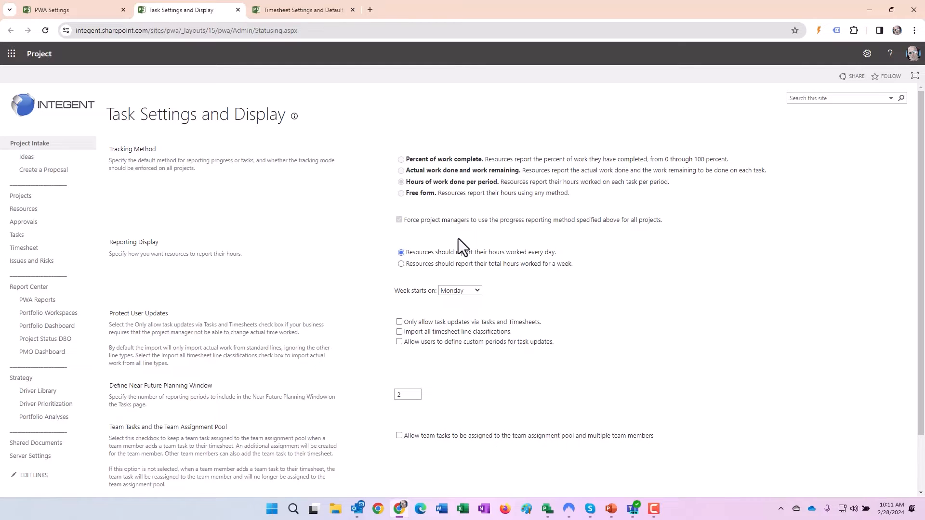
mouse_move(329, 248)
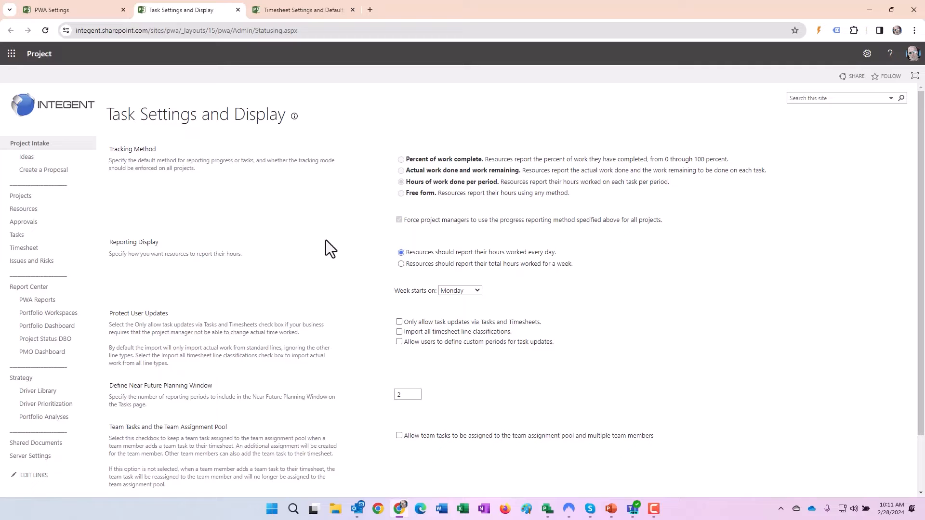
mouse_move(510, 260)
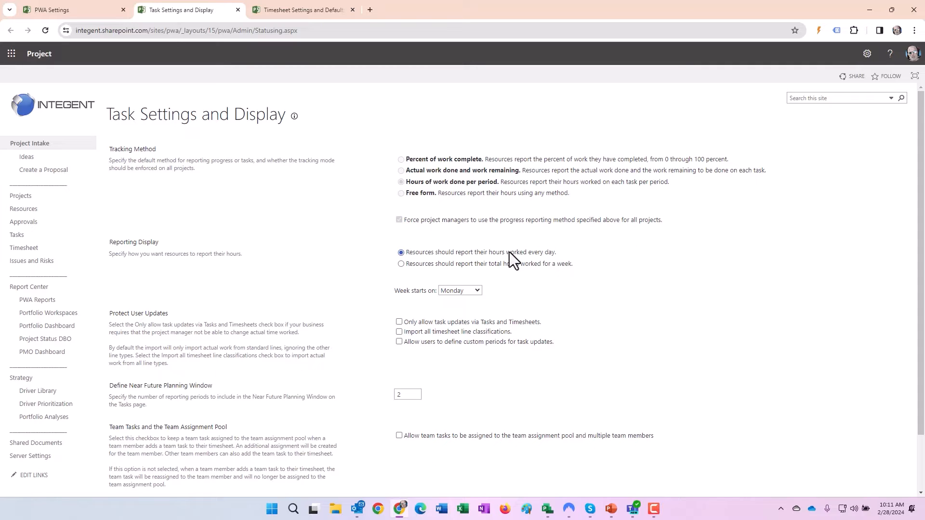
mouse_move(555, 263)
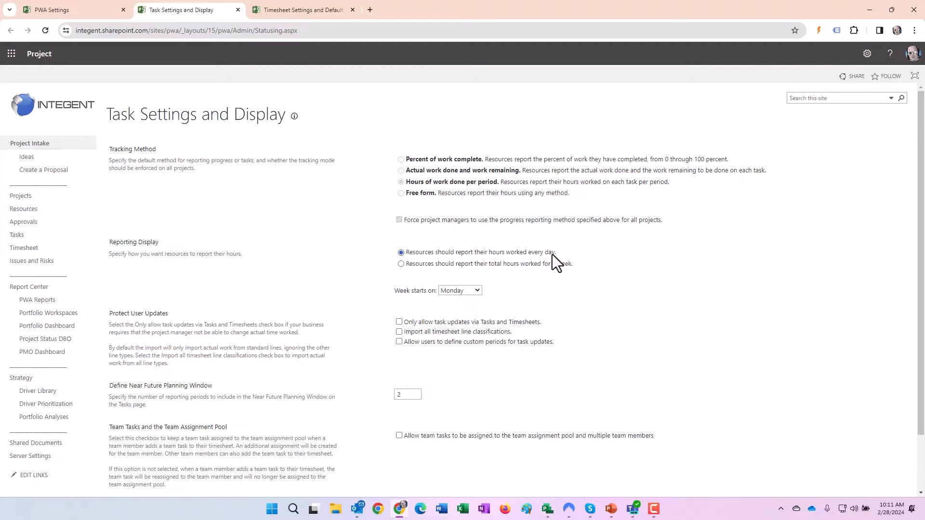
scroll("down", 3)
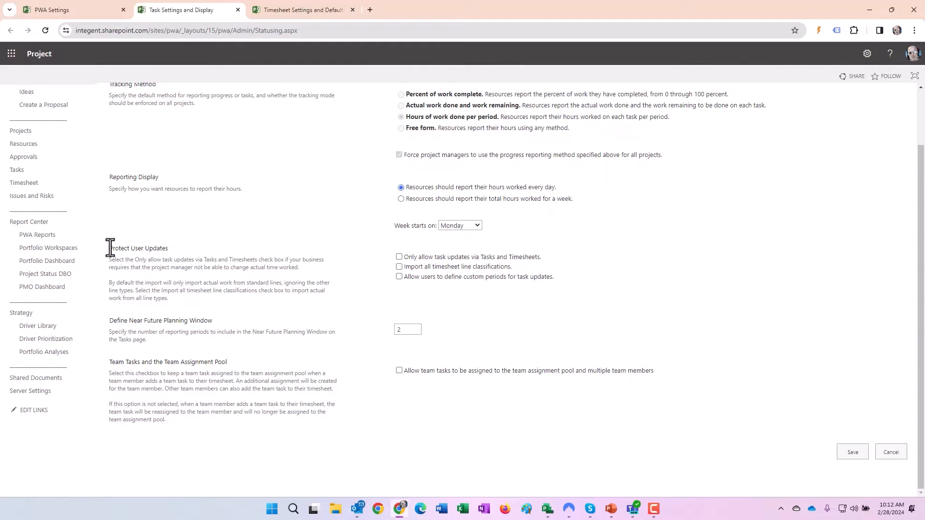
double_click(136, 249)
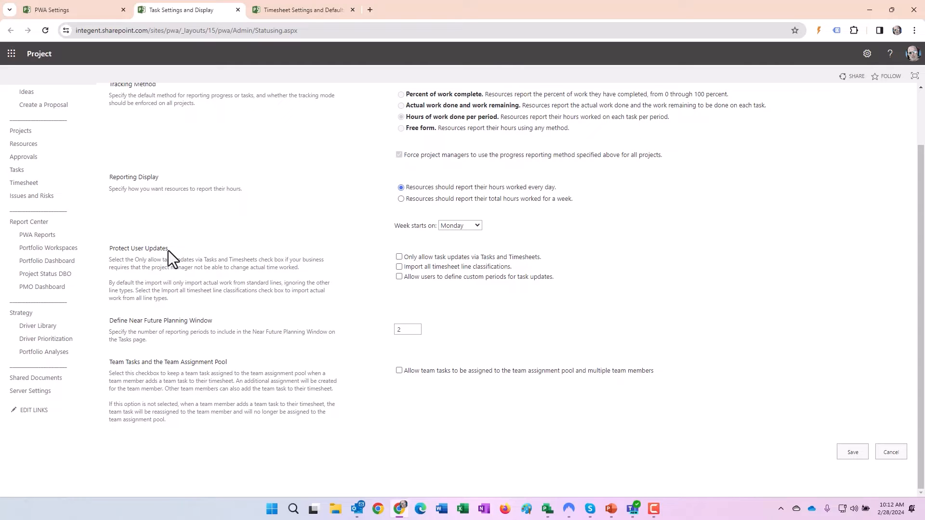
mouse_move(217, 263)
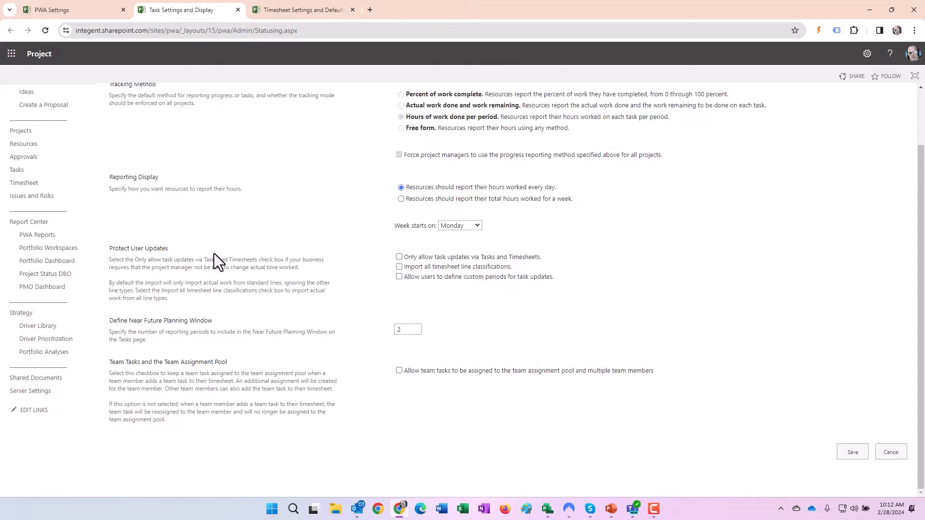
mouse_move(496, 265)
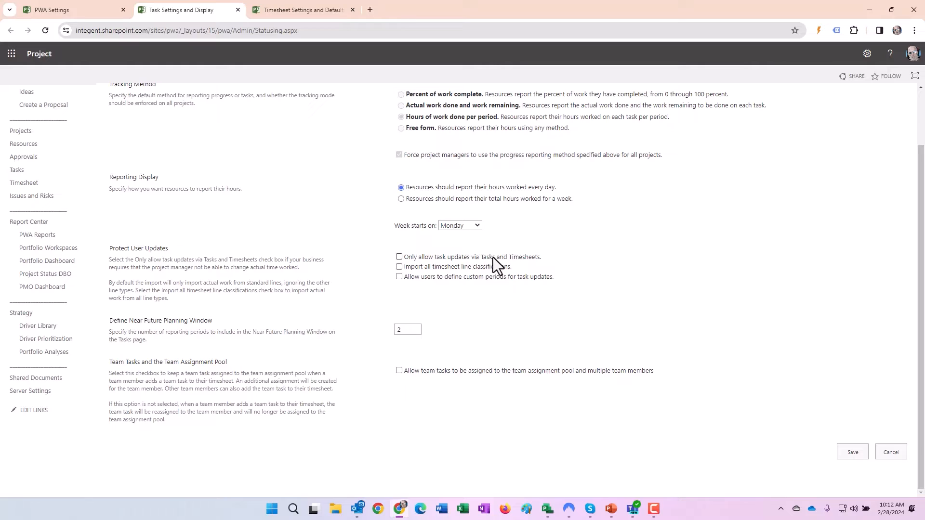
mouse_move(526, 270)
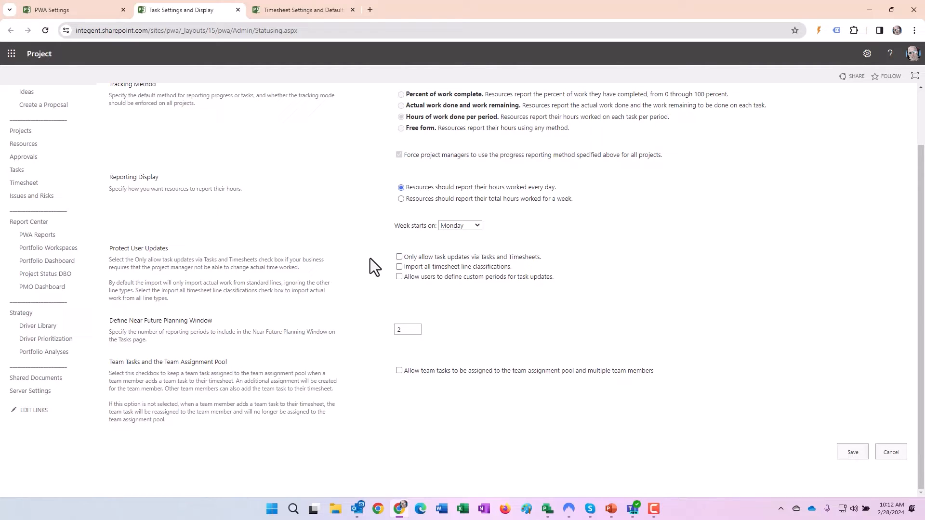
mouse_move(352, 261)
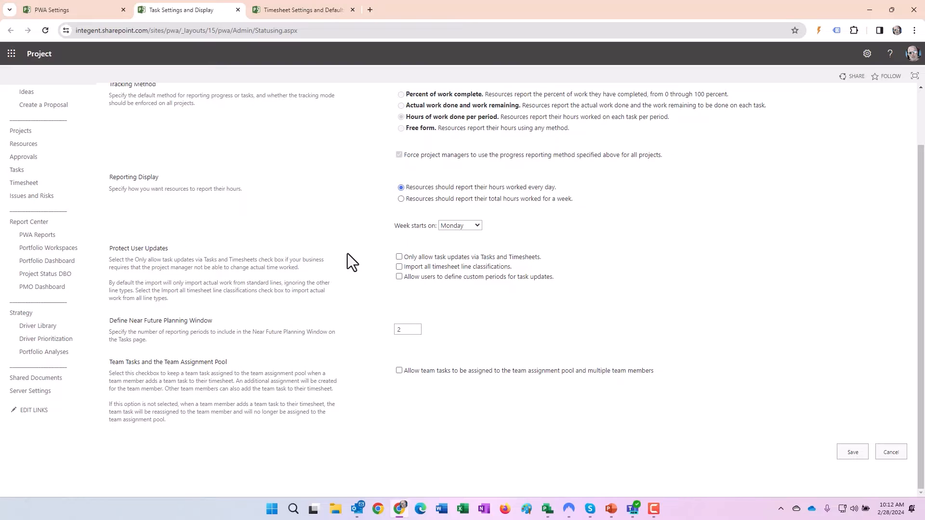
mouse_move(336, 263)
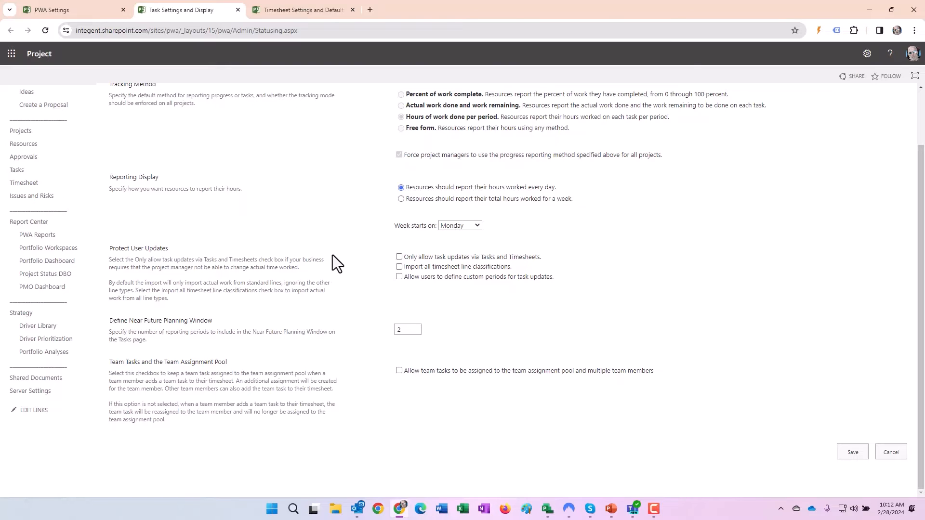
mouse_move(651, 366)
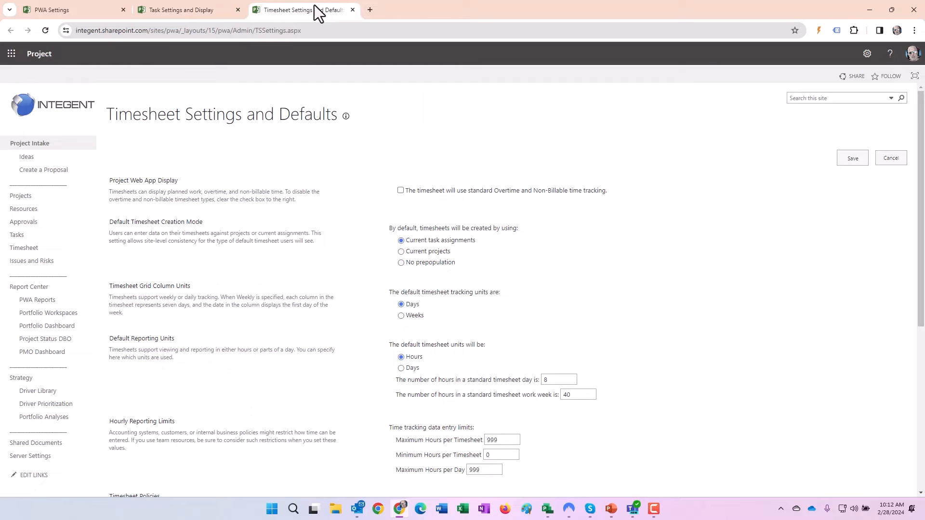
Review Timesheet Settings and Defaults with Single Entry Mode kept, then switch to Project Professional
triple_click(221, 113)
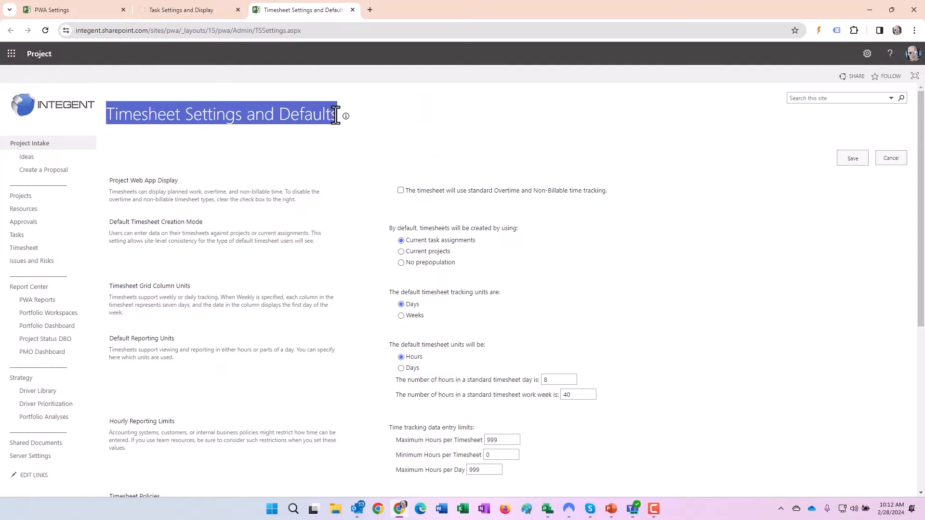
scroll("down", 3)
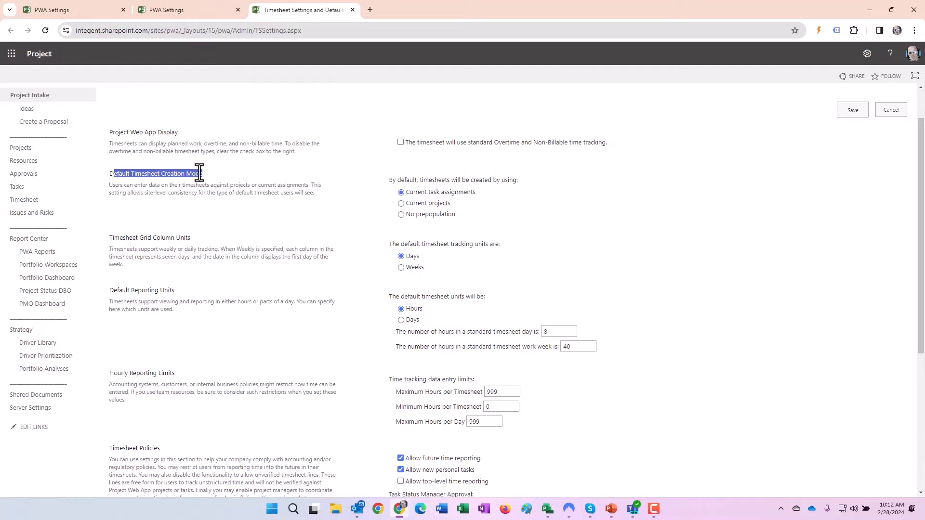
left_click(201, 174)
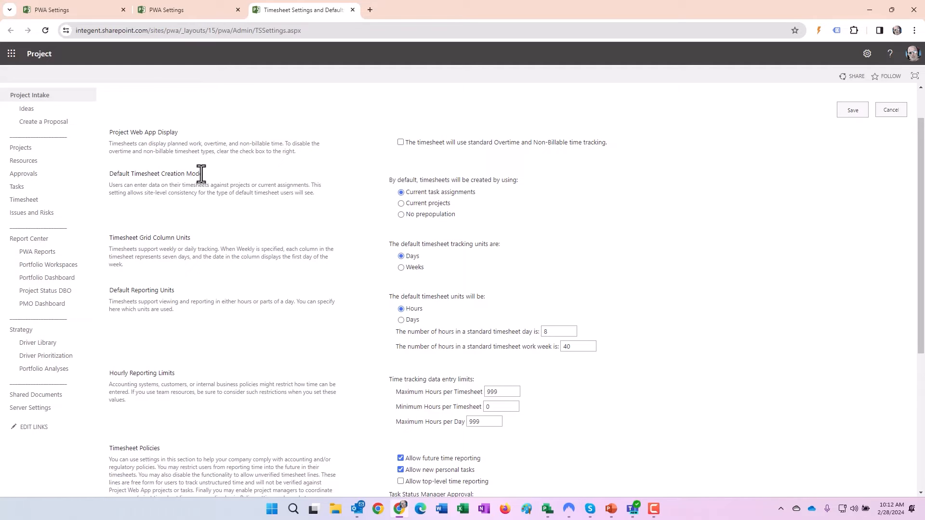
mouse_move(413, 180)
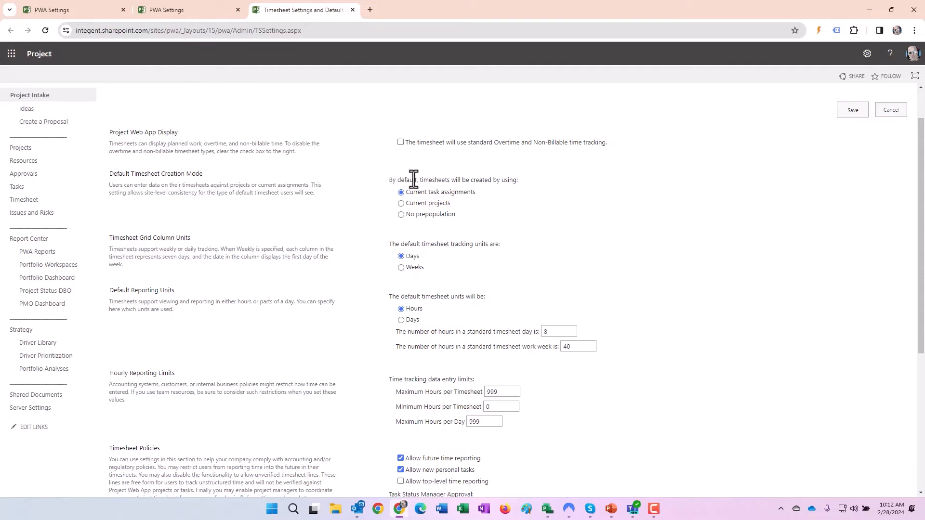
scroll("down", 3)
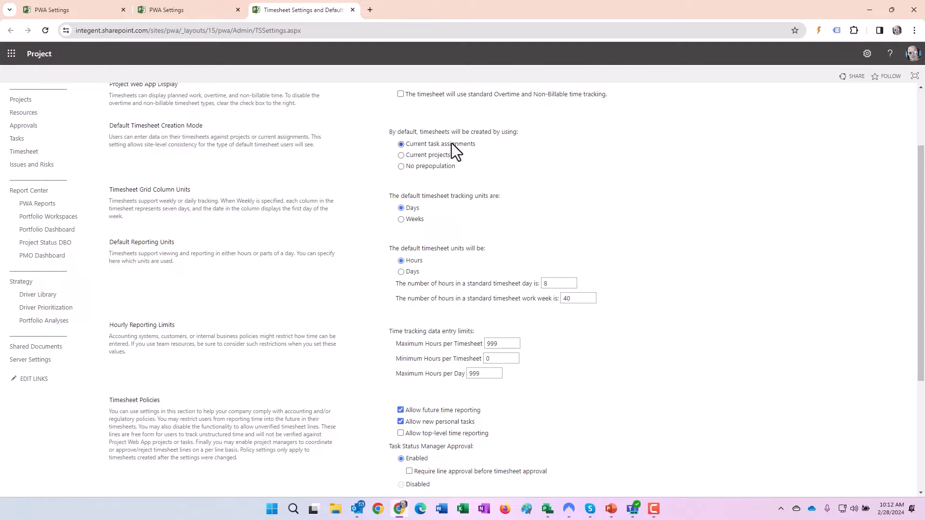
mouse_move(443, 160)
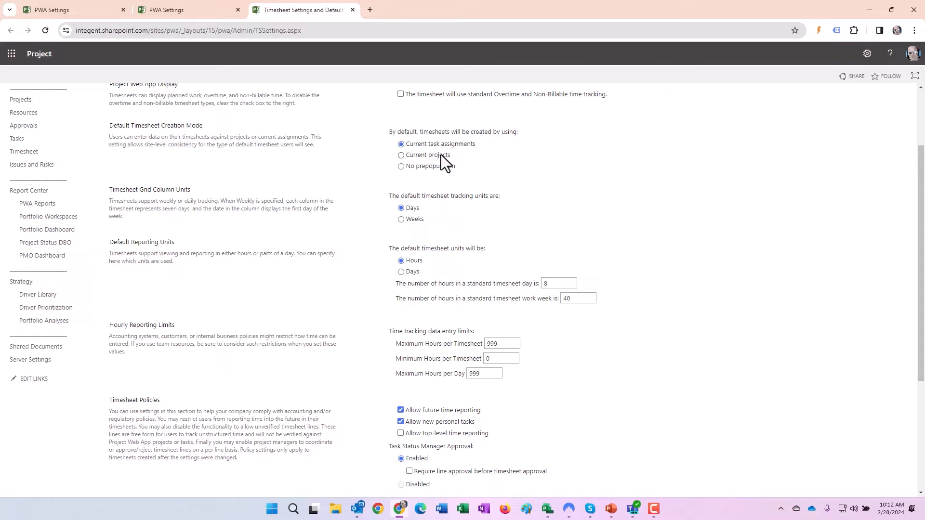
mouse_move(418, 175)
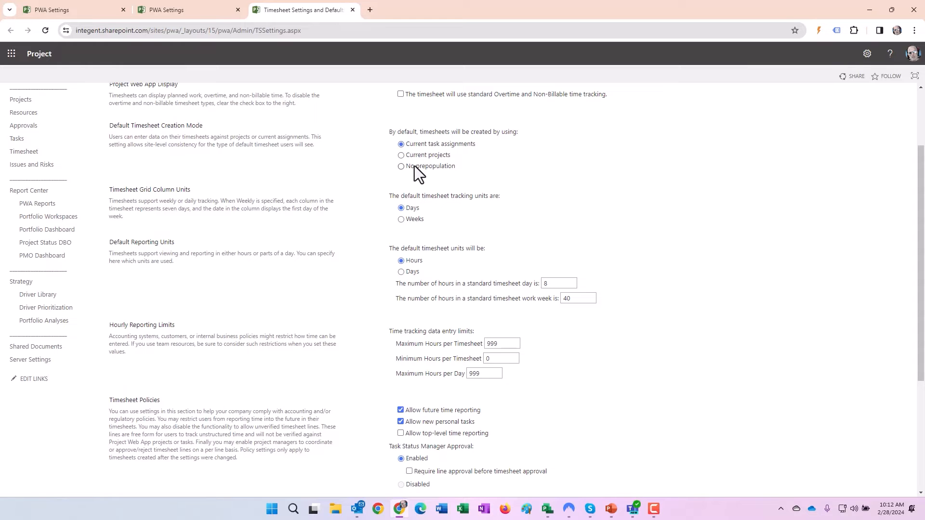
scroll("down", 3)
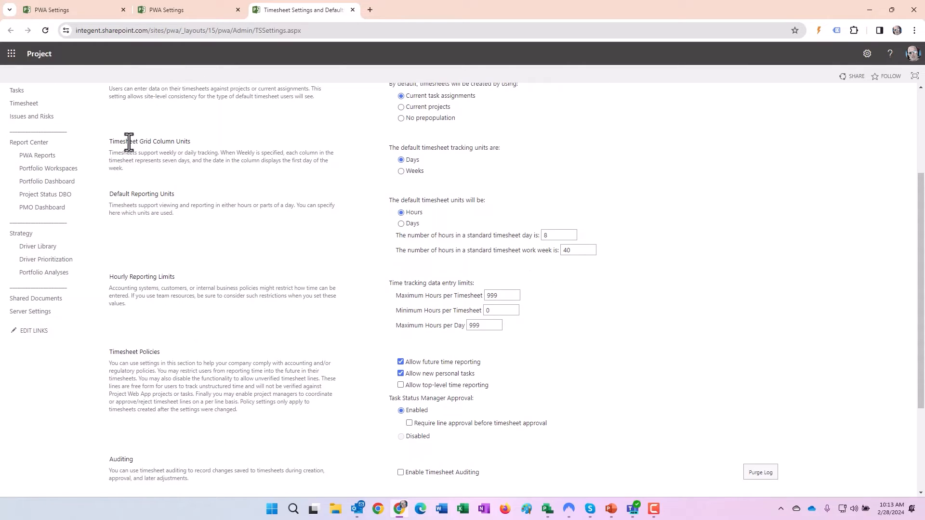
mouse_move(260, 148)
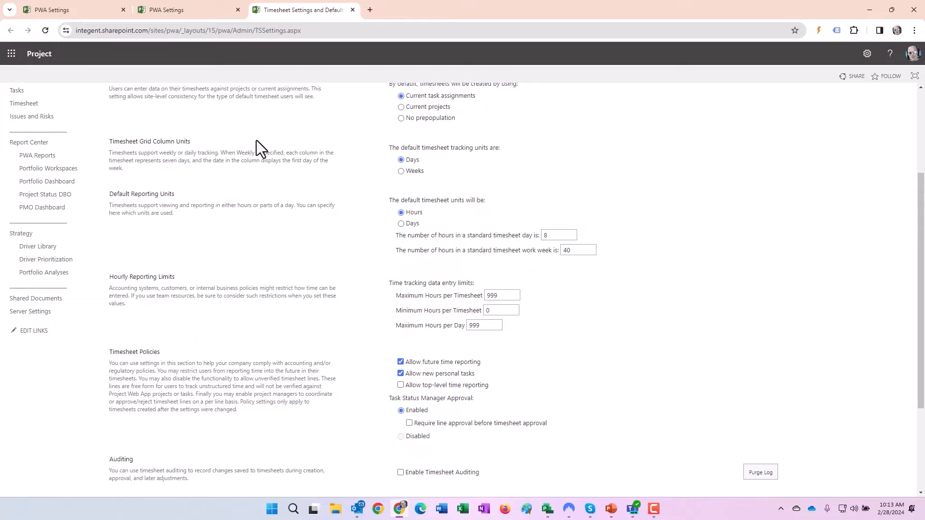
mouse_move(389, 146)
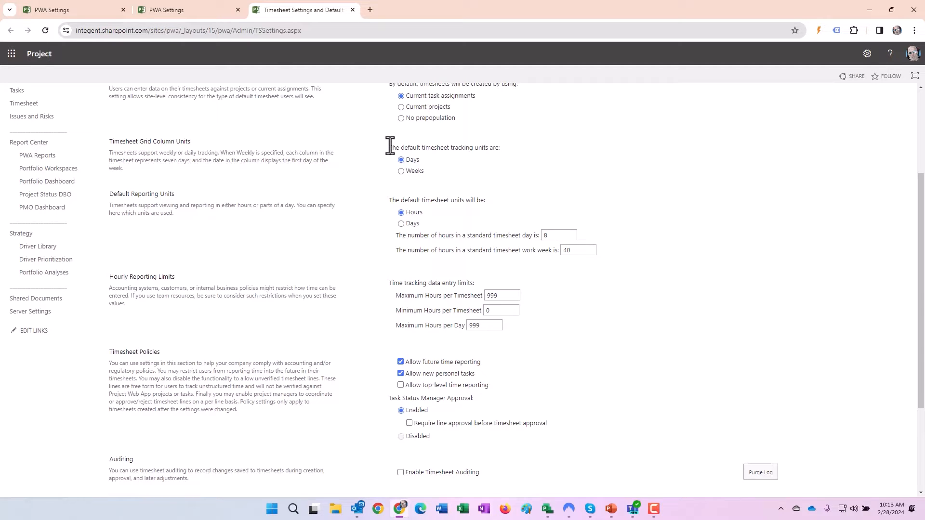
mouse_move(498, 149)
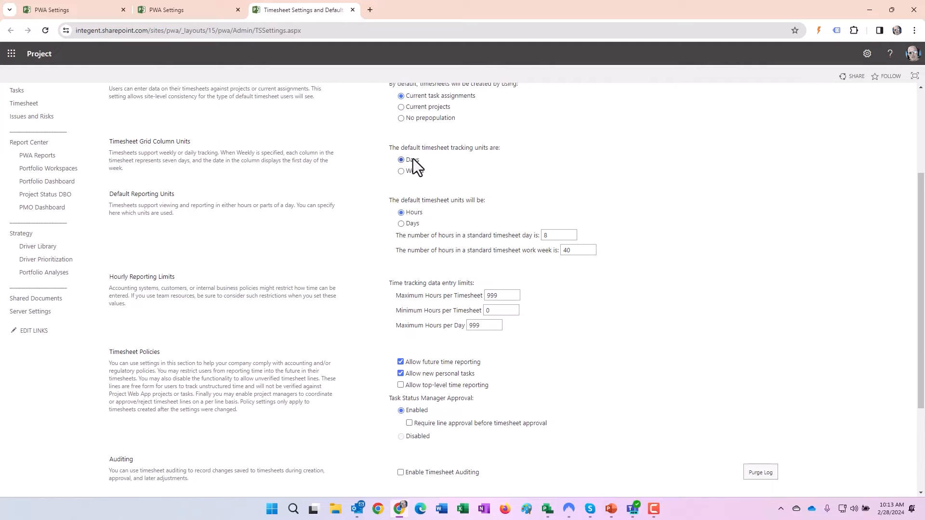
scroll("down", 3)
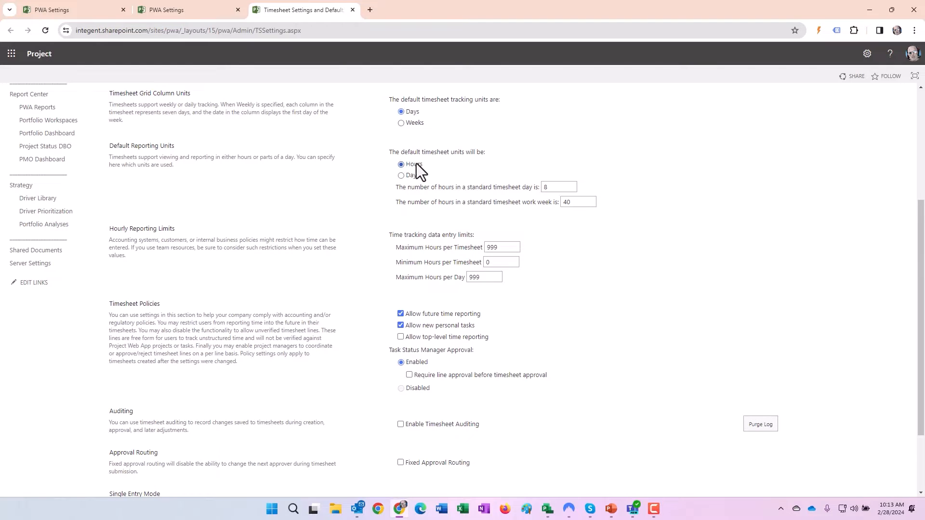
scroll("down", 3)
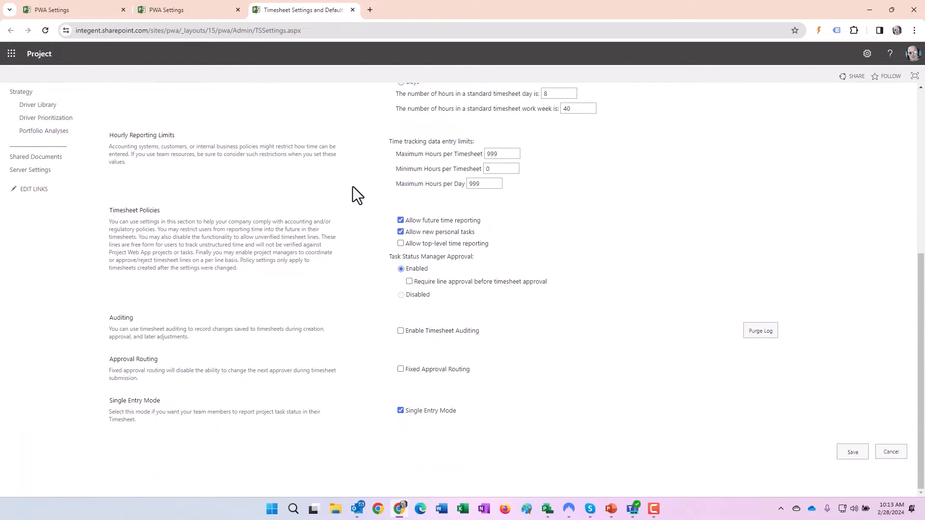
mouse_move(466, 223)
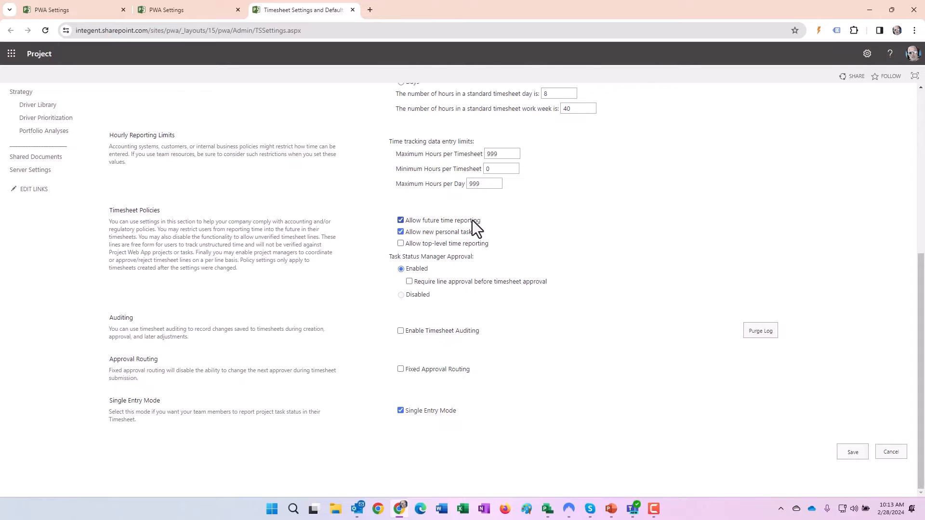
mouse_move(425, 228)
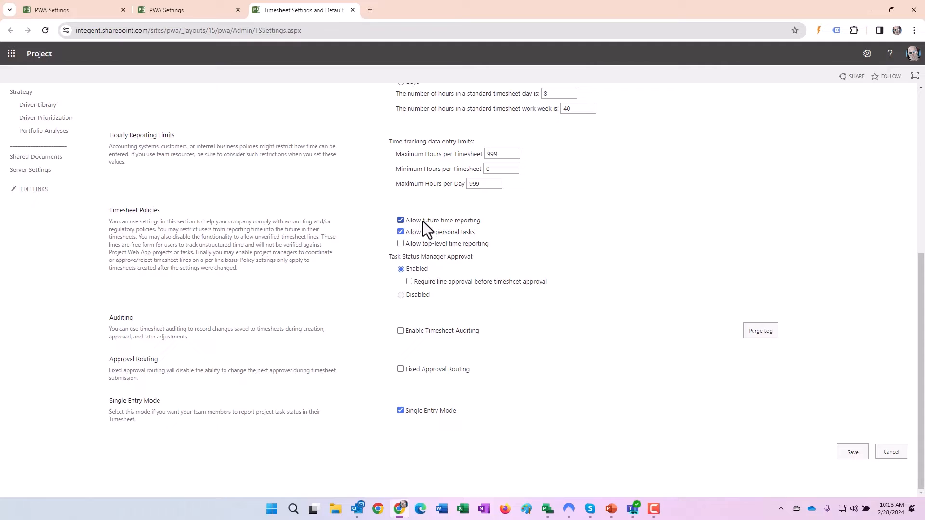
mouse_move(445, 372)
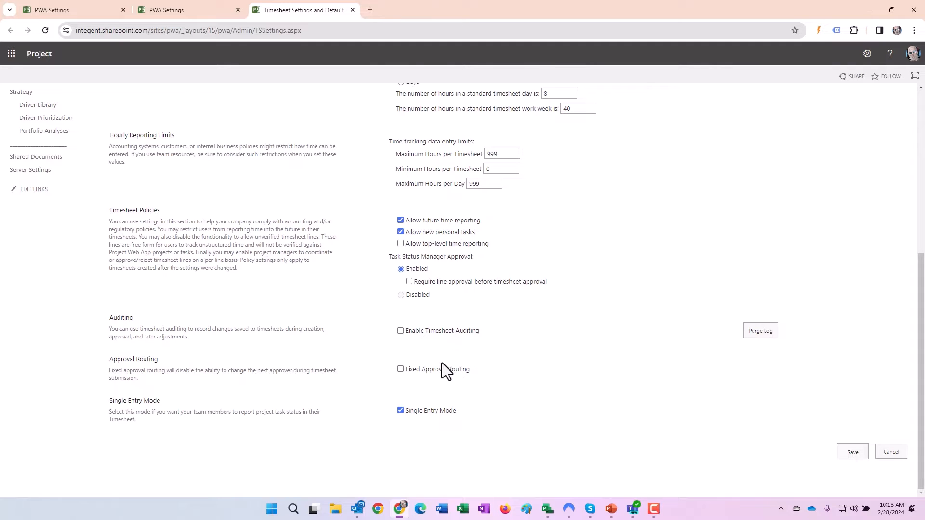
mouse_move(310, 404)
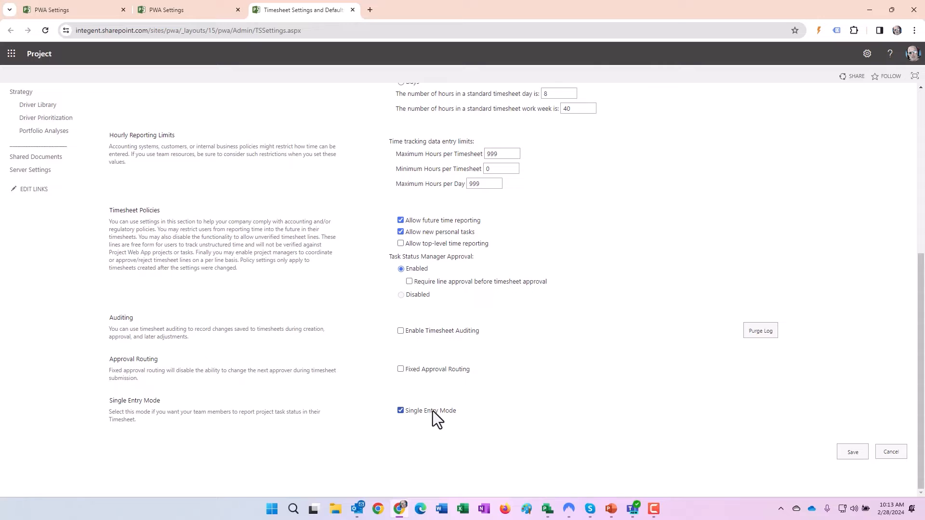
mouse_move(500, 420)
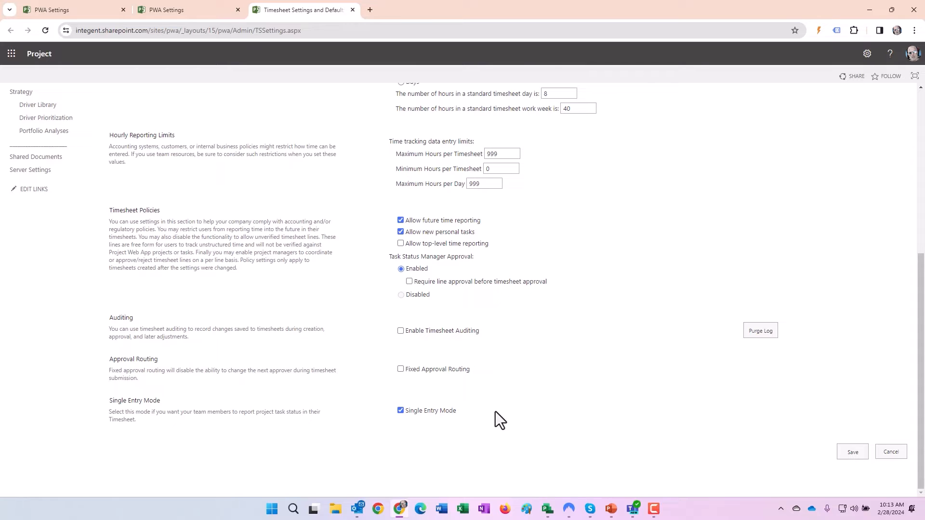
mouse_move(592, 399)
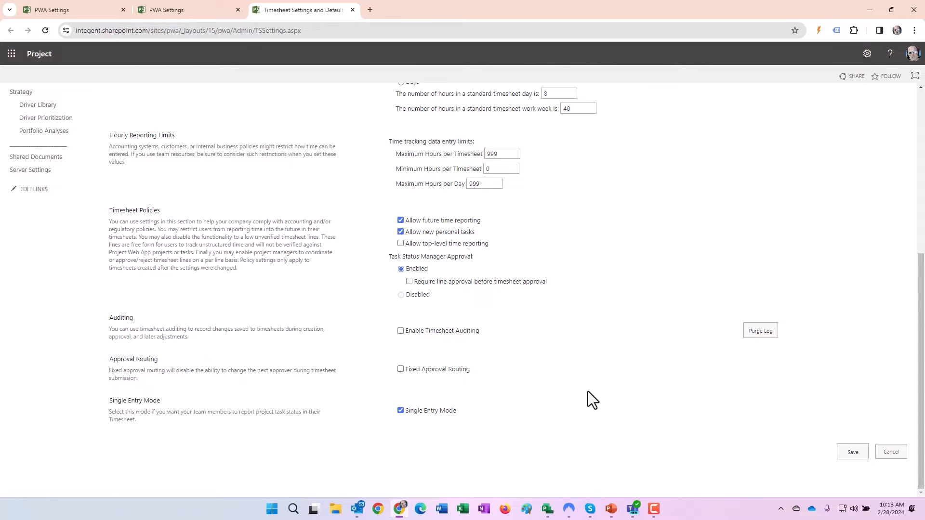
mouse_move(796, 411)
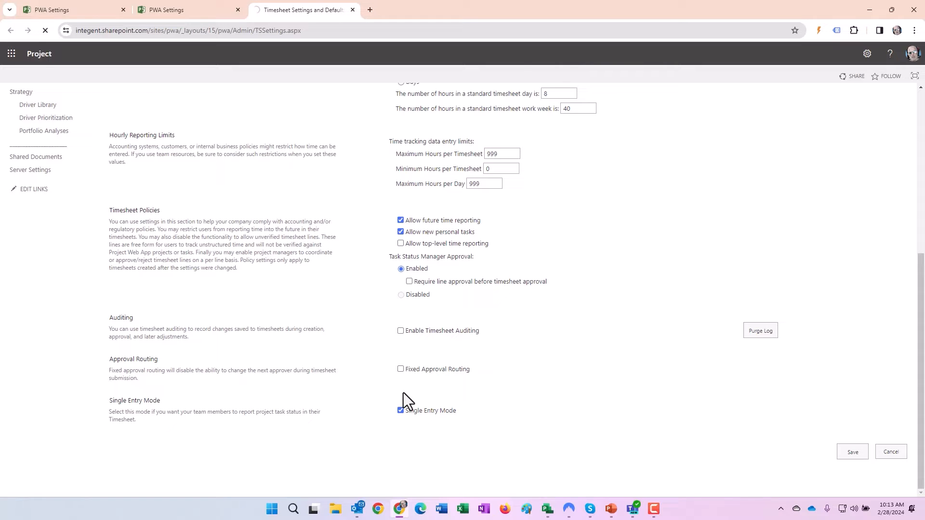
left_click(546, 512)
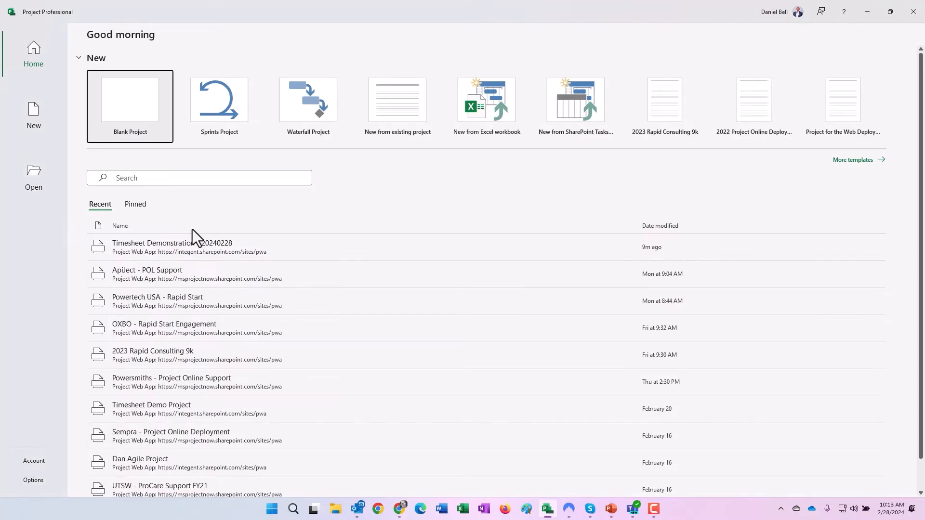
Start a blank project and enter the tasks Design, Build, Test and Deploy
left_click(129, 106)
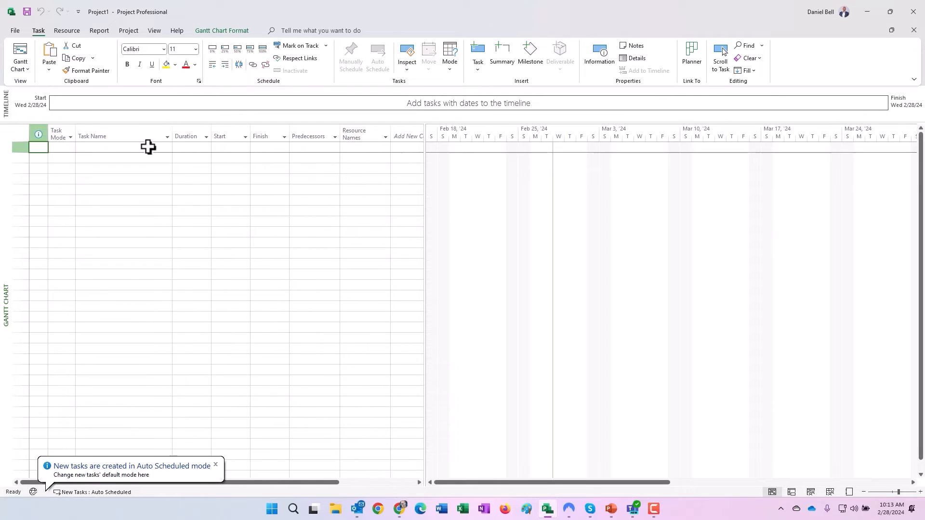
type("Design")
left_click(123, 179)
type("Deploy")
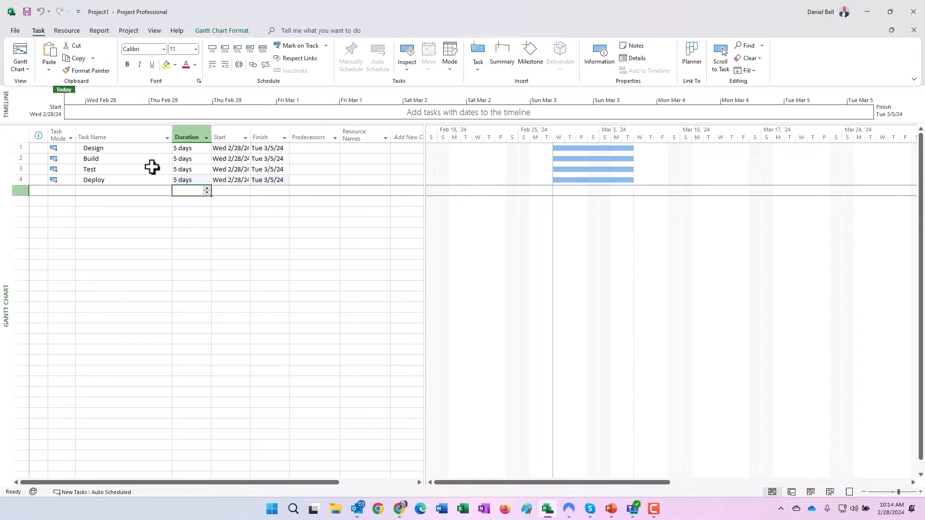
Set the project start date to Monday 2/26/2024 in Project Information
left_click(128, 30)
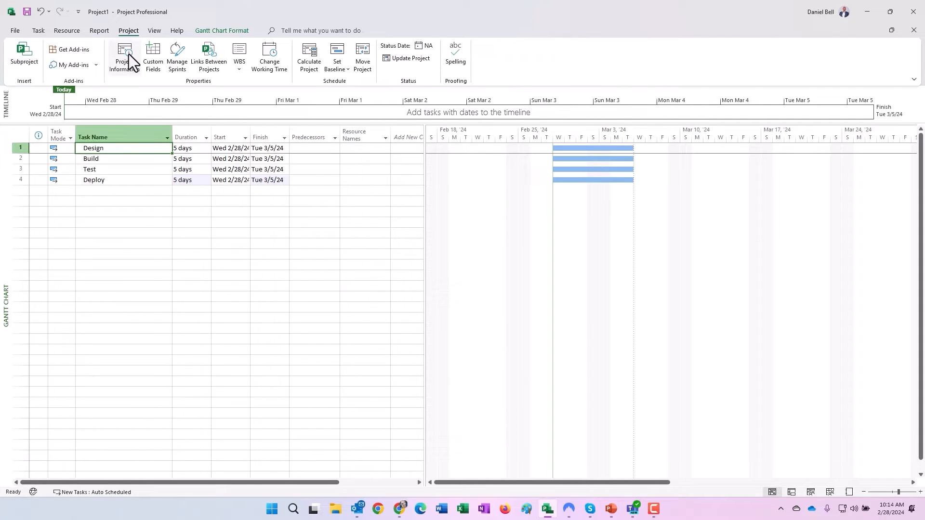
left_click(123, 57)
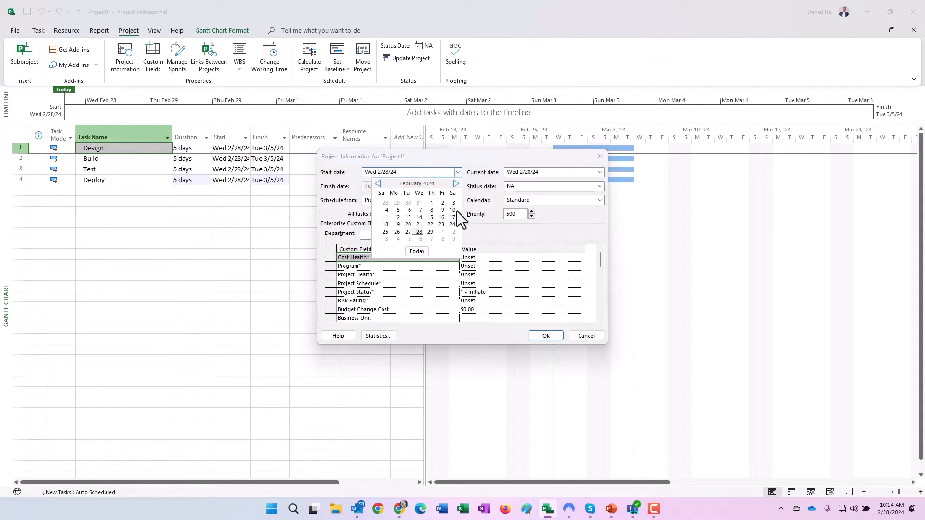
left_click(396, 232)
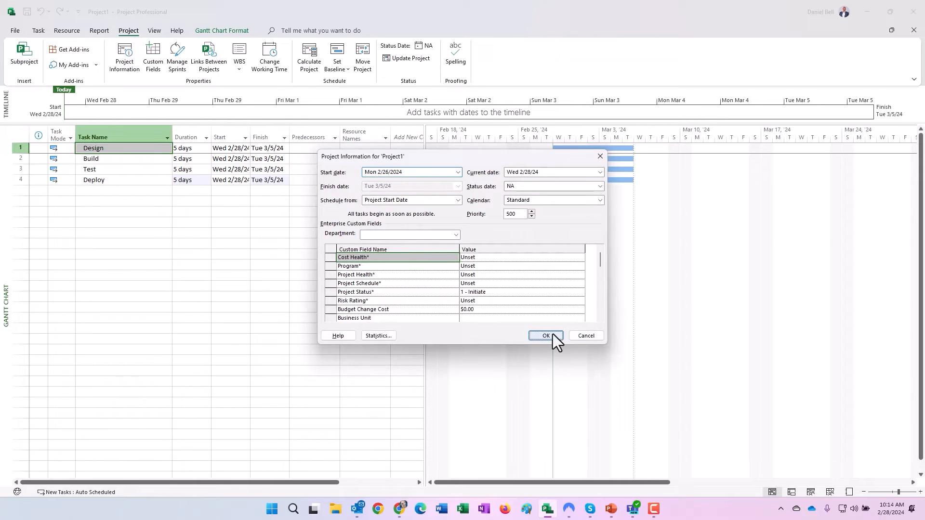
left_click(544, 336)
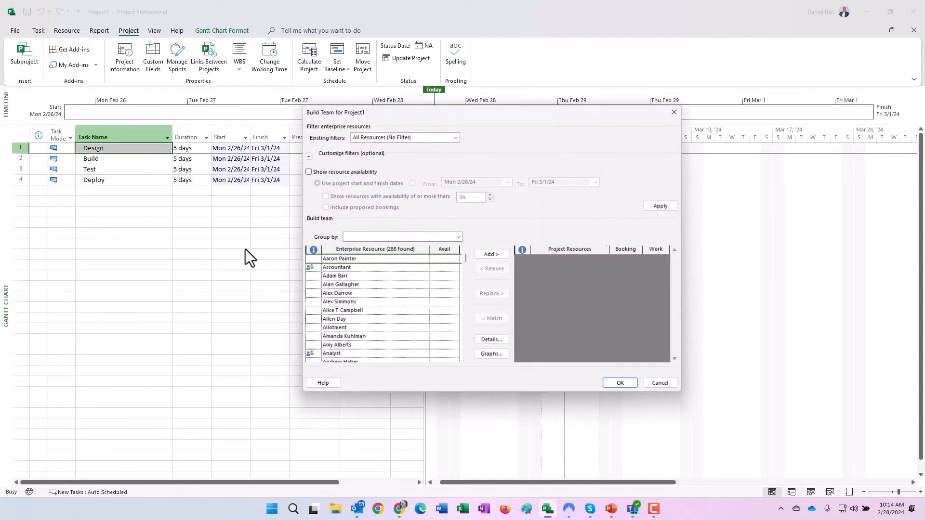
Add the enterprise resources to the project team in Build Team
scroll("down", 3)
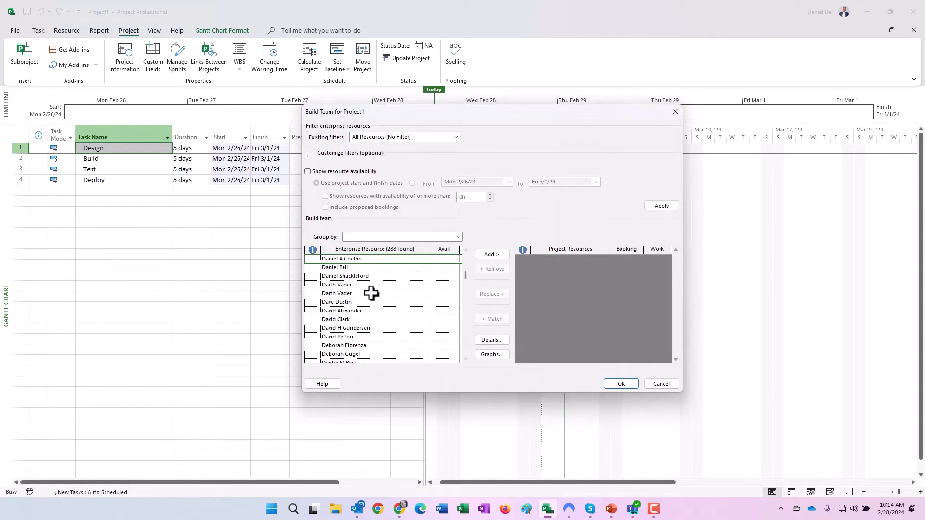
left_click(335, 267)
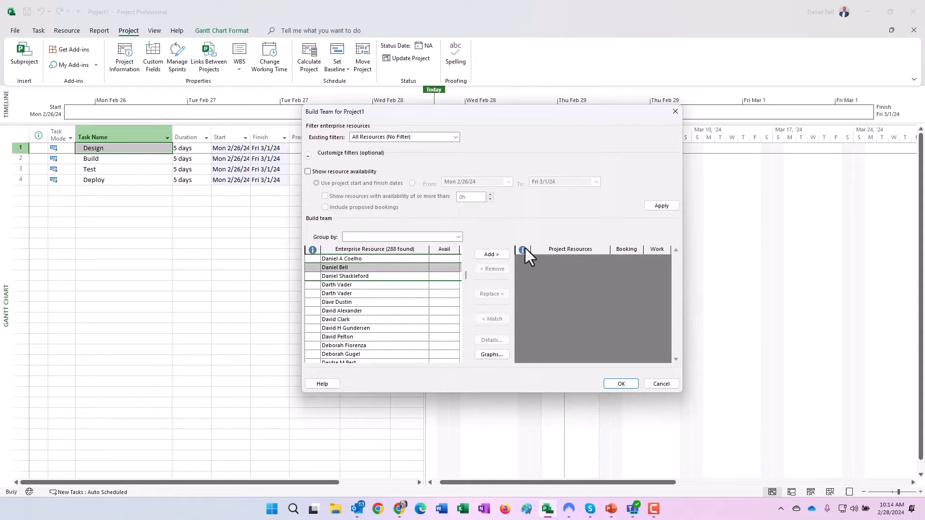
left_click(660, 384)
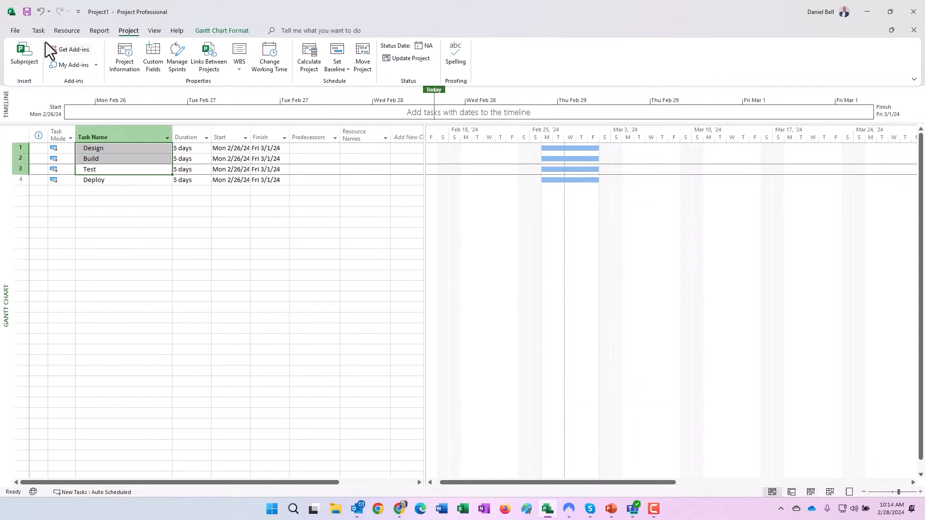
left_click(66, 30)
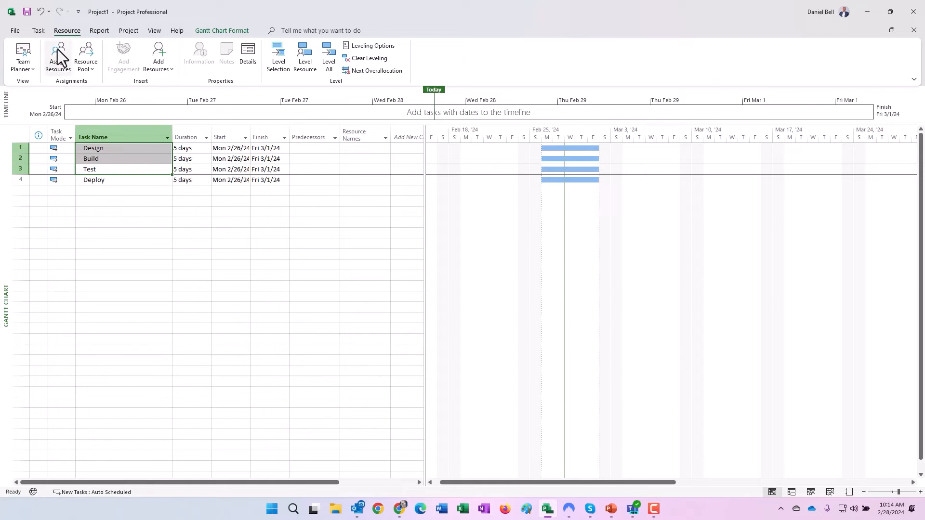
left_click(58, 57)
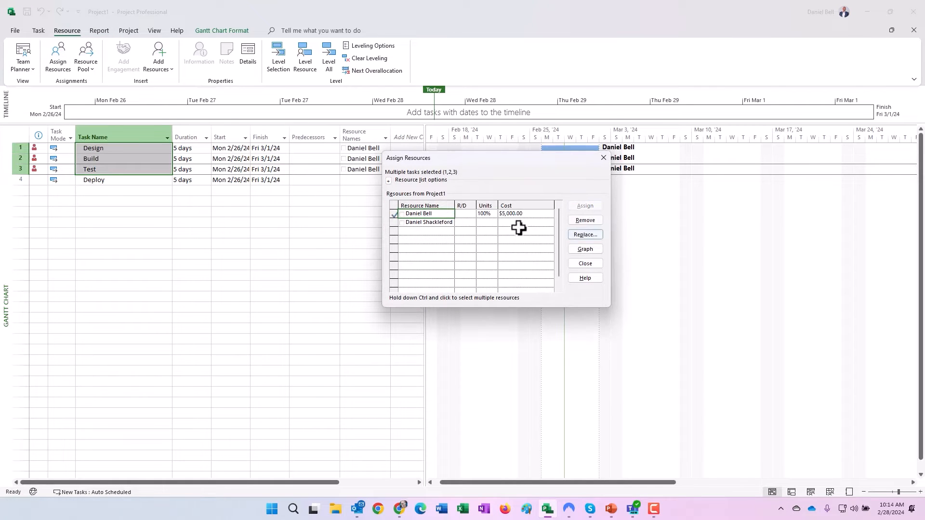
left_click(93, 180)
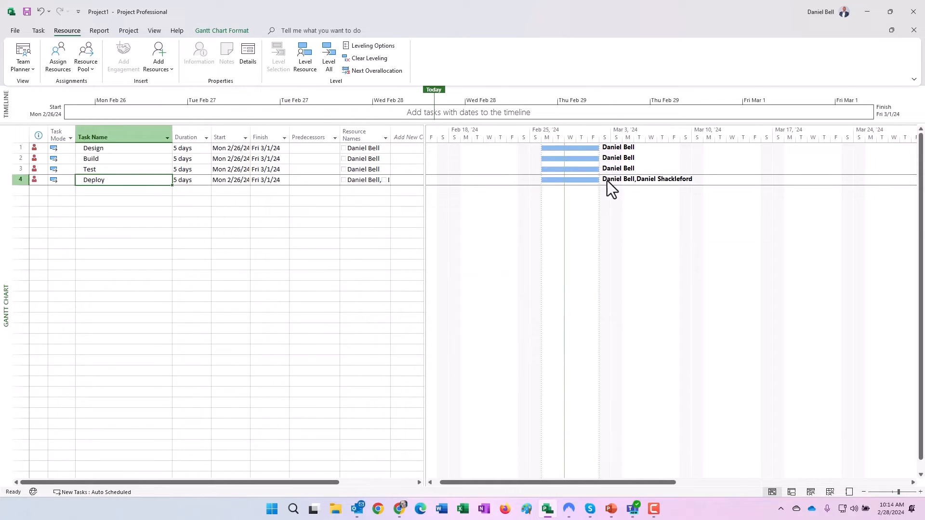
mouse_move(350, 150)
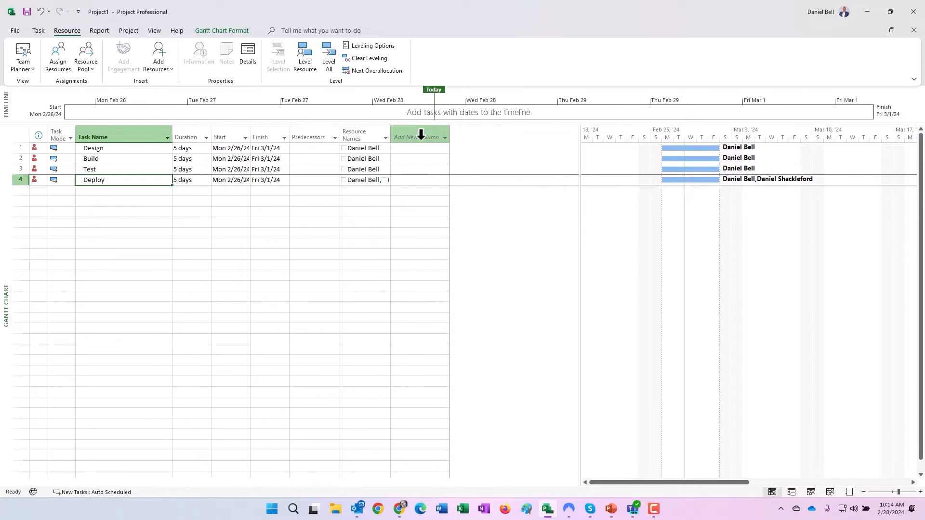
Add WBS Successors and Work columns, showing 40 hrs per task and 80 hrs for Deploy
left_click(416, 137)
type("Warning")
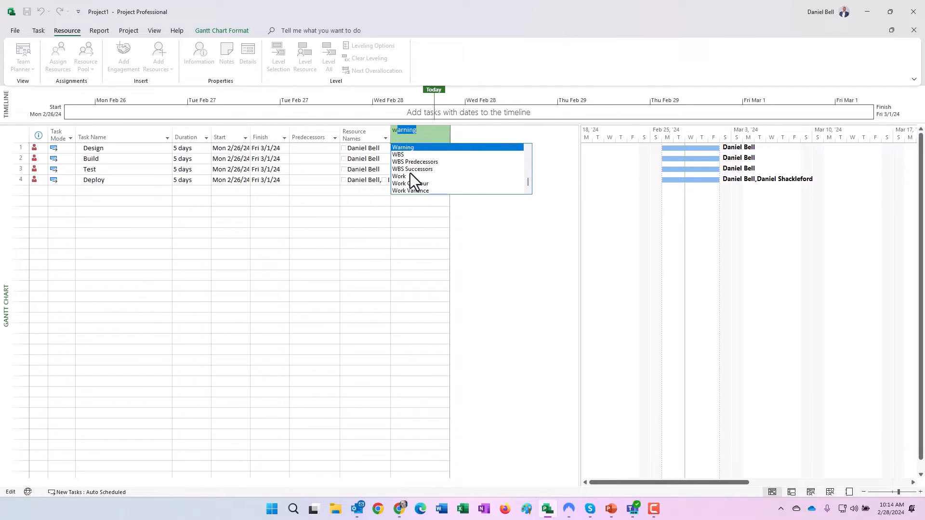
left_click(411, 169)
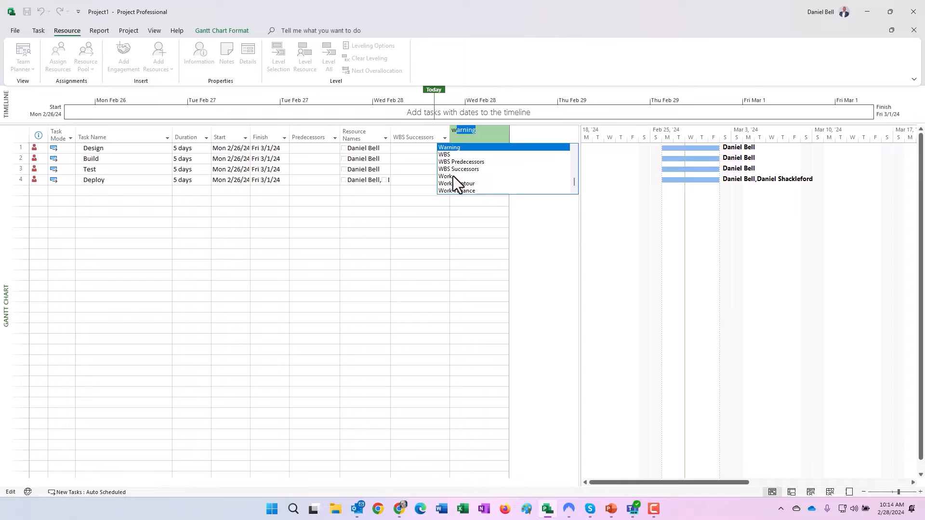
left_click(445, 175)
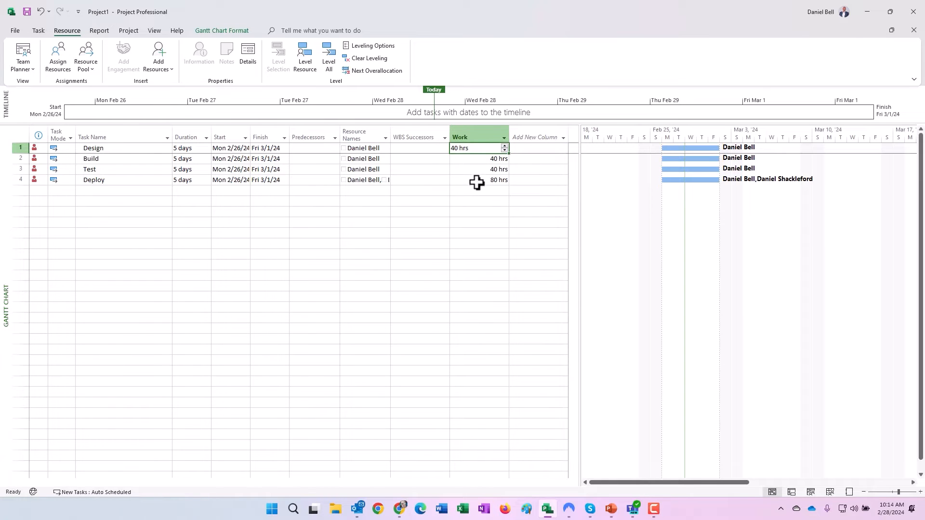
left_click(477, 180)
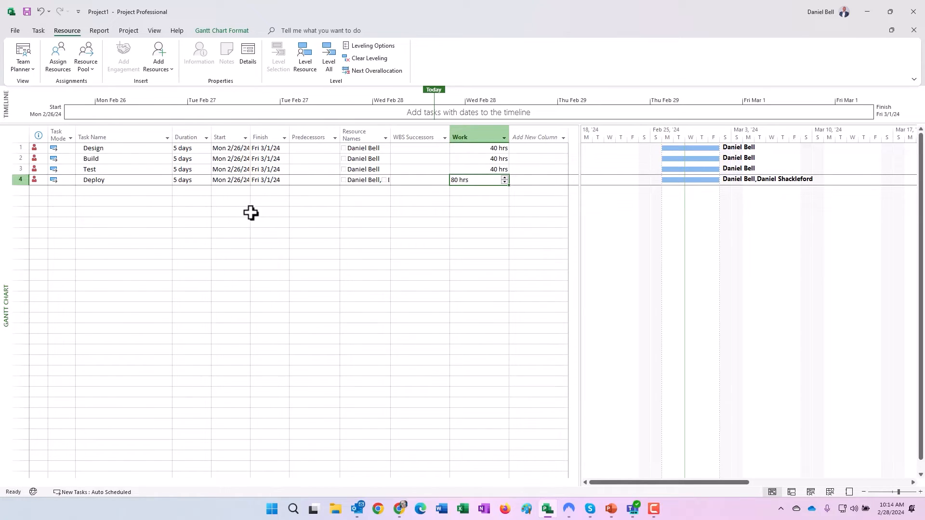
left_click(124, 179)
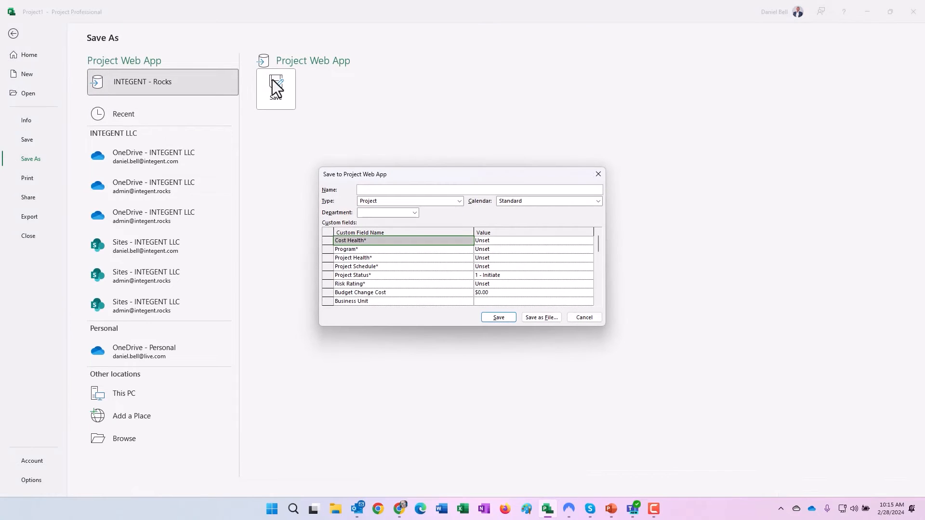
Name the plan 'Timesheet Project Demo' and save it to Project Web App
type("Timesheet Projecdt")
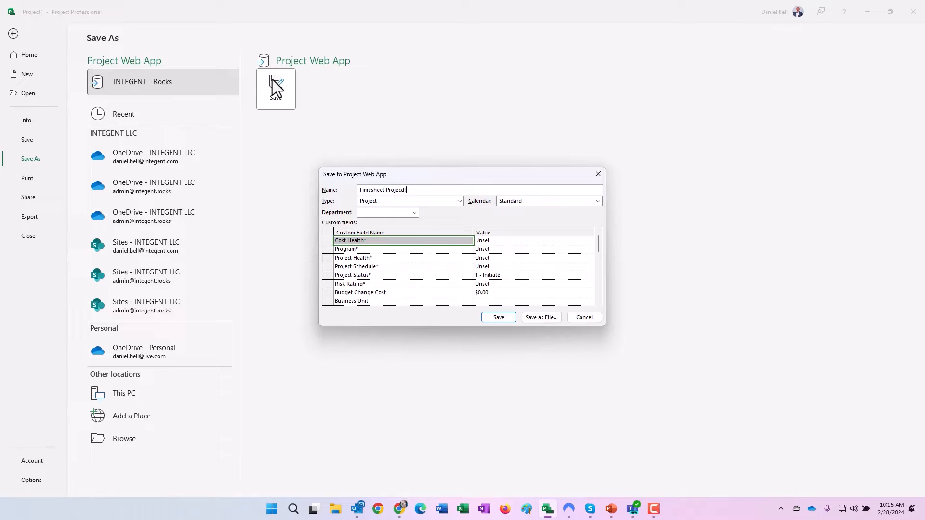
key("backspace")
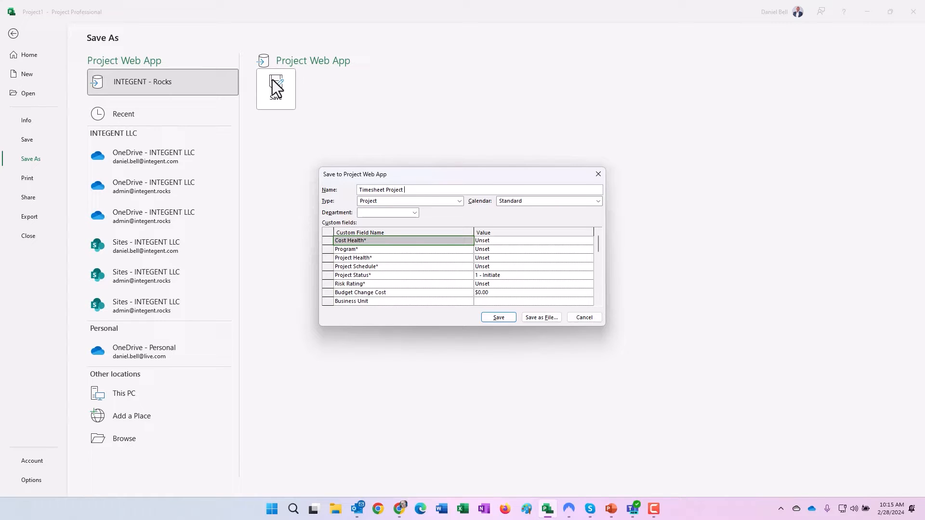
type("Demo")
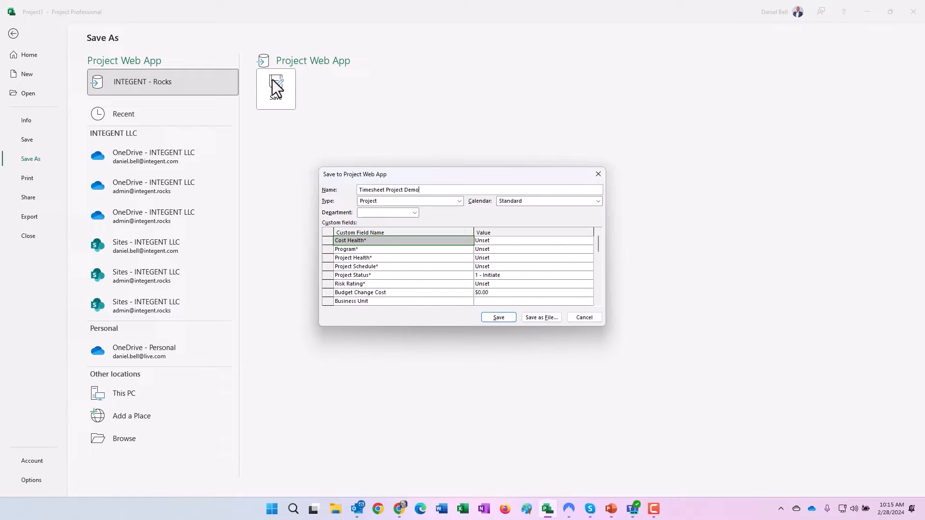
left_click(497, 318)
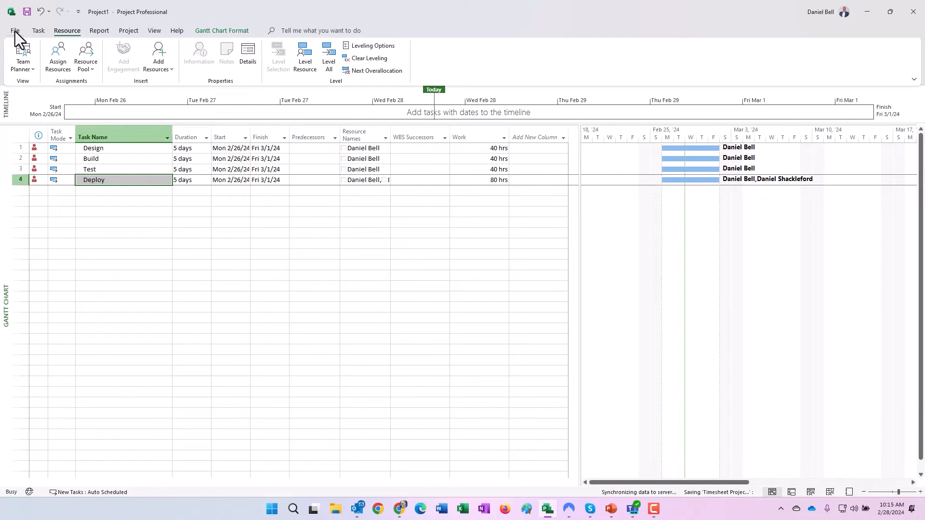
Publish the plan without a project site, ticking 'Don't show this again'
left_click(14, 30)
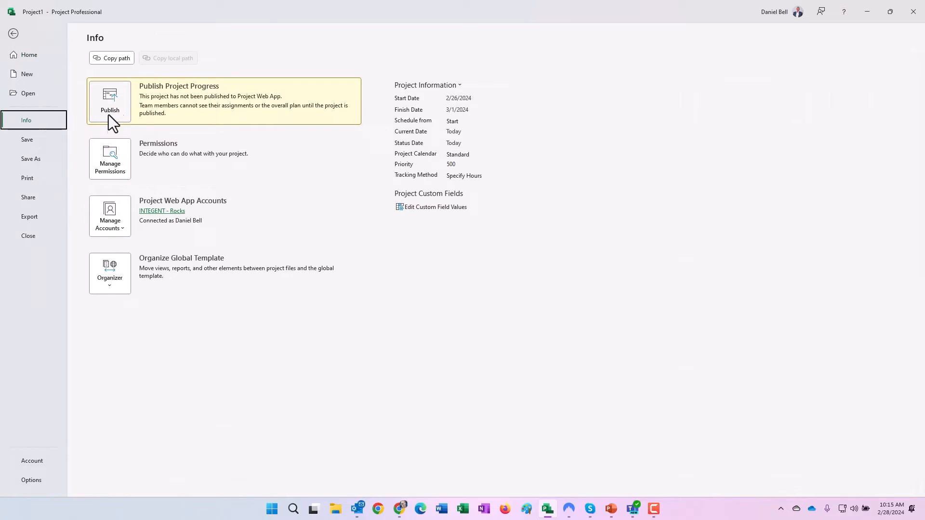
left_click(13, 33)
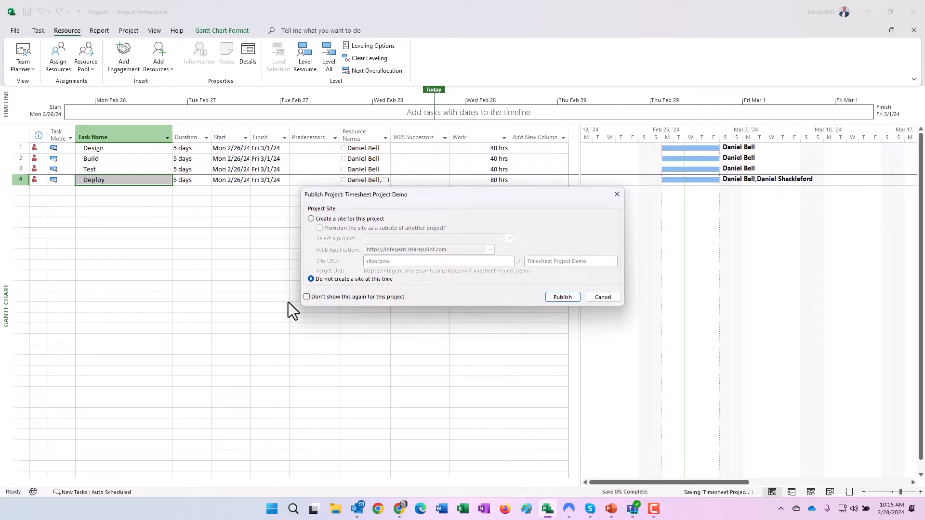
left_click(307, 297)
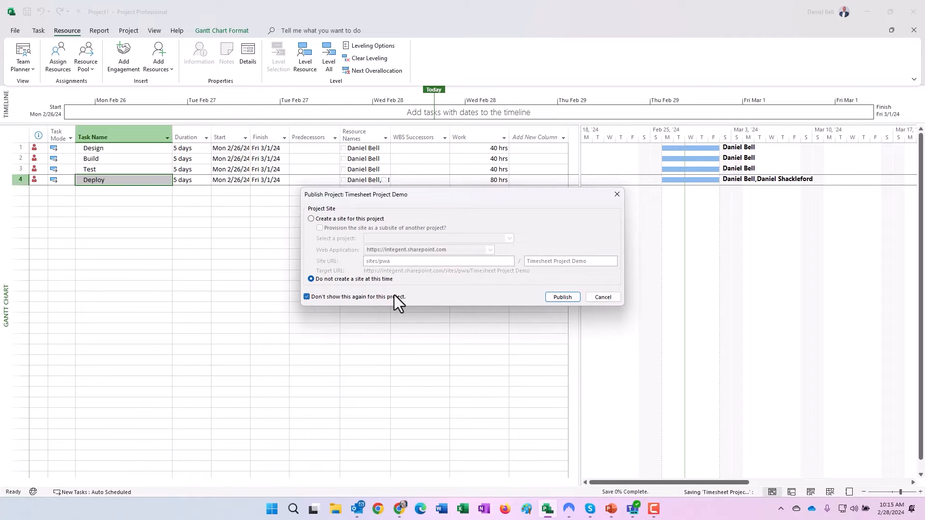
left_click(562, 297)
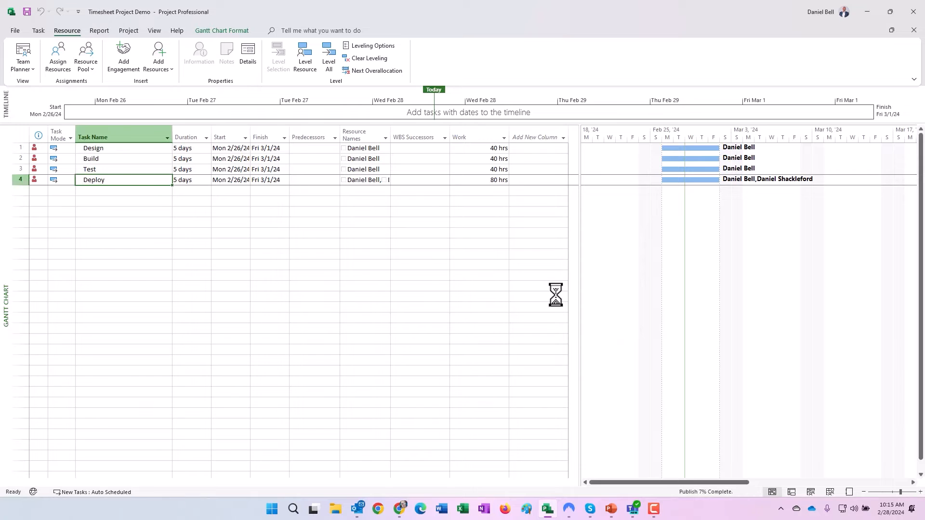
mouse_move(572, 354)
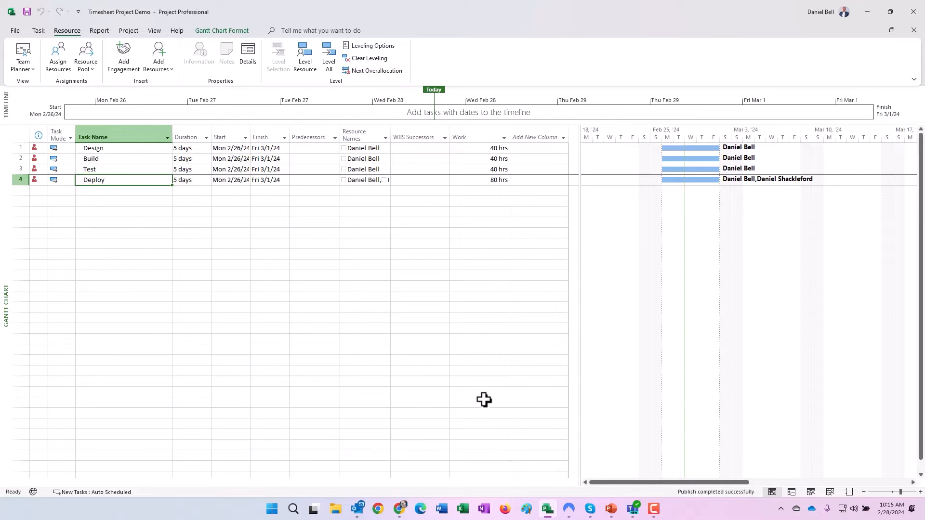
mouse_move(23, 57)
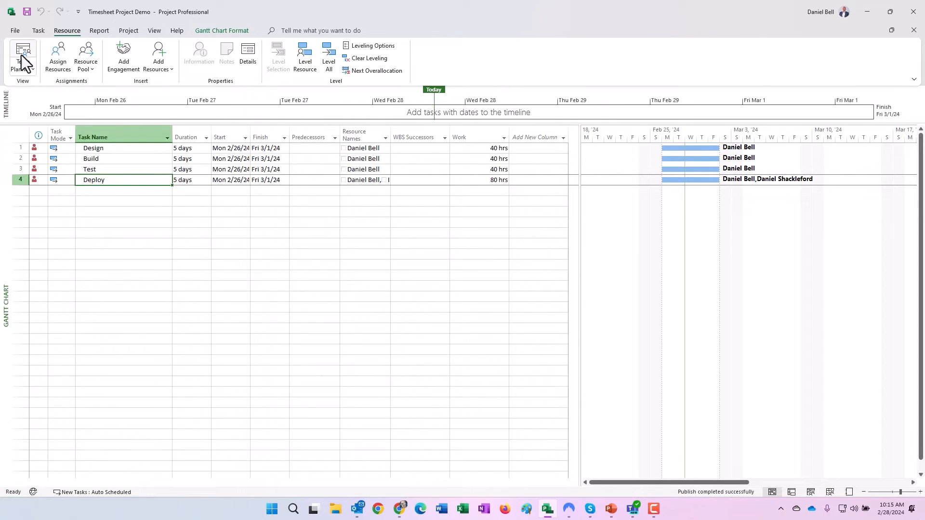
Close the published plan and bring up the Project Web App site
left_click(23, 58)
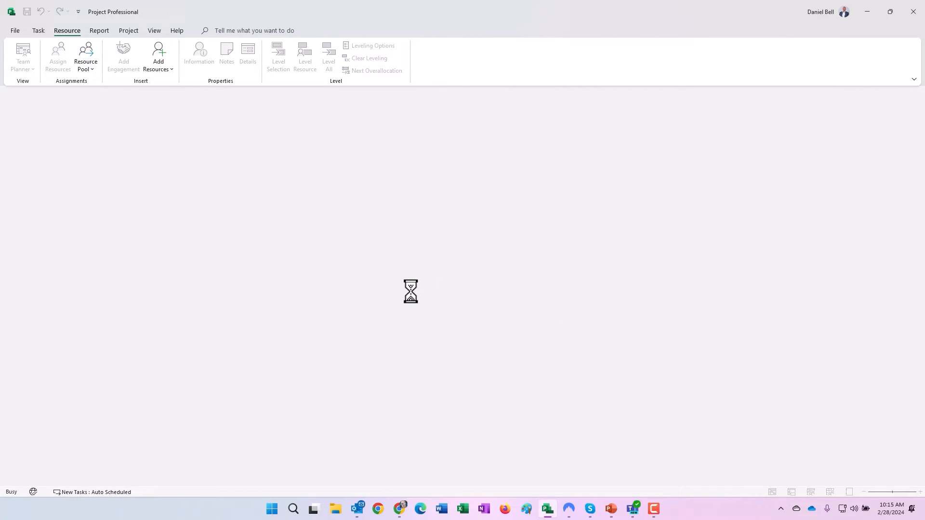
left_click(14, 30)
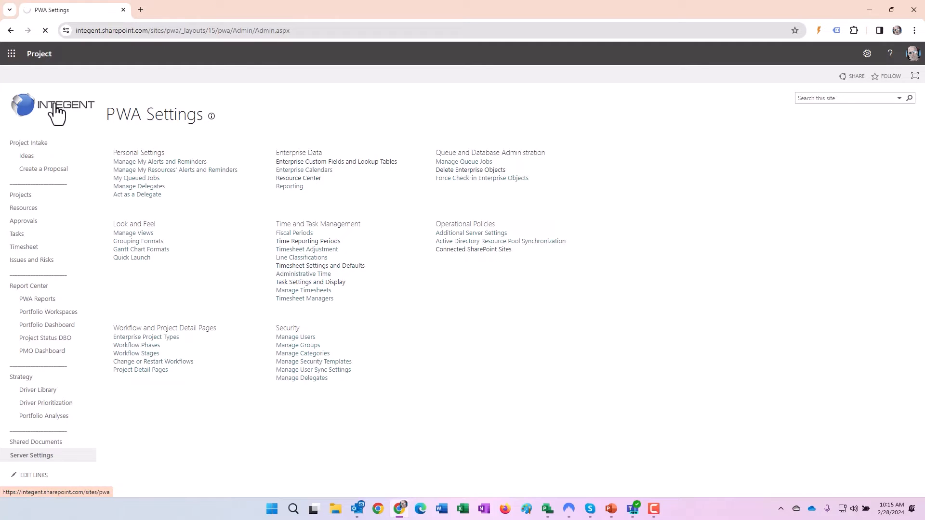
Return to the PWA home page and go to the Timesheet from the Quick Launch
left_click(52, 104)
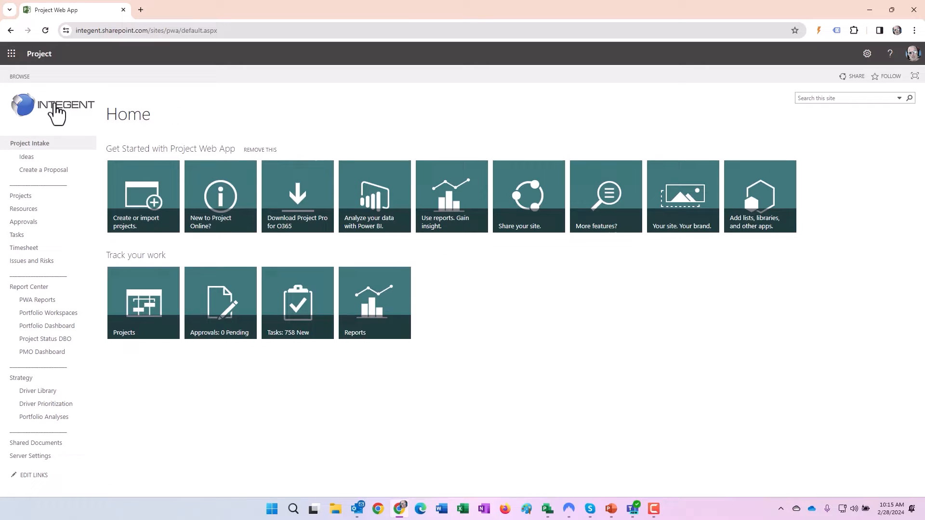
mouse_move(24, 248)
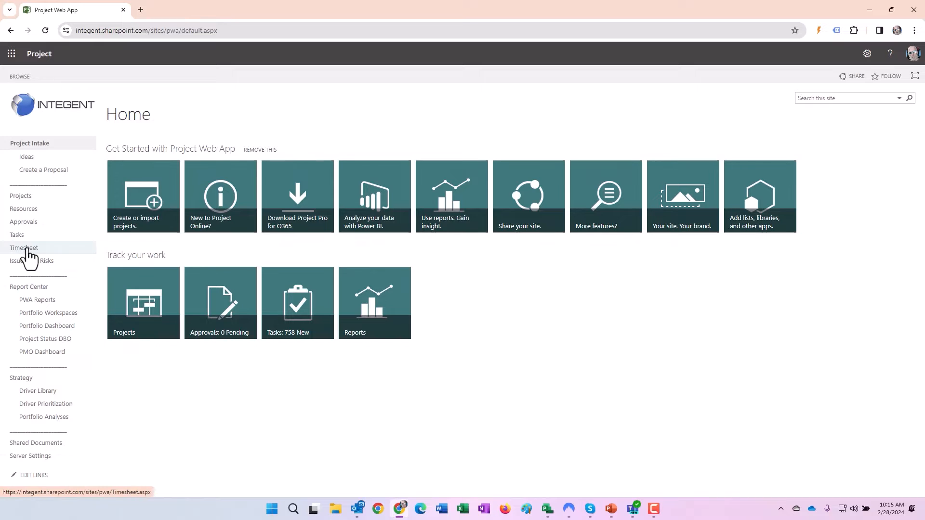
left_click(24, 248)
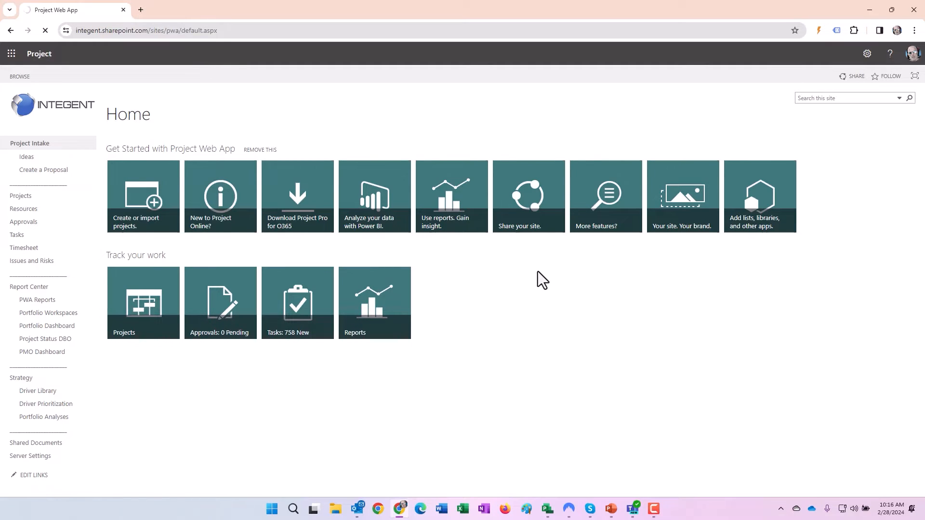
left_click(24, 247)
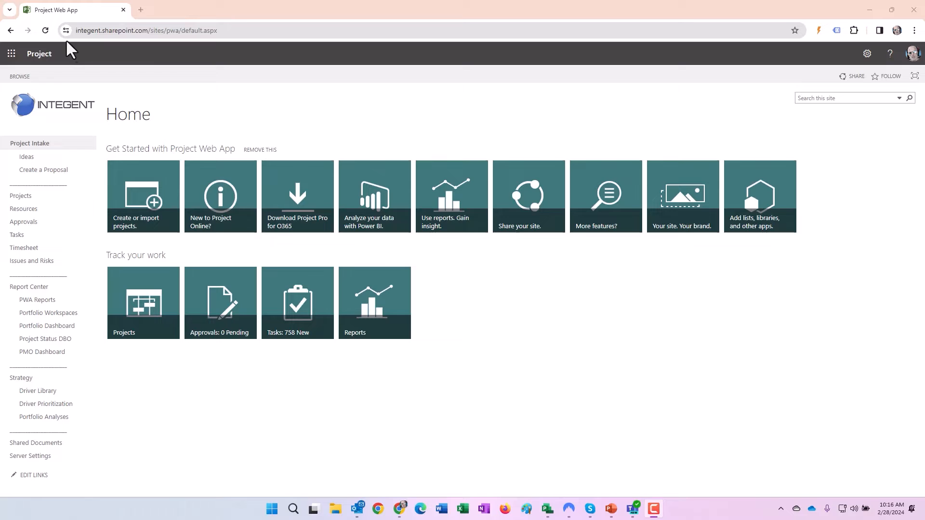
mouse_move(23, 248)
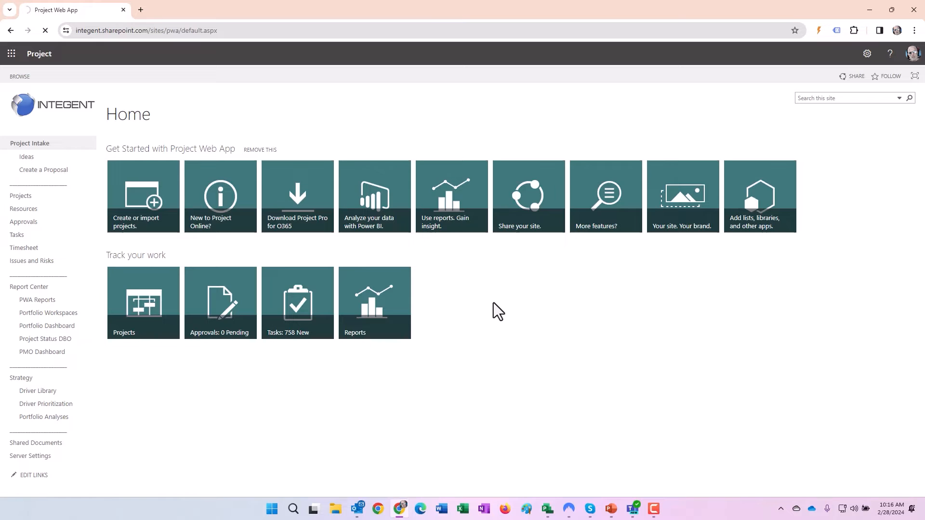
left_click(24, 248)
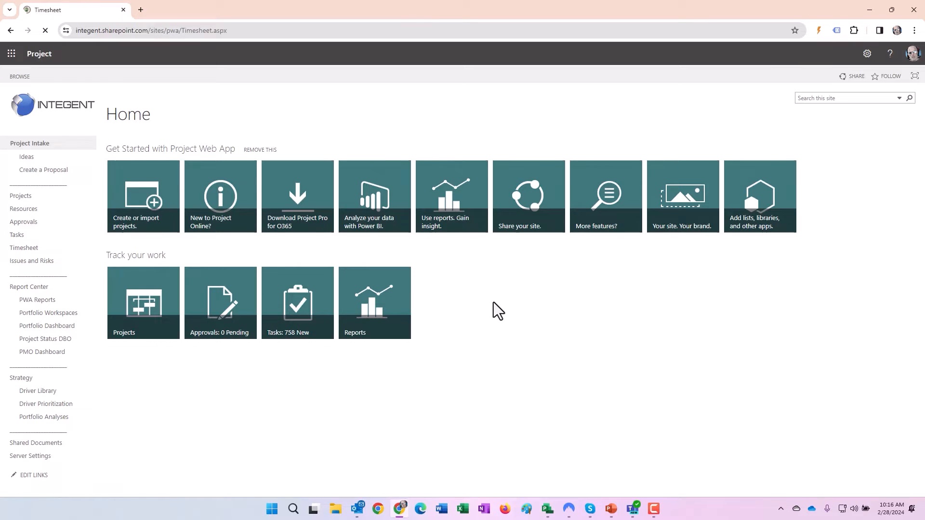
Enter 8h for Mon, Tue and Wed on the Design row and save the timesheet
left_click(23, 247)
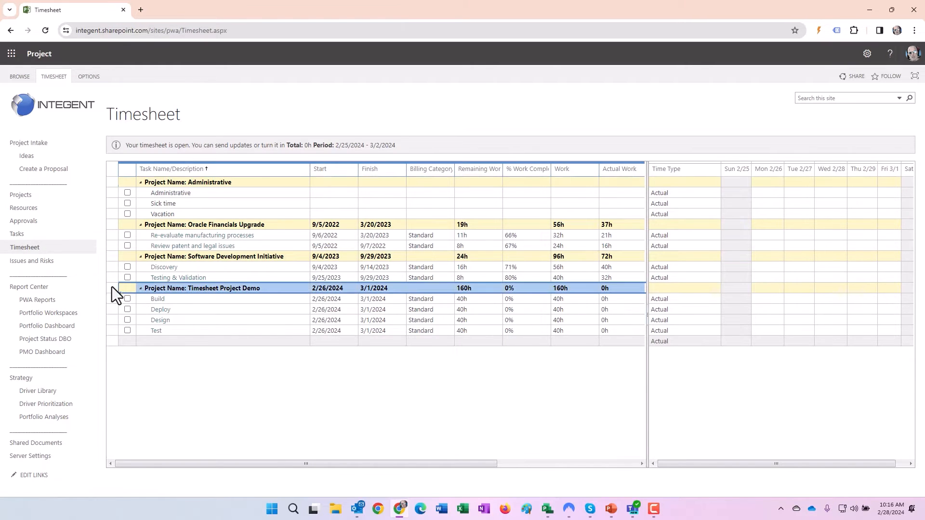
left_click(53, 76)
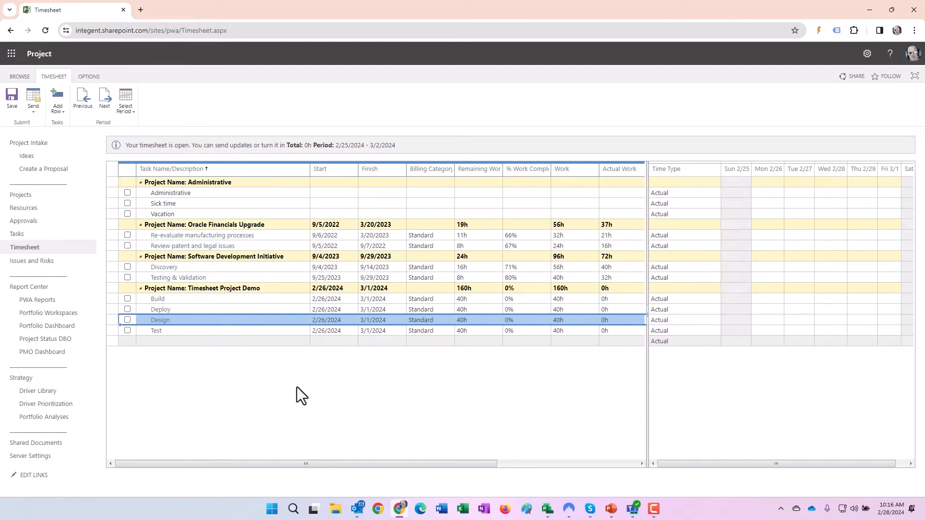
mouse_move(193, 328)
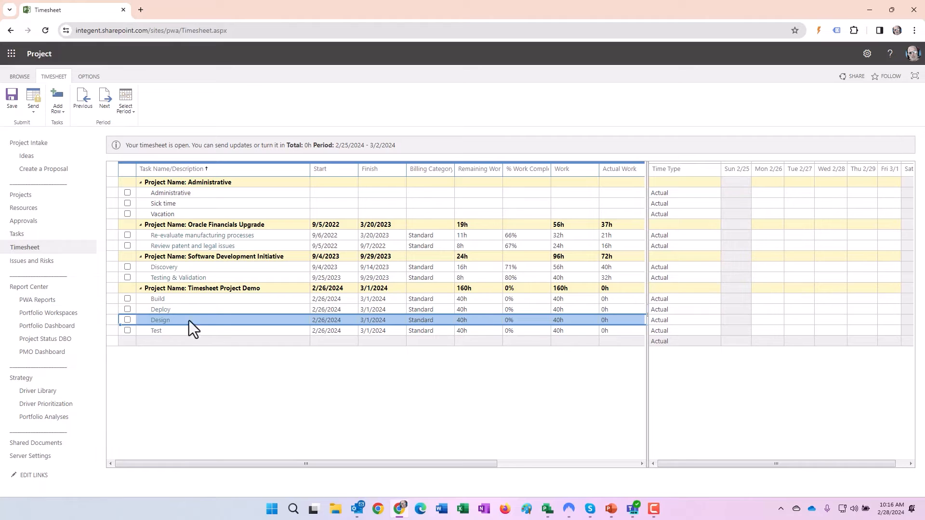
left_click(768, 320)
type("8")
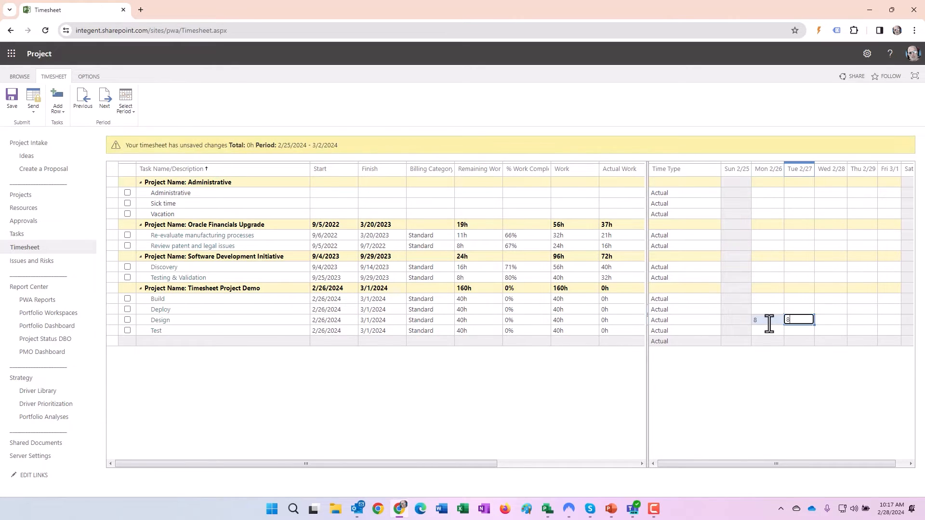
key("Tab")
type("8h")
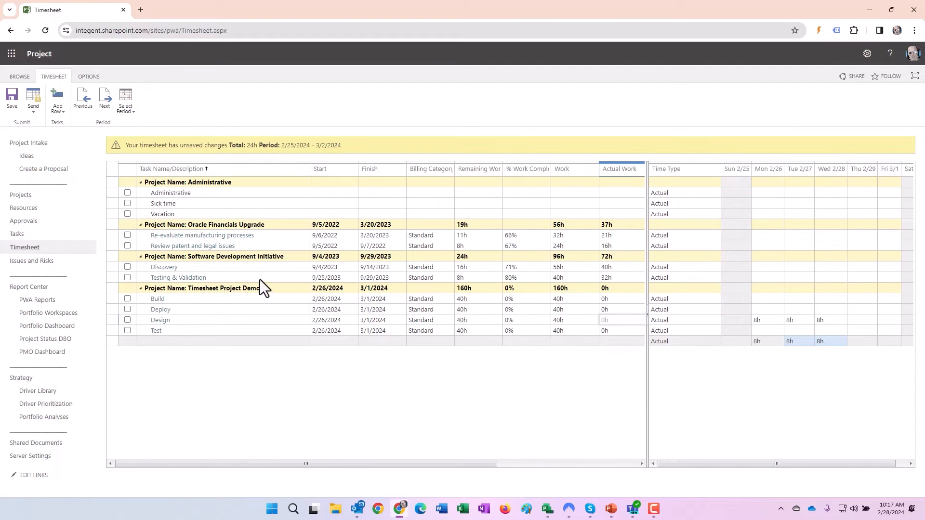
mouse_move(421, 288)
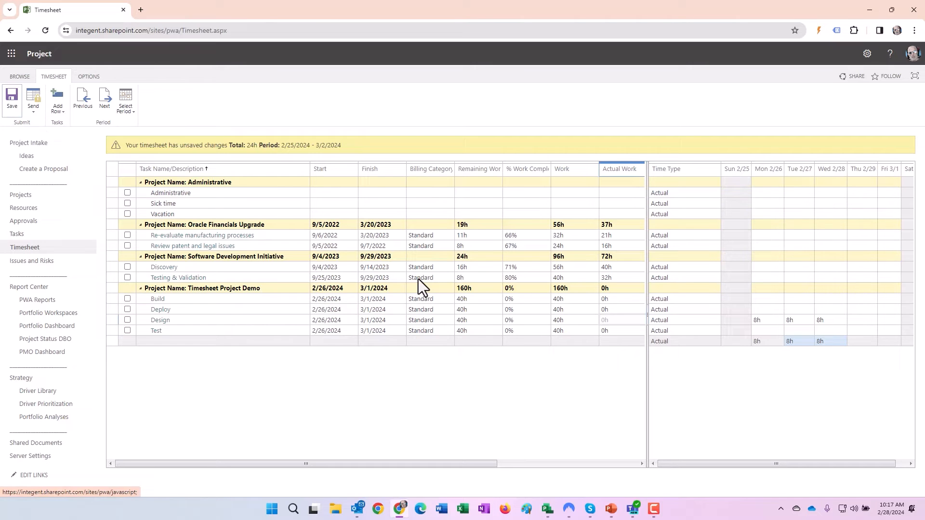
left_click(11, 99)
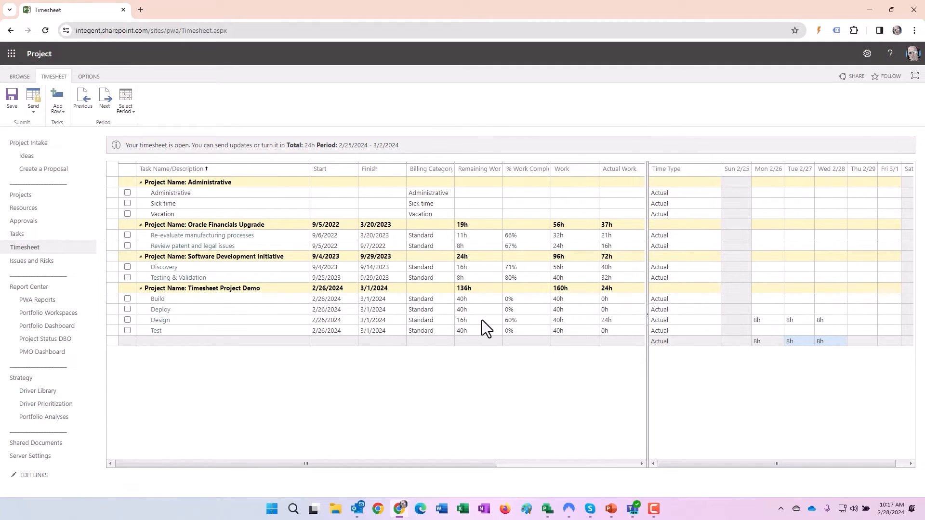
left_click(478, 320)
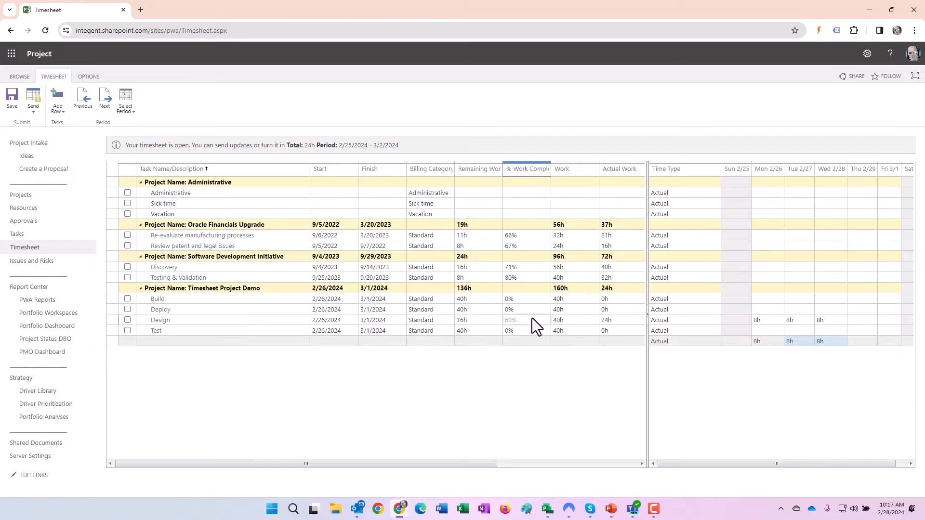
mouse_move(549, 326)
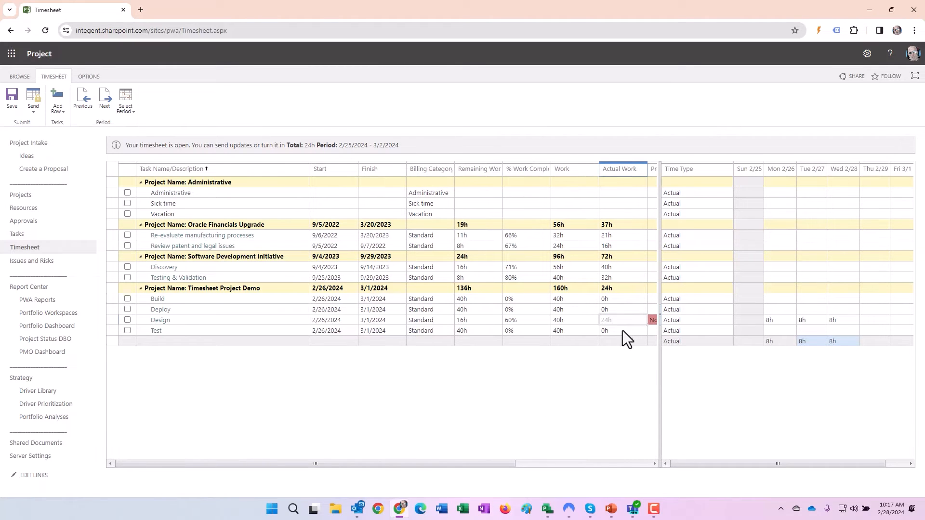
mouse_move(295, 354)
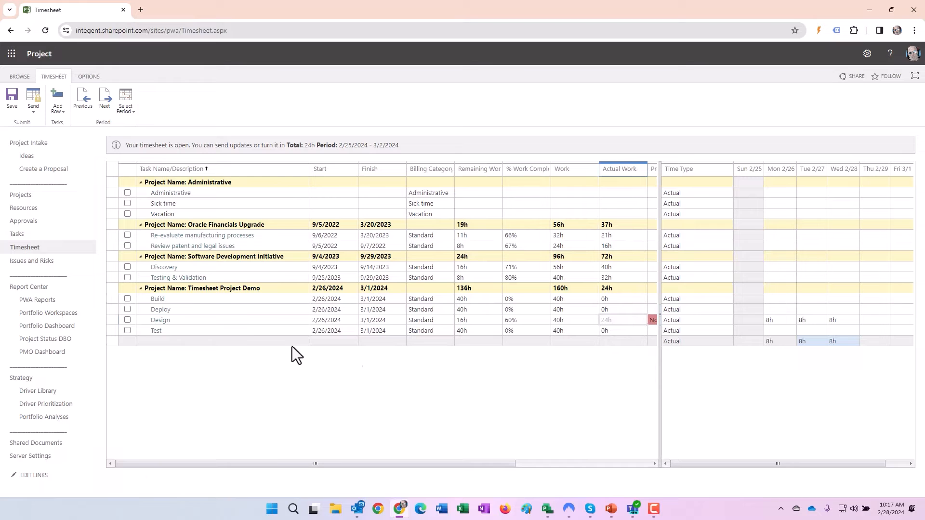
Enter 8h Monday through Wednesday on the Build task and save the timesheet
left_click(160, 320)
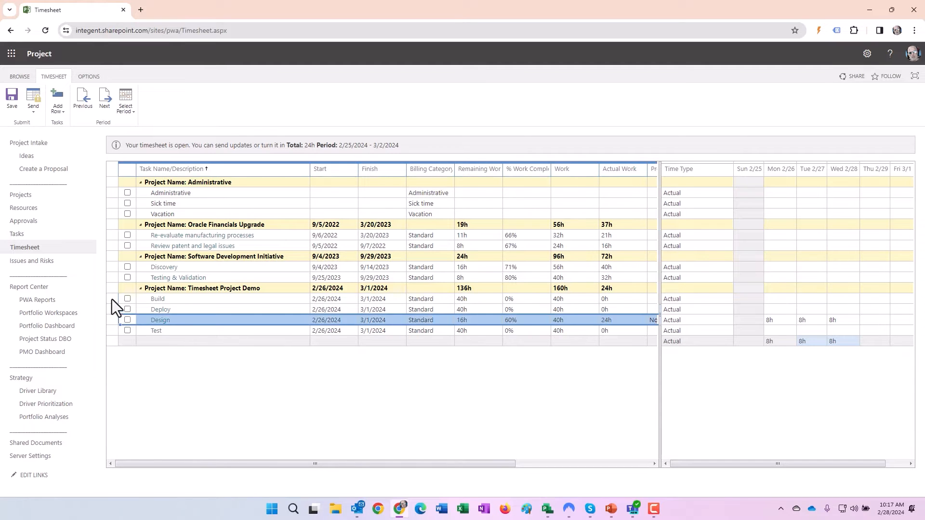
left_click(780, 299)
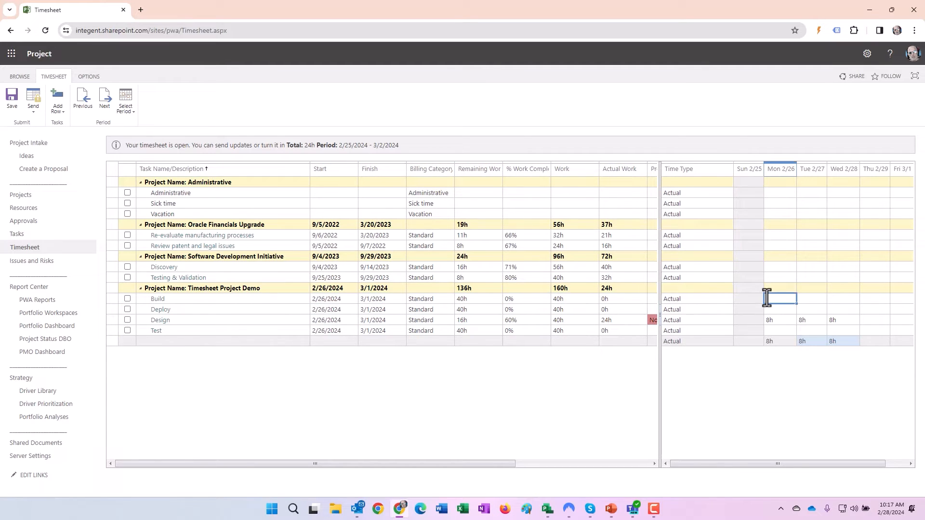
type("8h")
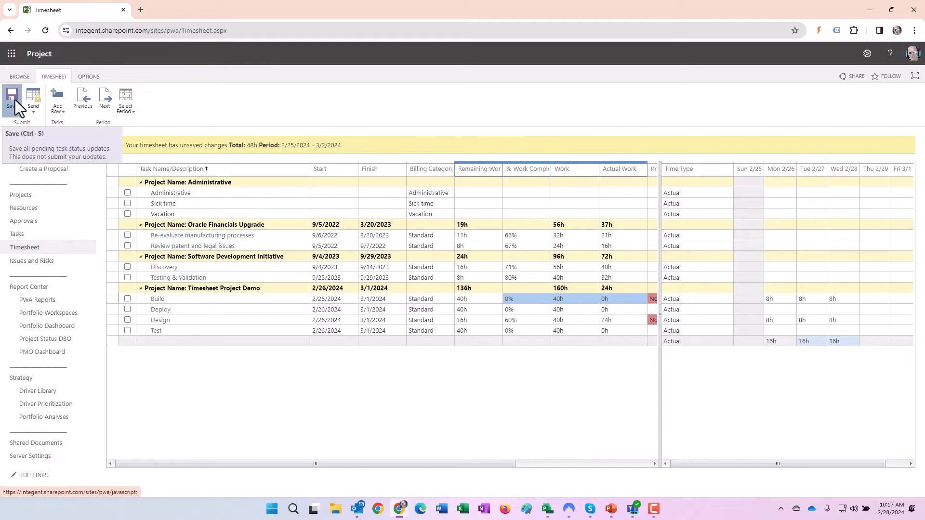
mouse_move(538, 371)
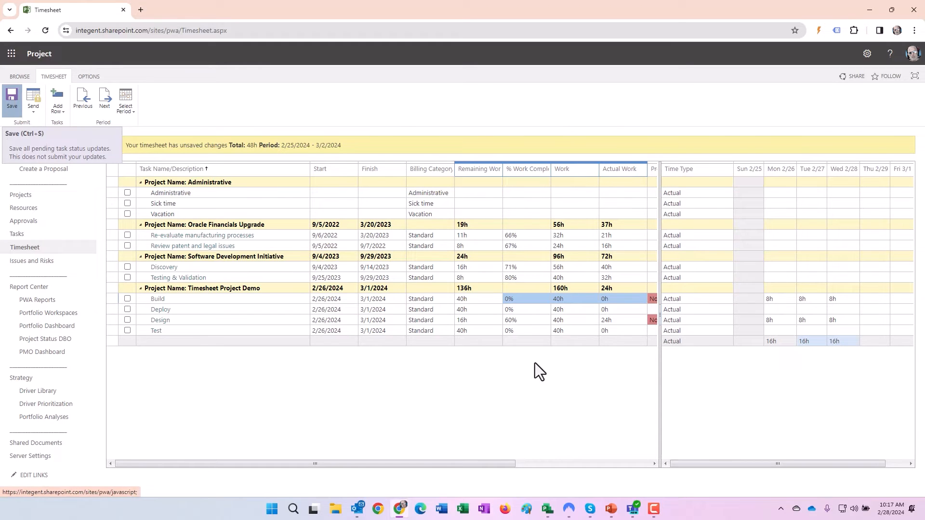
left_click(11, 99)
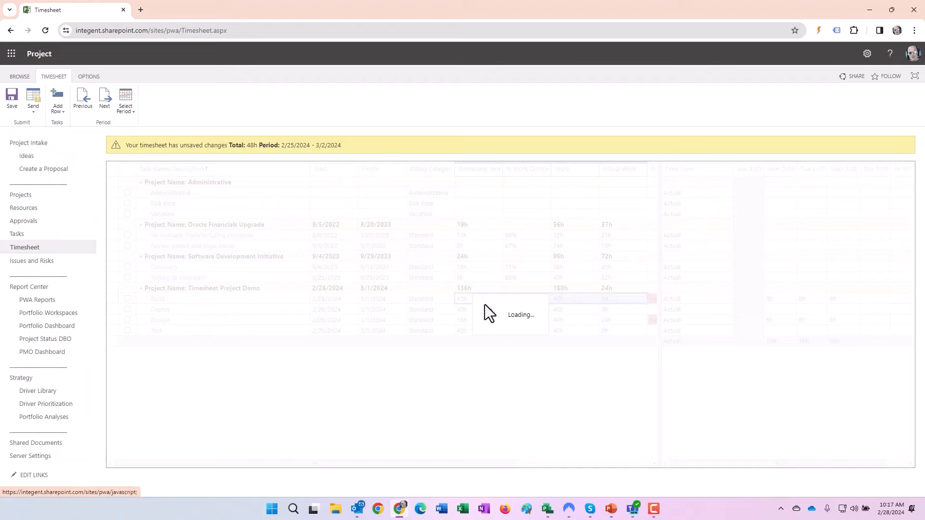
mouse_move(526, 328)
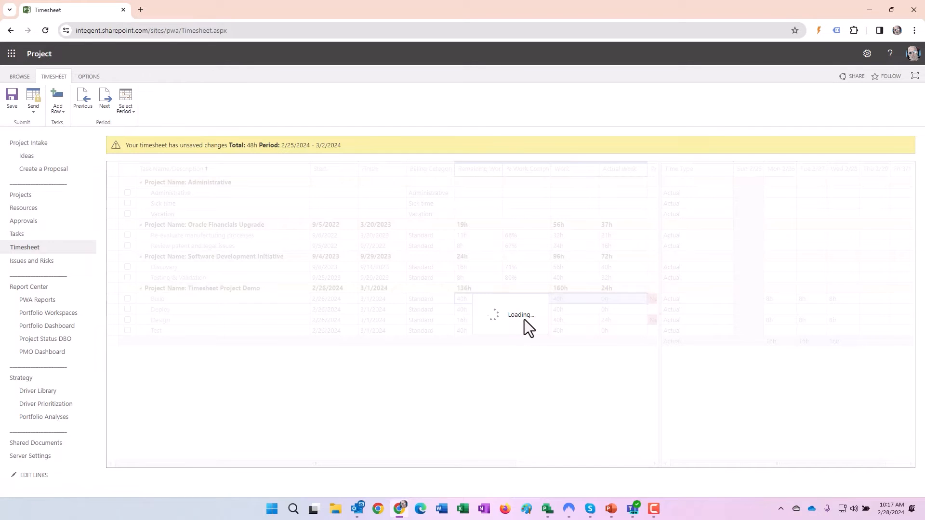
mouse_move(611, 331)
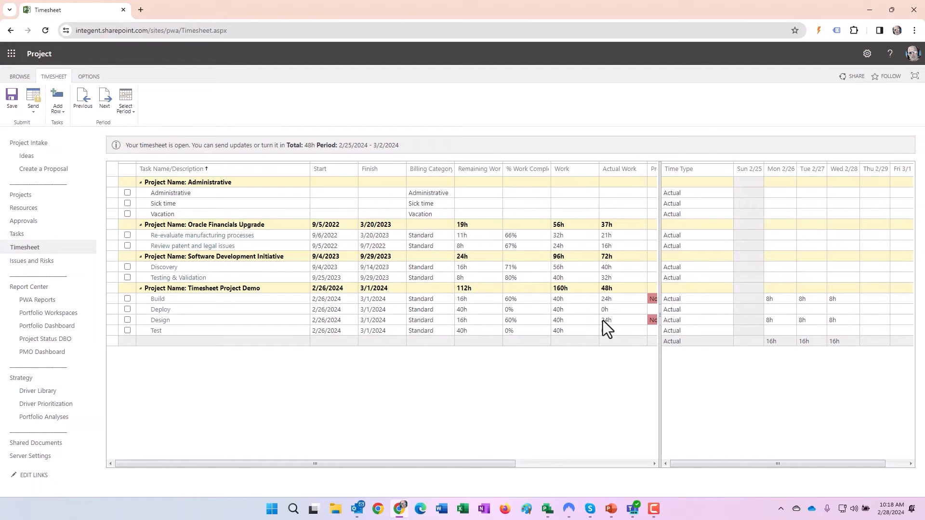
Change the Build task's Remaining Work to 32h and save
left_click(478, 299)
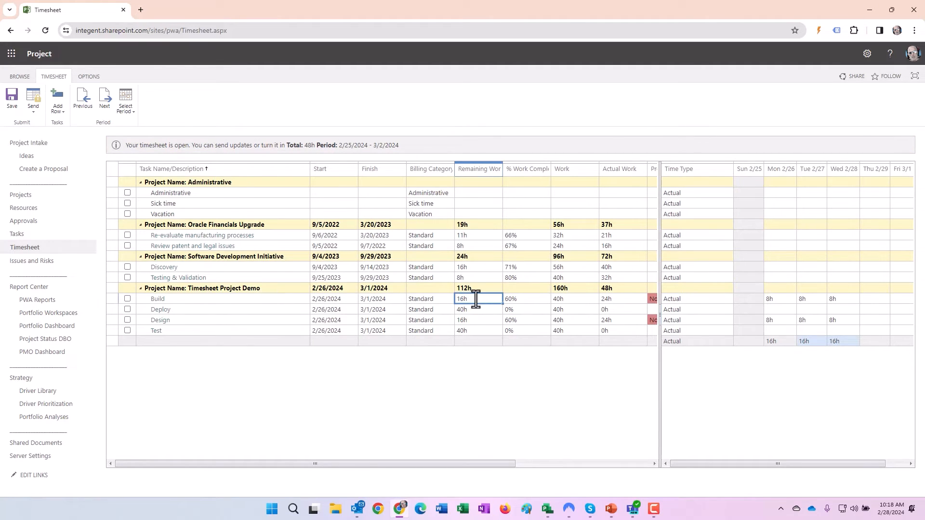
mouse_move(511, 299)
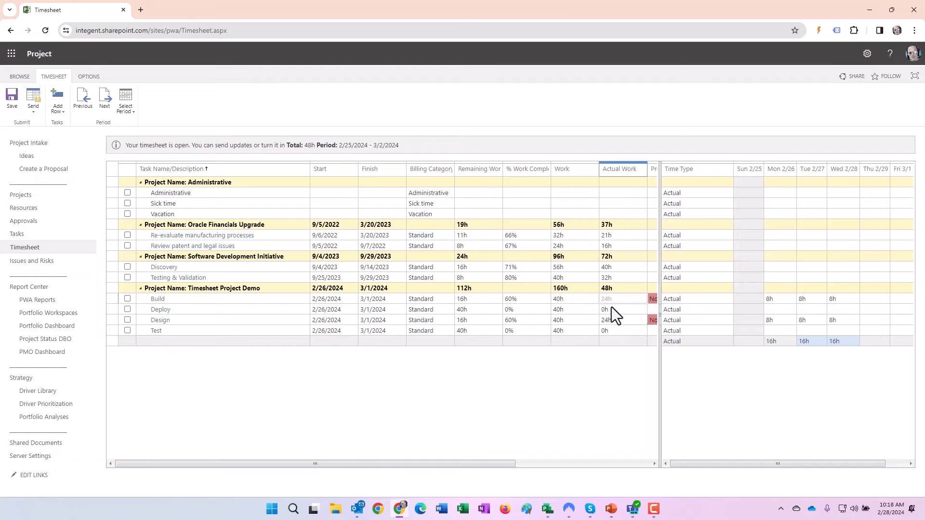
left_click(478, 299)
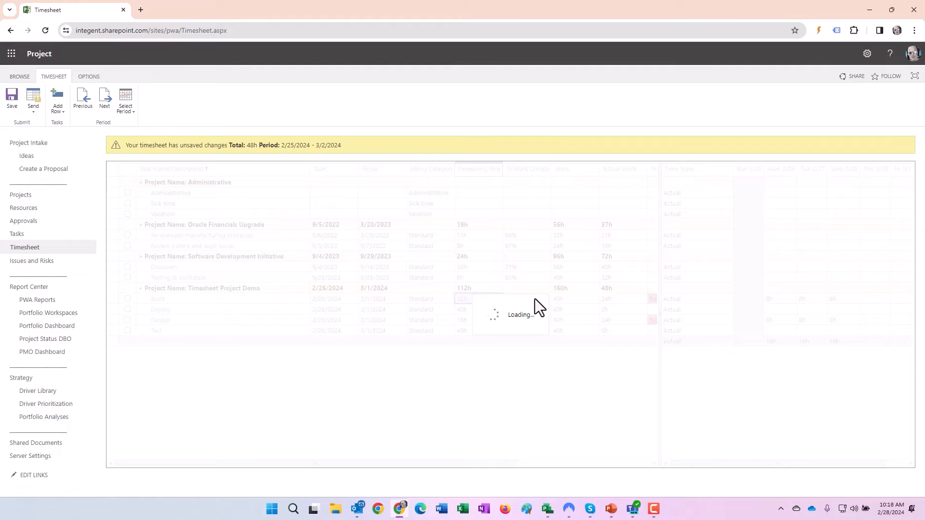
mouse_move(633, 307)
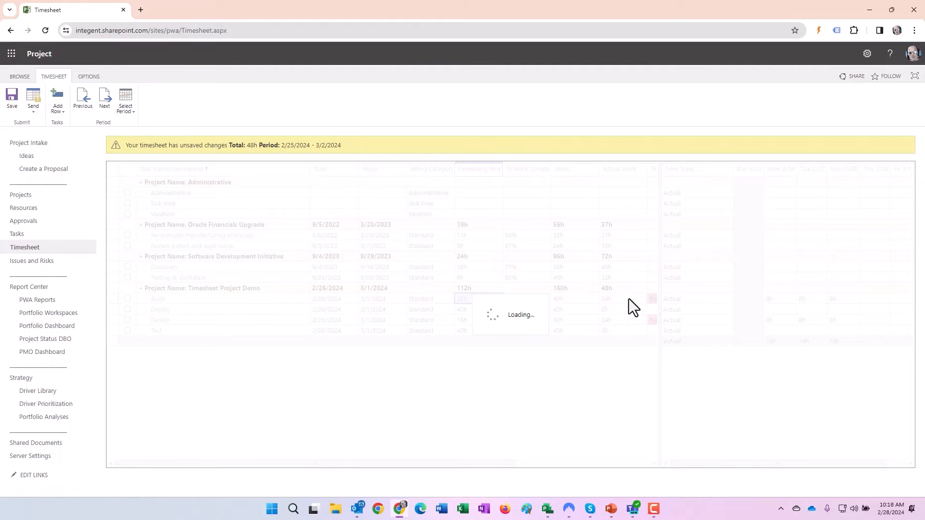
mouse_move(575, 307)
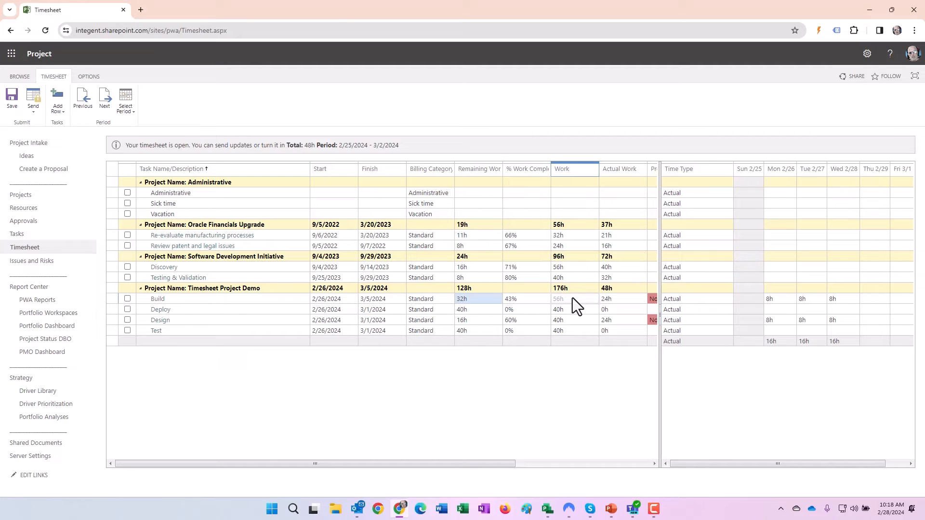
mouse_move(570, 310)
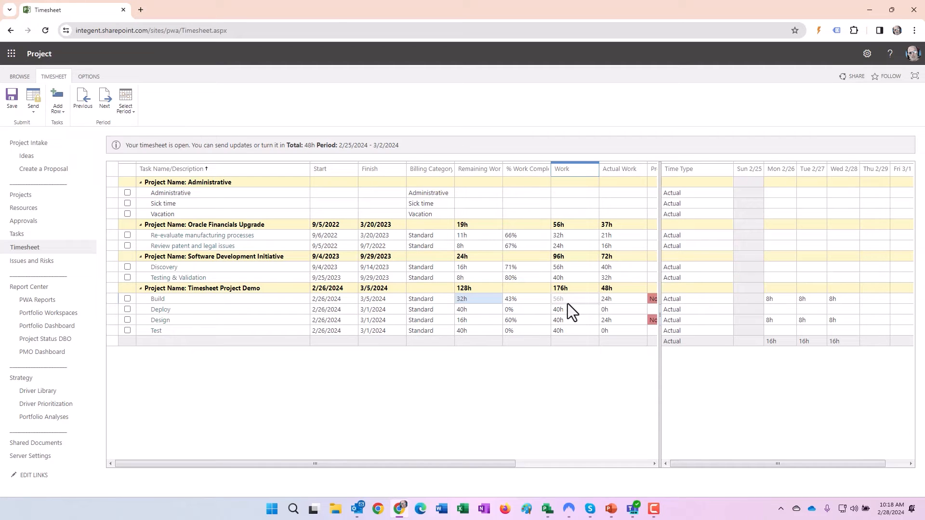
mouse_move(517, 339)
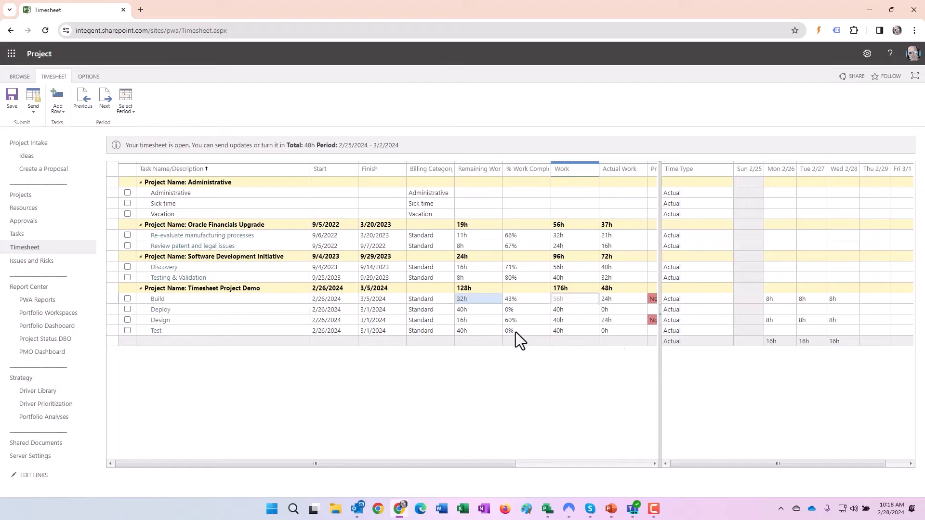
Enter 8h Monday through Wednesday on the Test task and set its Remaining Work to 0h
left_click(779, 341)
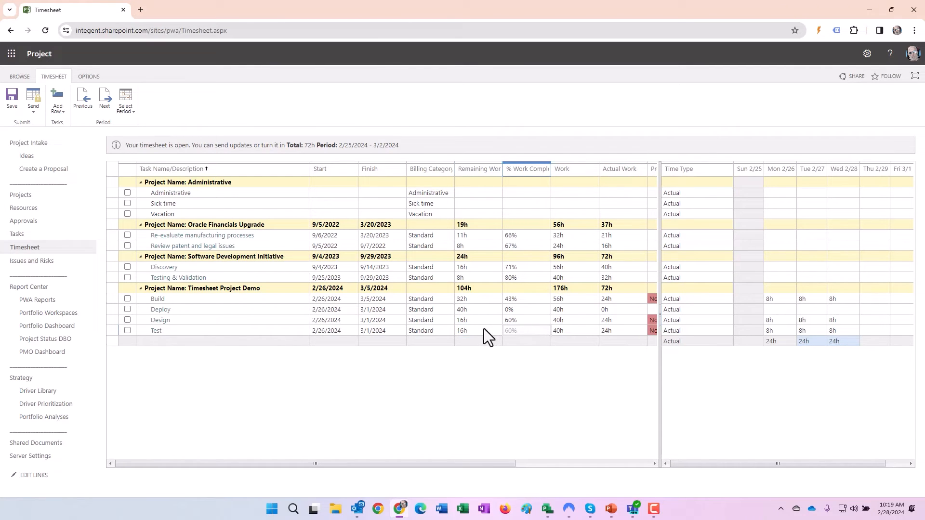
left_click(478, 331)
type("0h")
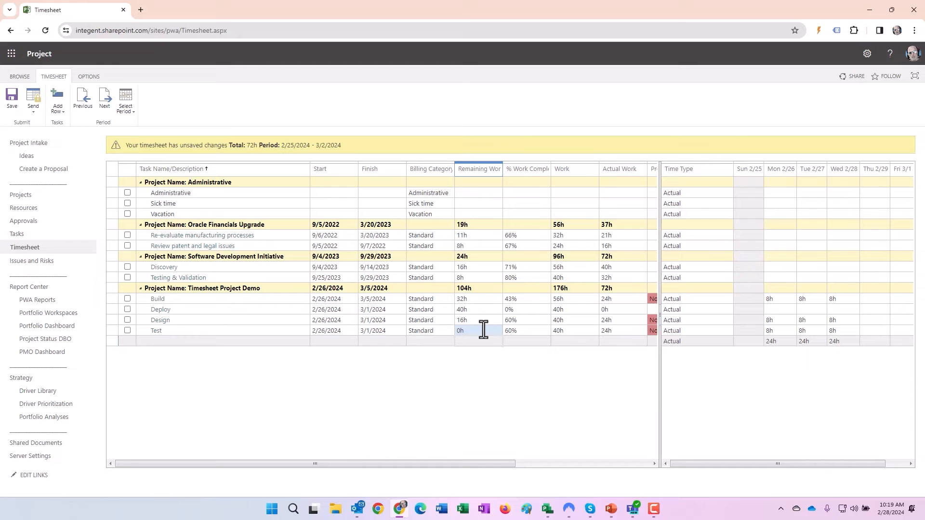
mouse_move(491, 351)
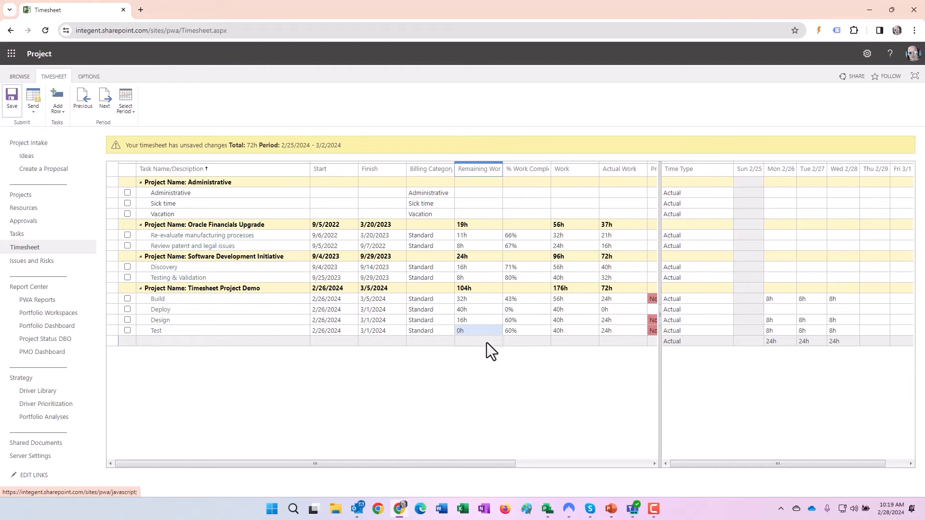
mouse_move(630, 337)
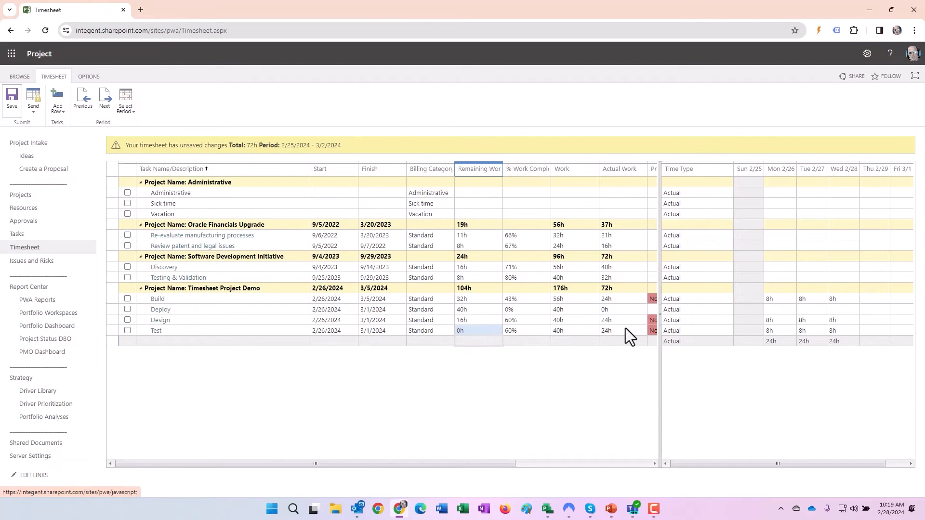
mouse_move(577, 336)
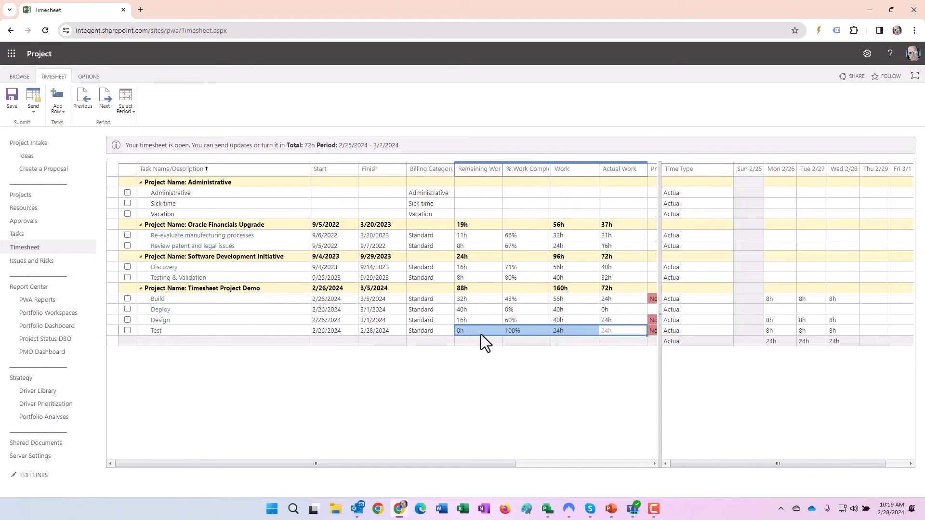
Enter 8h Monday through Friday on the Deploy task, save, and review its remaining work
left_click(160, 319)
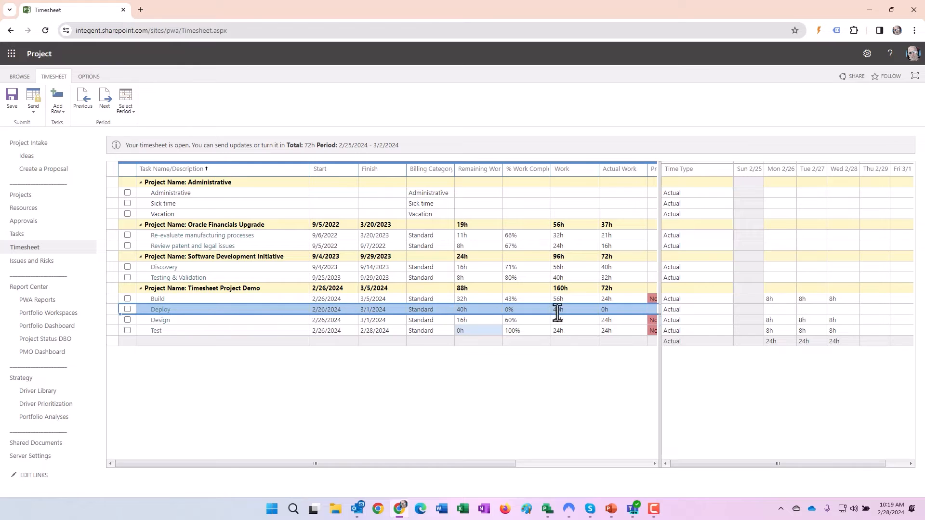
left_click(779, 309)
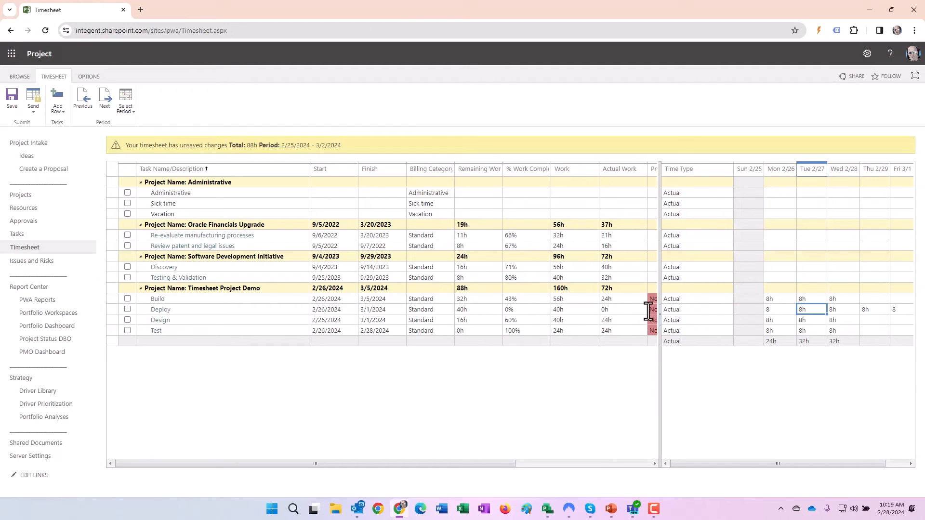
mouse_move(620, 316)
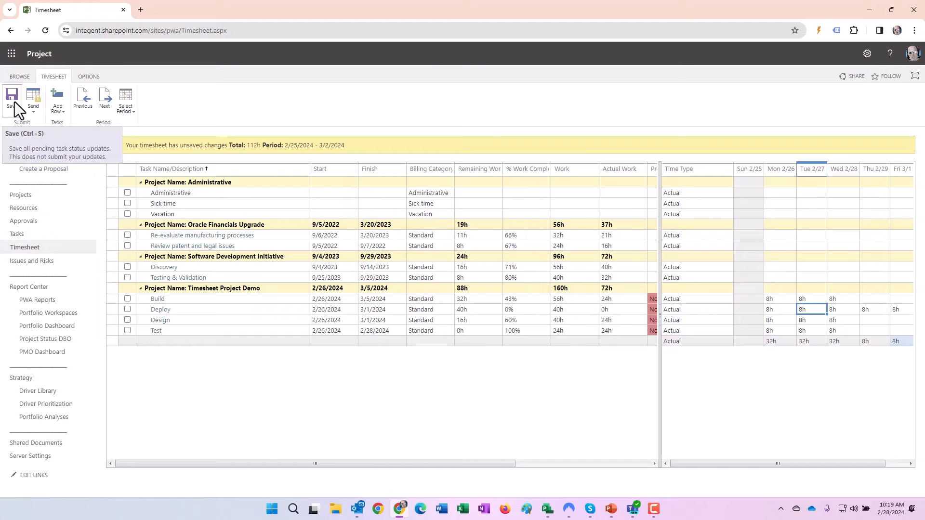
mouse_move(529, 321)
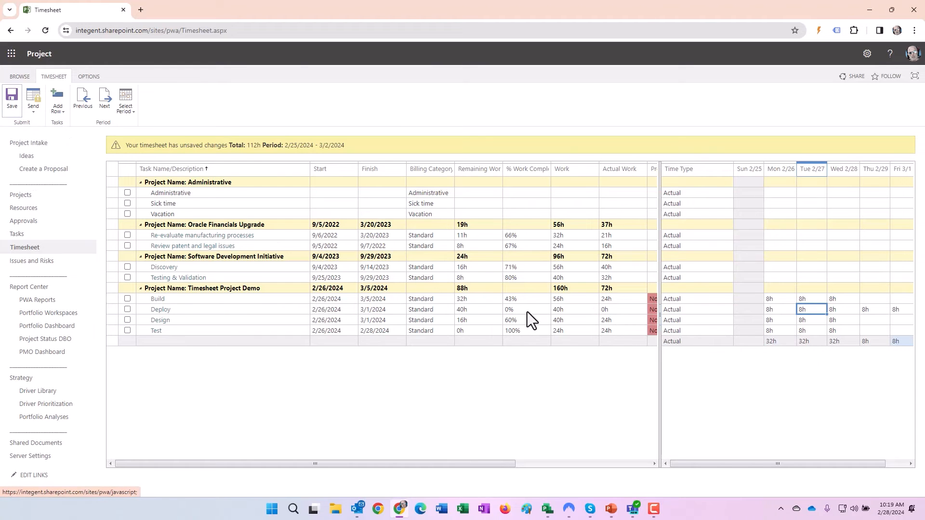
left_click(11, 98)
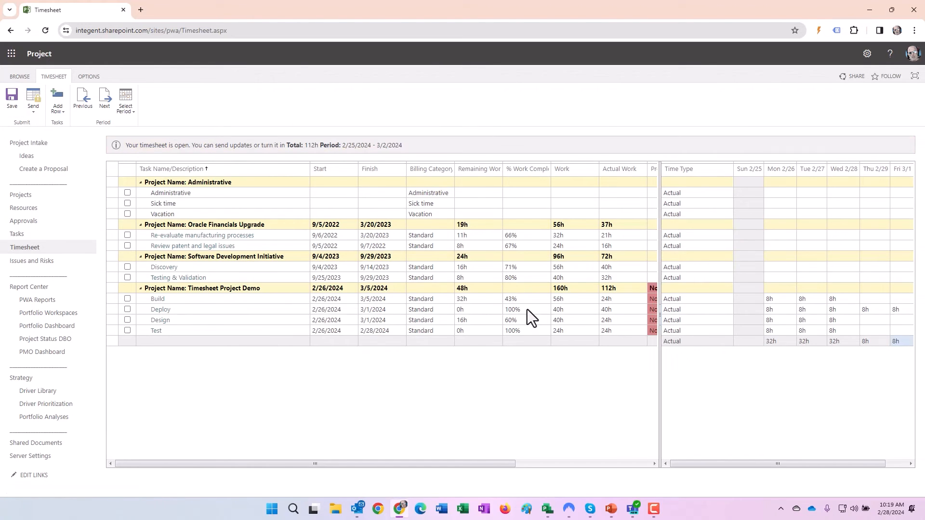
left_click(478, 309)
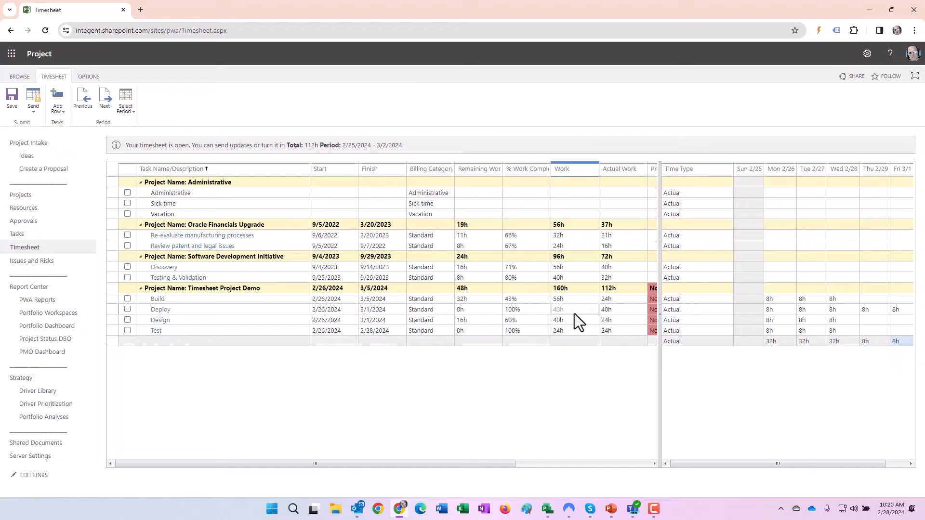
left_click(159, 309)
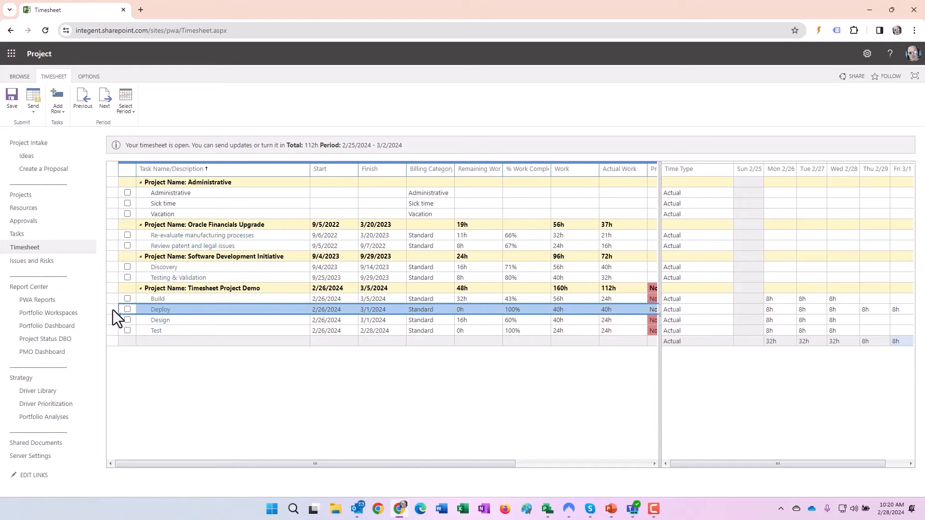
mouse_move(542, 315)
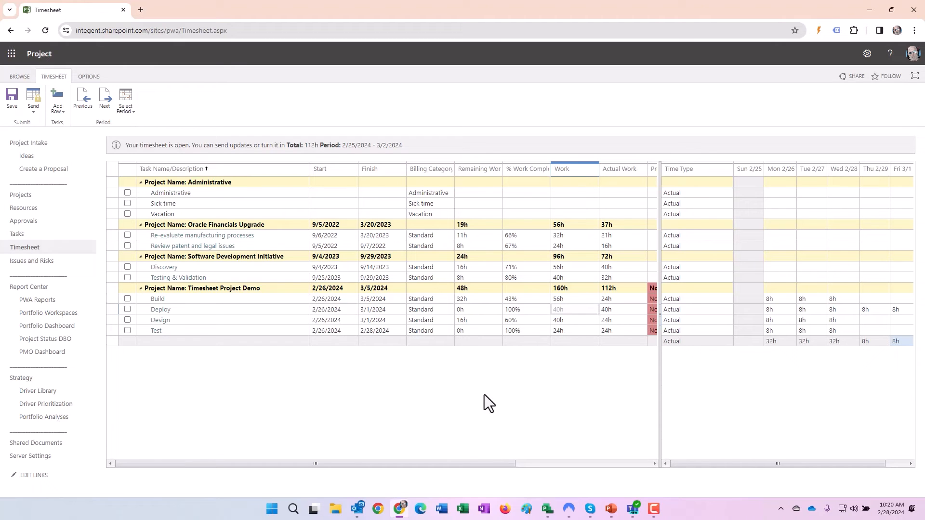
mouse_move(21, 195)
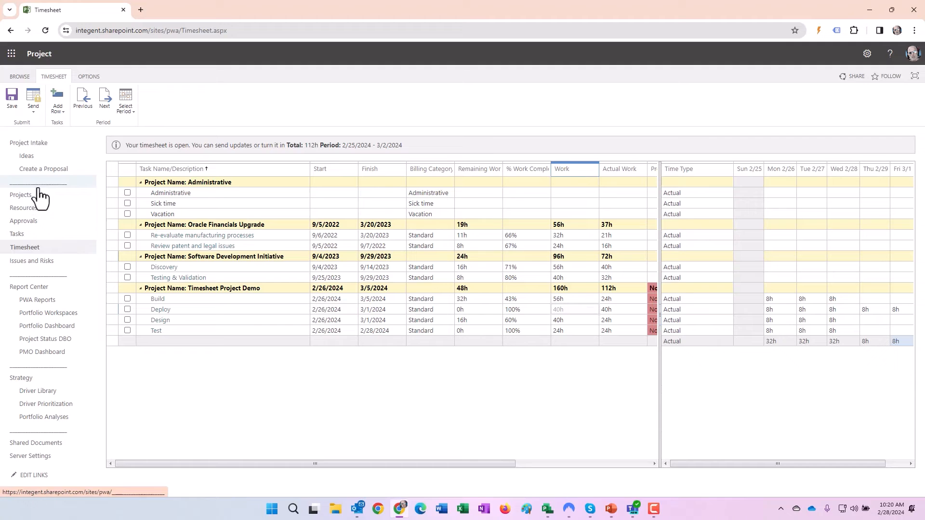
mouse_move(34, 100)
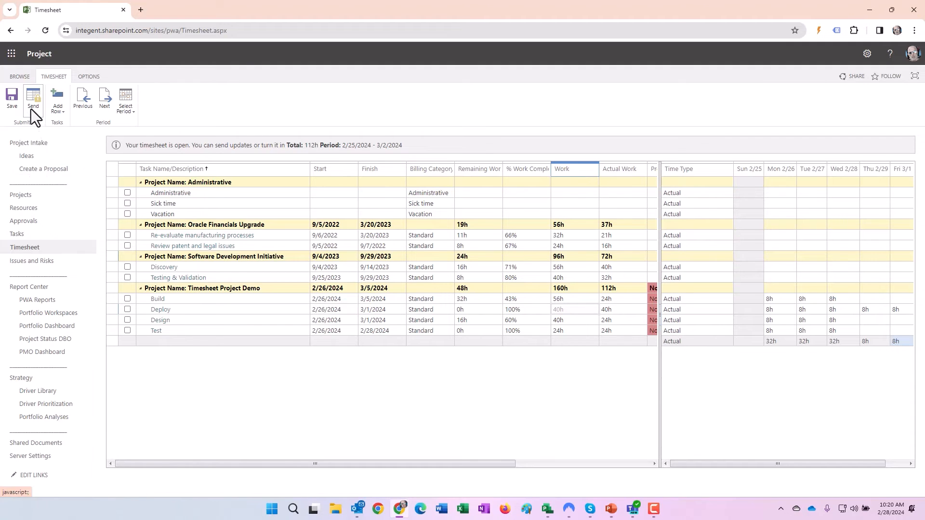
Send progress for all timesheet tasks for approval and go to Approvals
left_click(33, 98)
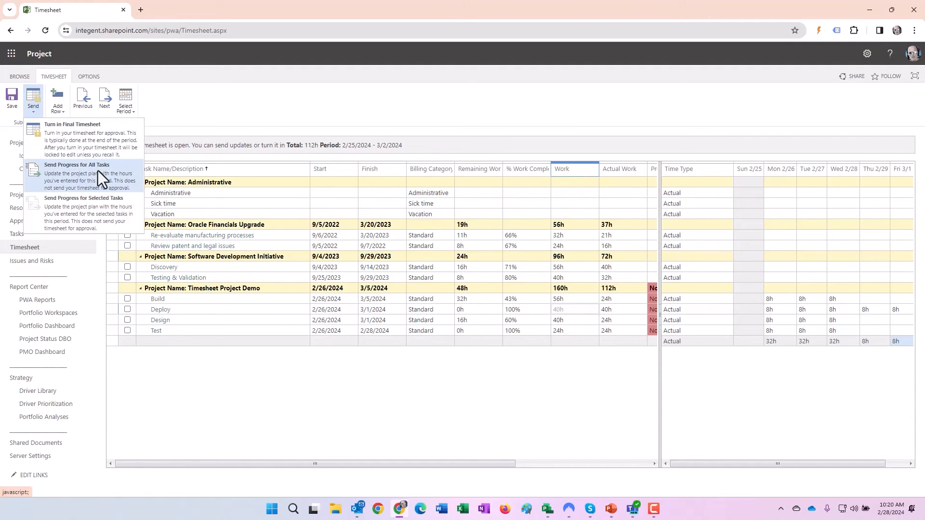
mouse_move(71, 179)
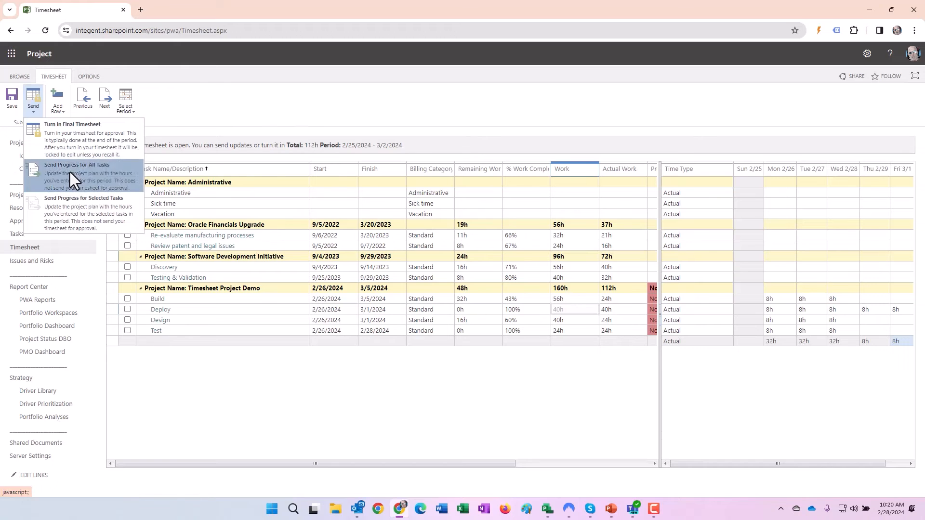
left_click(77, 173)
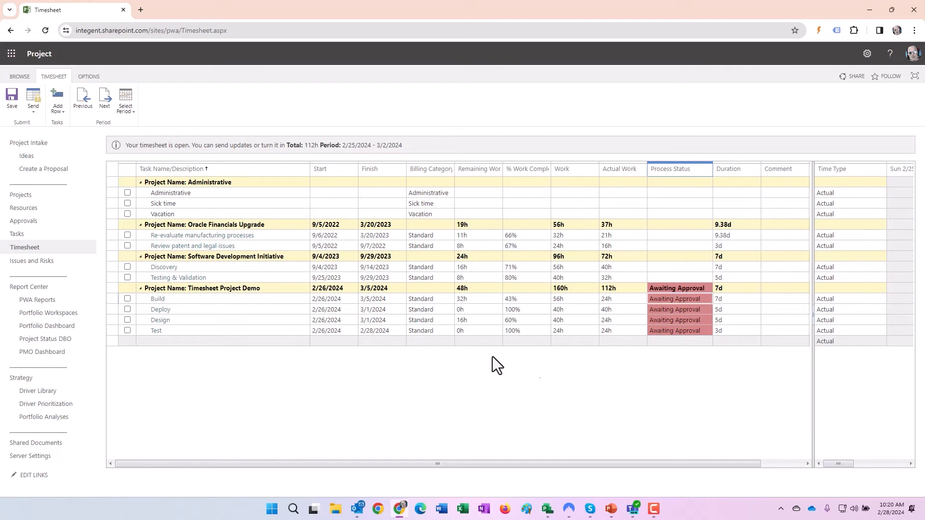
mouse_move(239, 358)
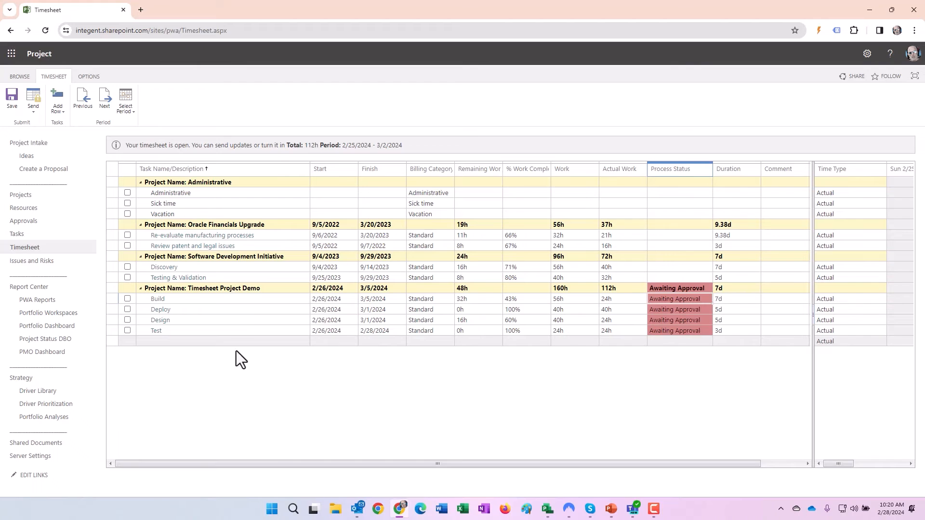
left_click(23, 221)
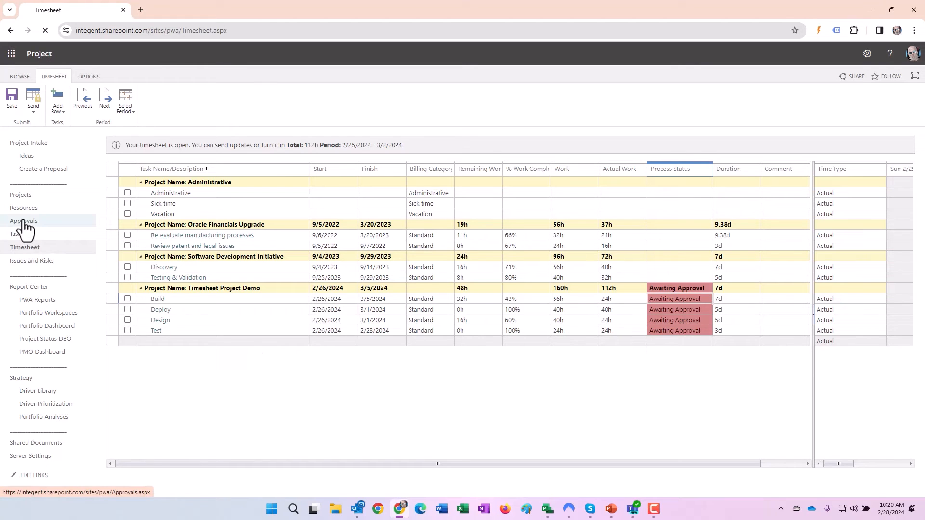
In the Approval Center, narrow the Name column and check Total and Remaining Work for the four updates
left_click(24, 220)
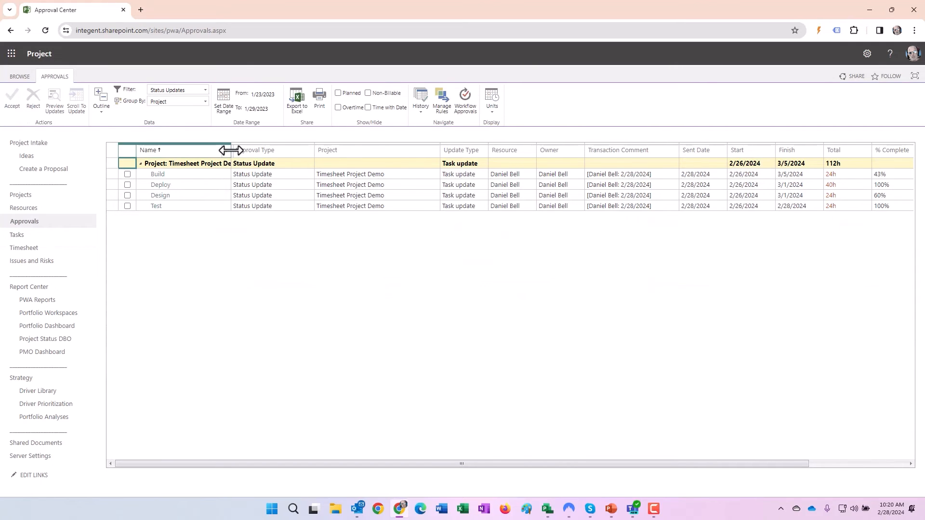
left_click_drag(230, 149, 192, 150)
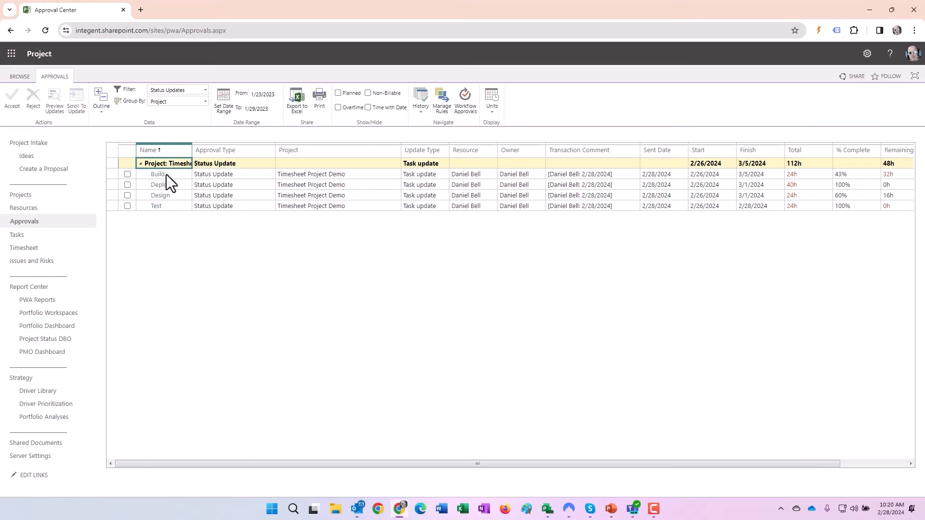
mouse_move(177, 201)
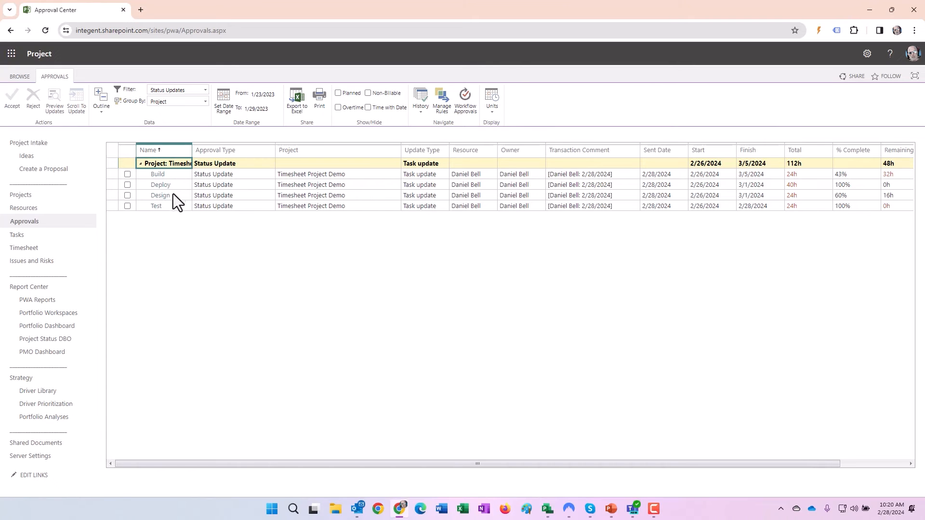
mouse_move(463, 179)
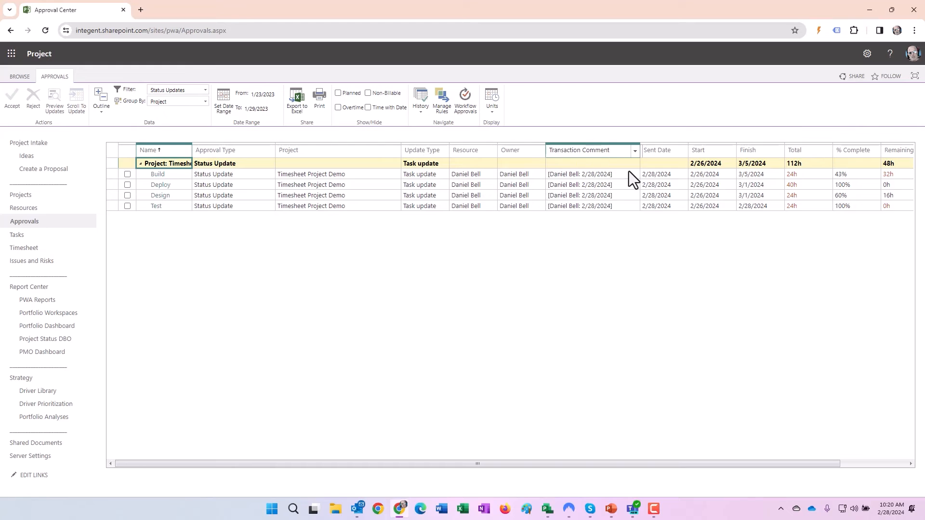
mouse_move(741, 176)
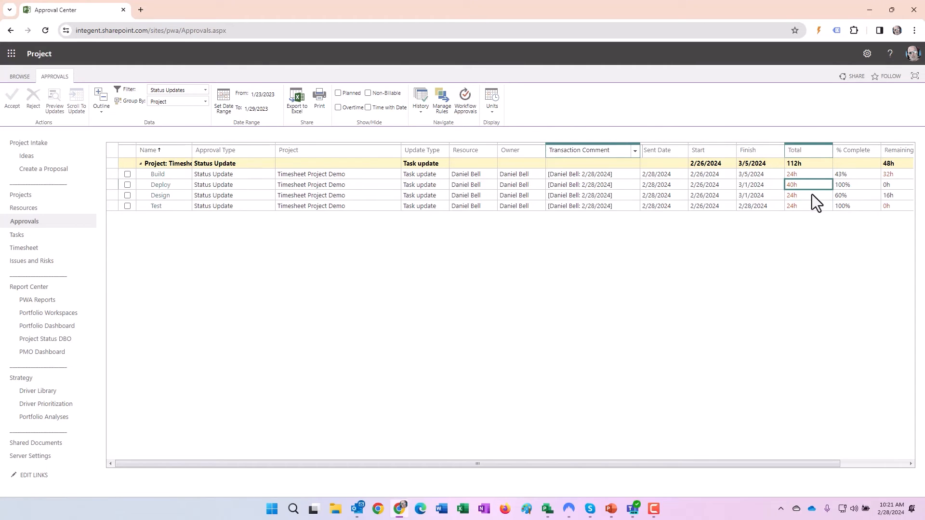
left_click(807, 205)
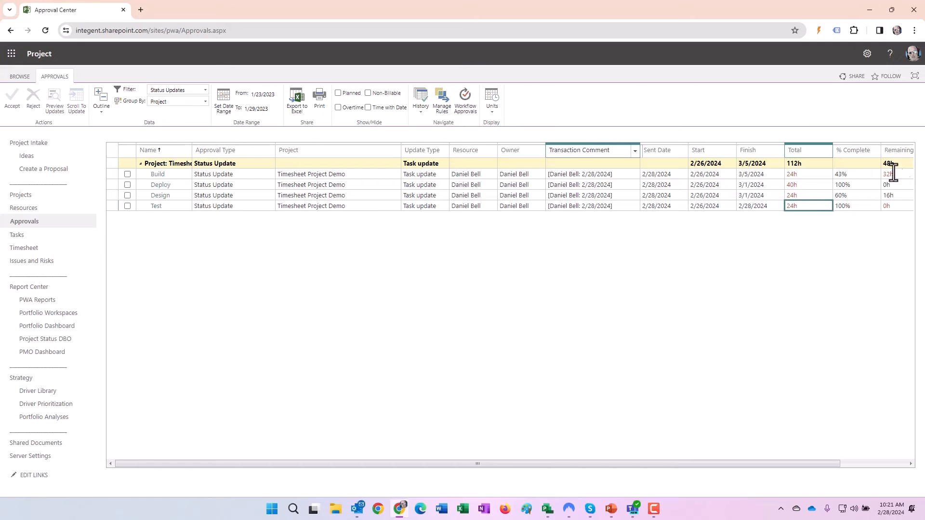
scroll("right", 3)
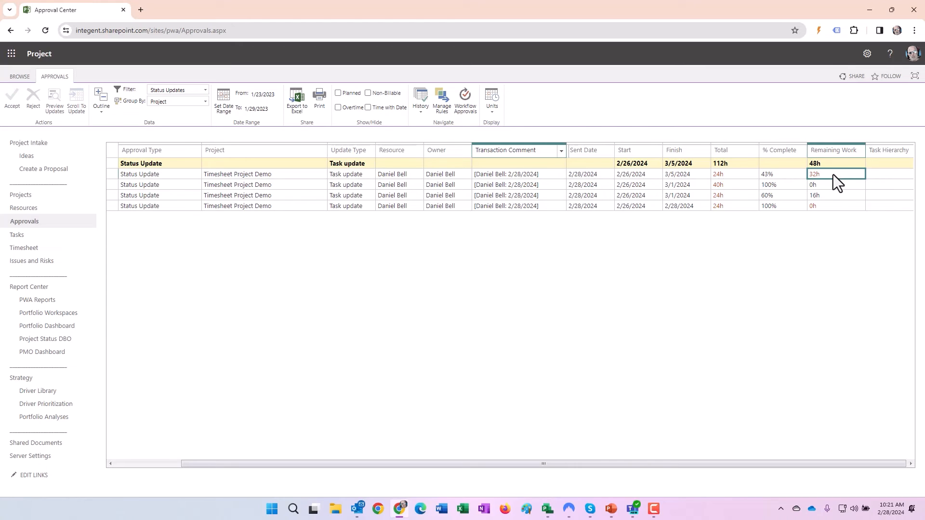
mouse_move(830, 188)
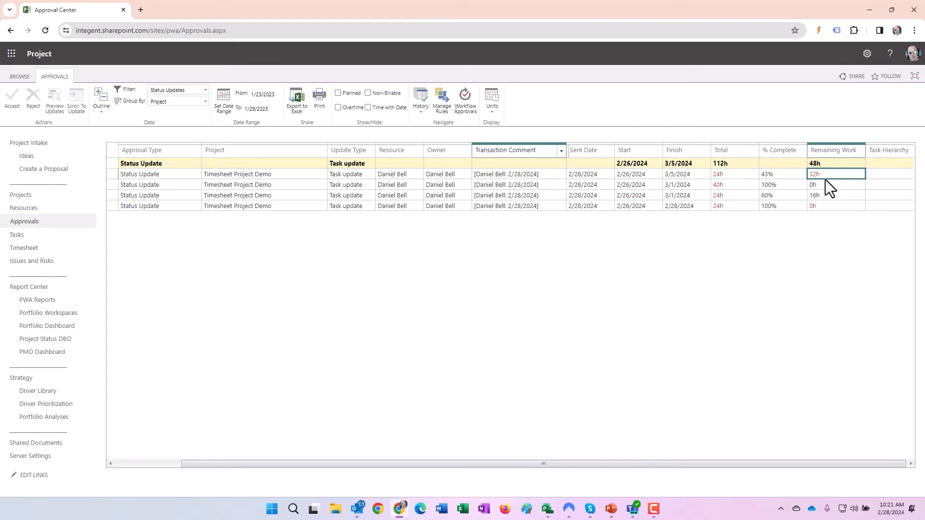
mouse_move(734, 181)
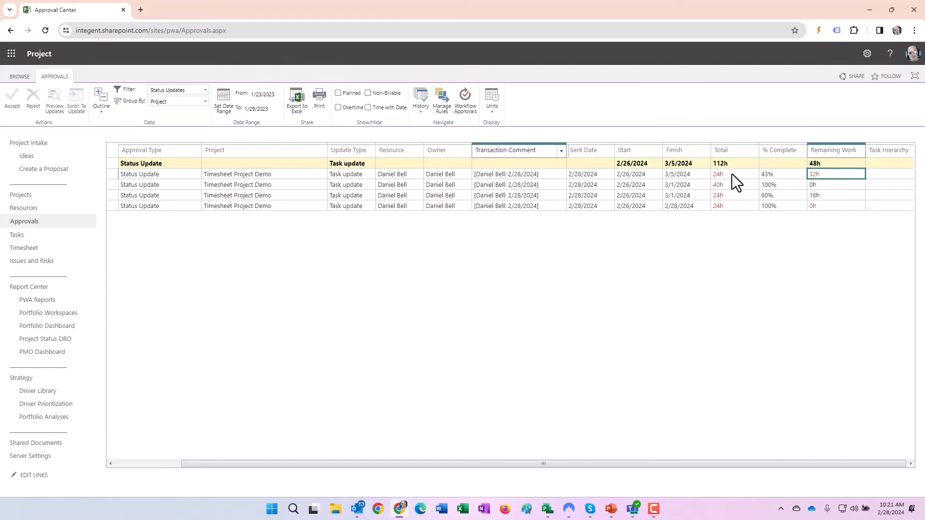
mouse_move(838, 181)
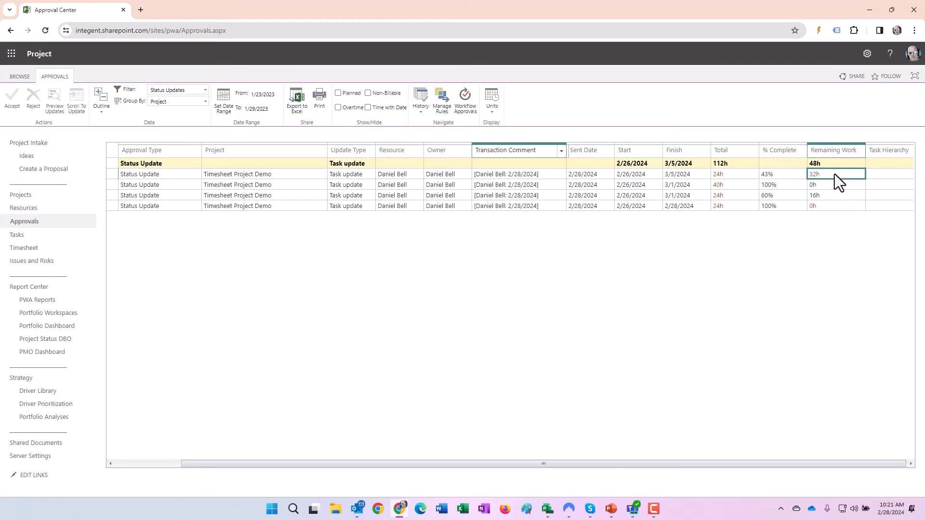
mouse_move(835, 212)
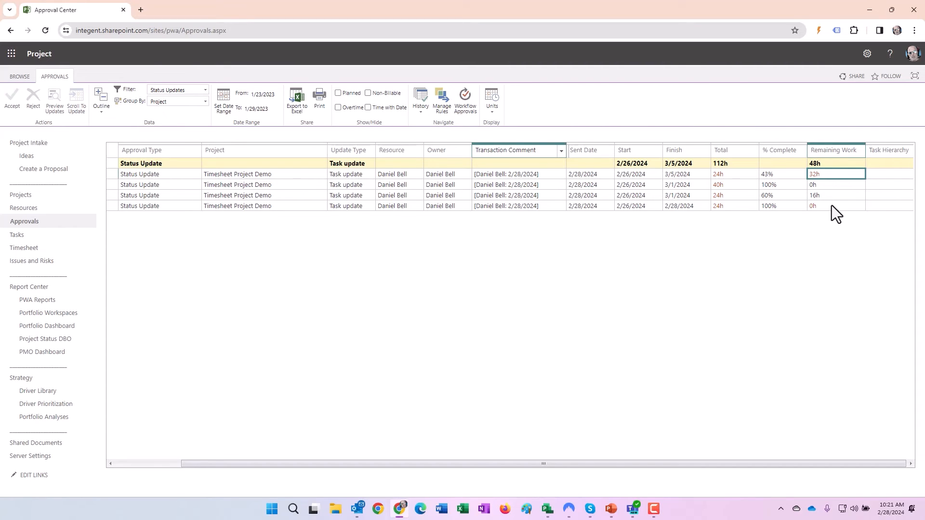
left_click(834, 205)
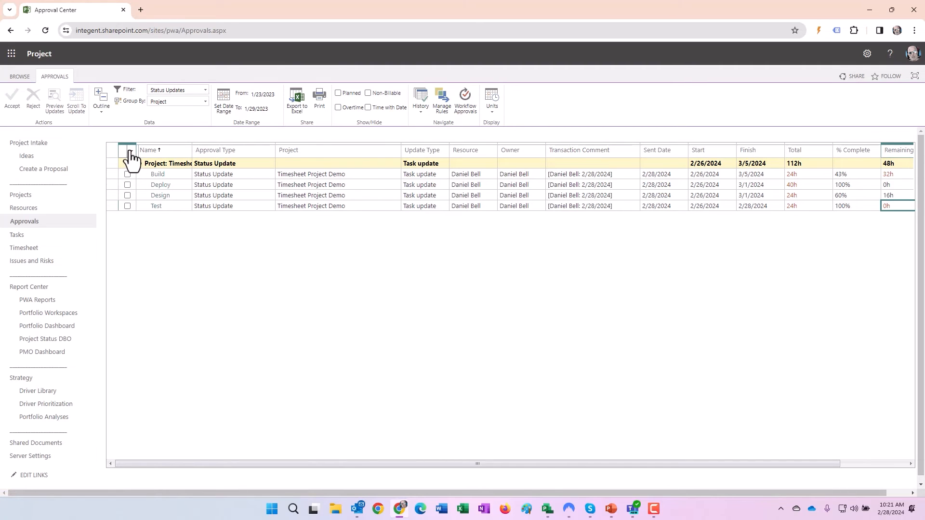
Select all four updates, preview them, and compare Previous Duration and Duration for Build, Test and Deploy
left_click(127, 150)
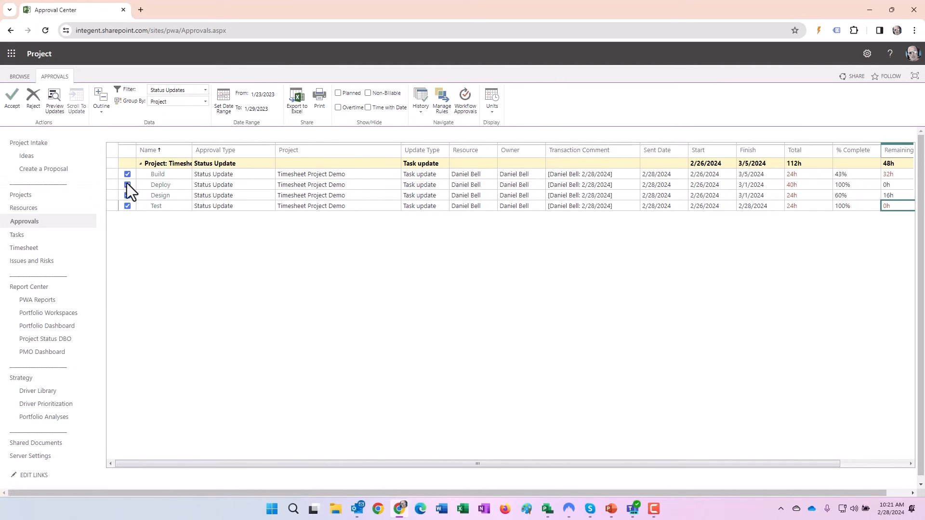
mouse_move(53, 97)
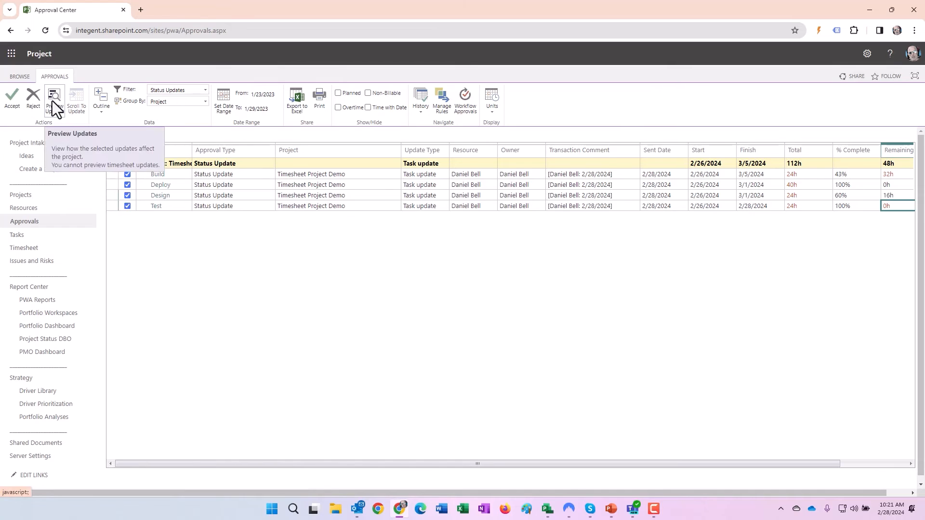
left_click(54, 99)
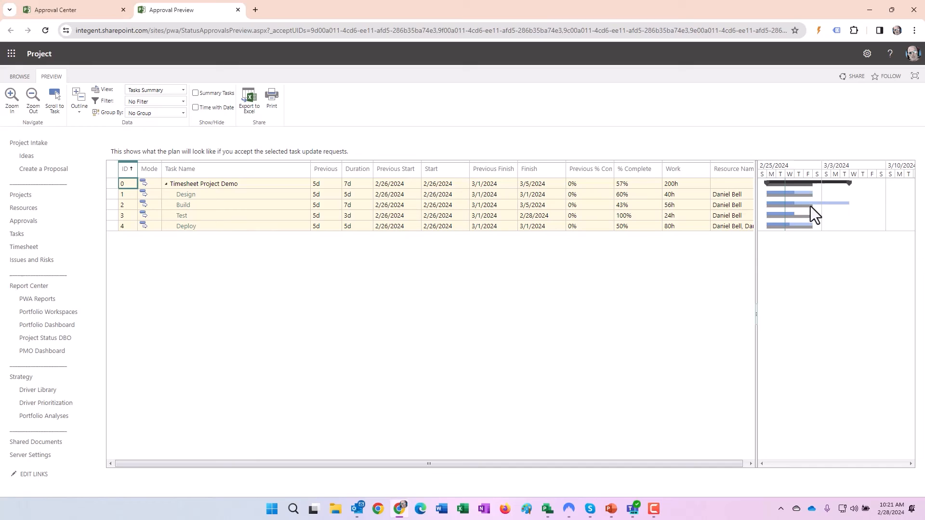
mouse_move(822, 211)
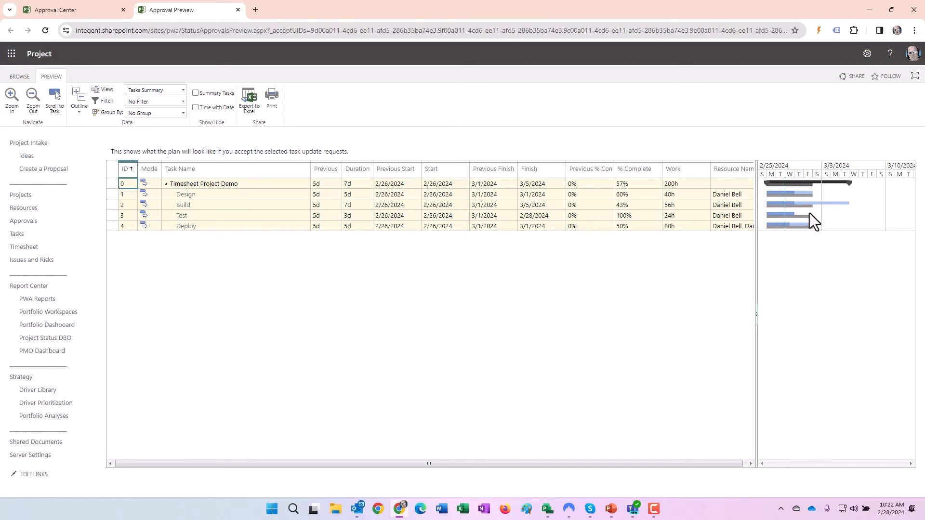
mouse_move(798, 224)
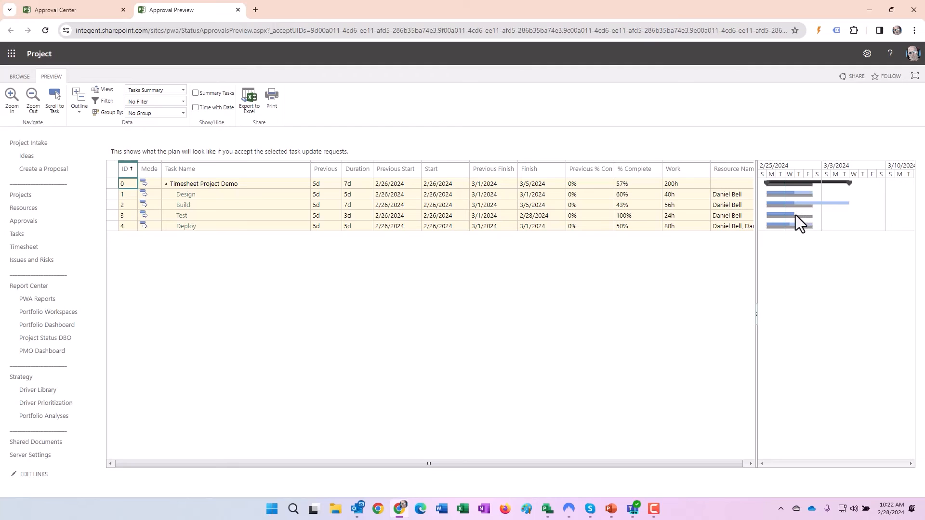
mouse_move(757, 278)
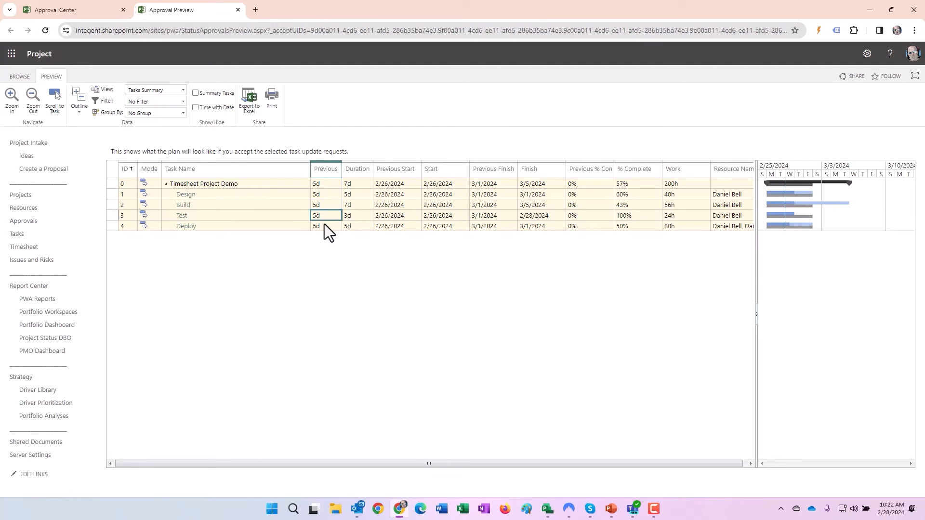
left_click(357, 184)
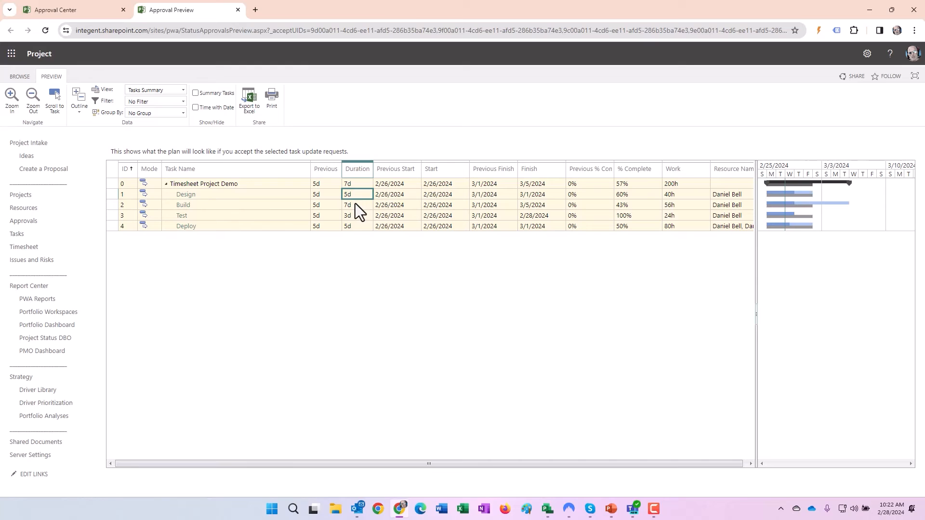
left_click(326, 215)
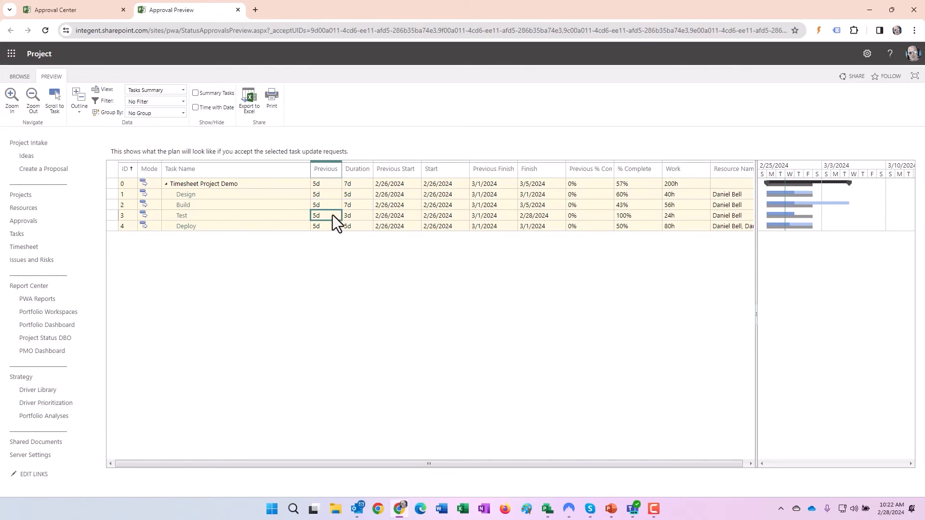
left_click(357, 226)
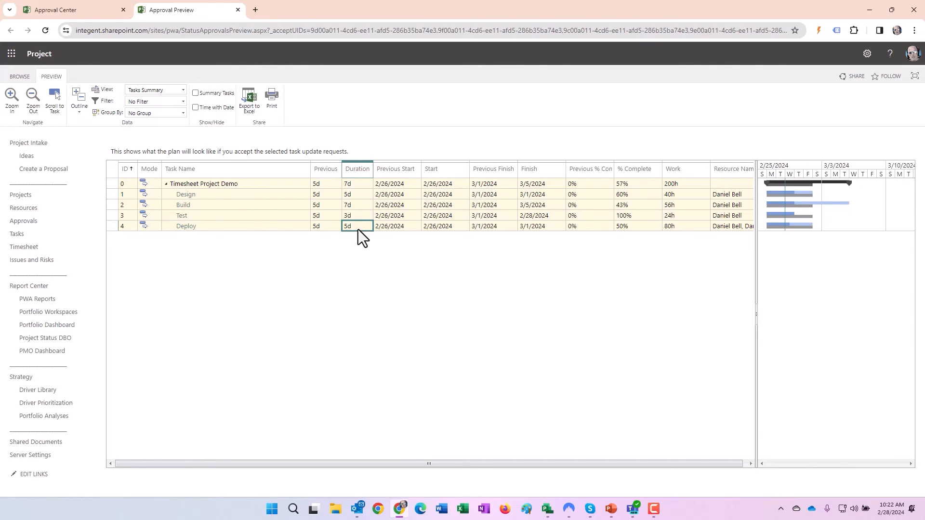
mouse_move(690, 220)
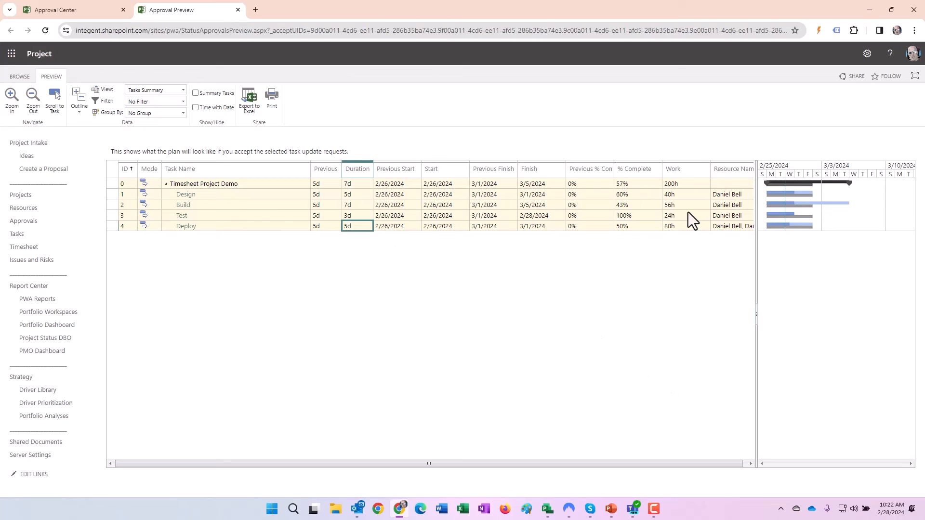
mouse_move(625, 280)
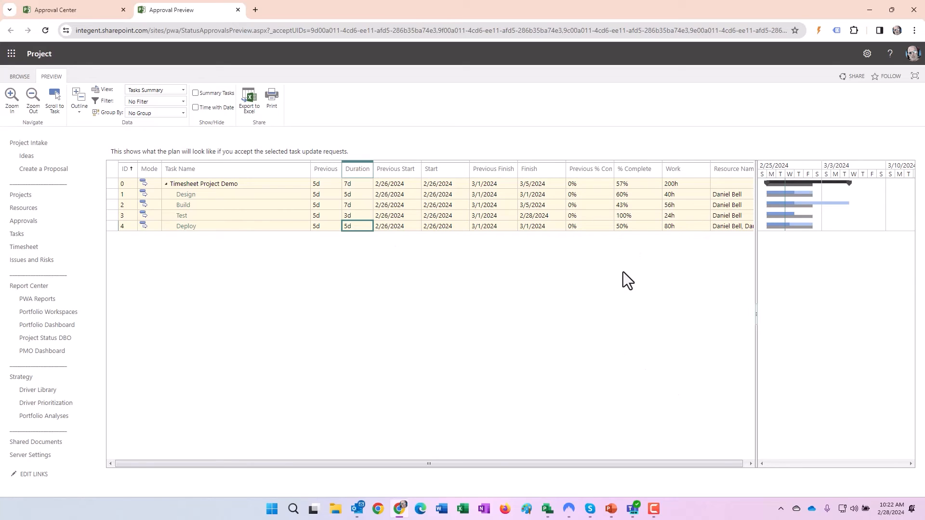
mouse_move(480, 234)
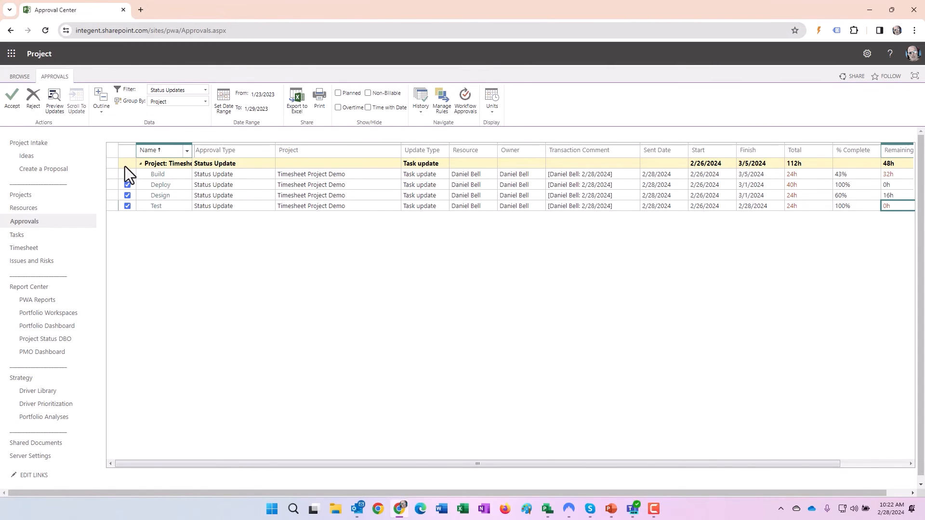
Select all pending status updates, accept them and confirm the approval
left_click(126, 174)
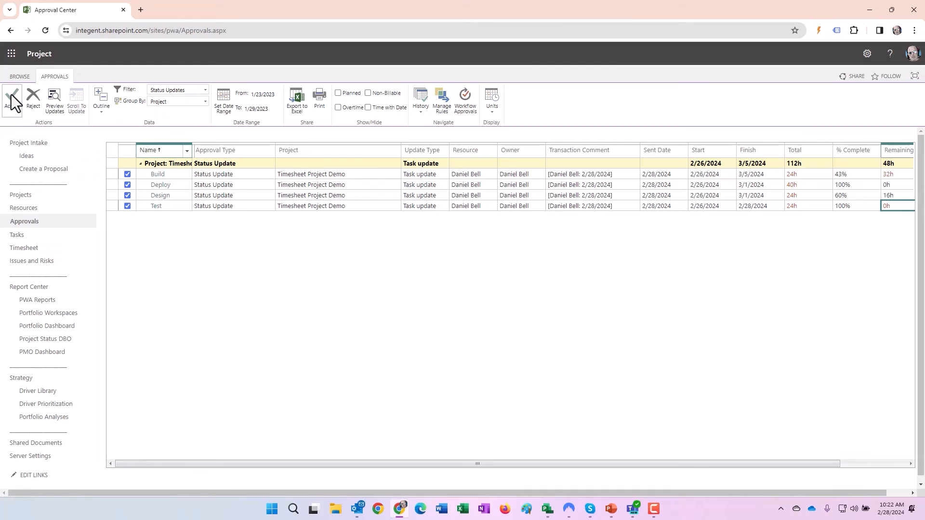
left_click(11, 99)
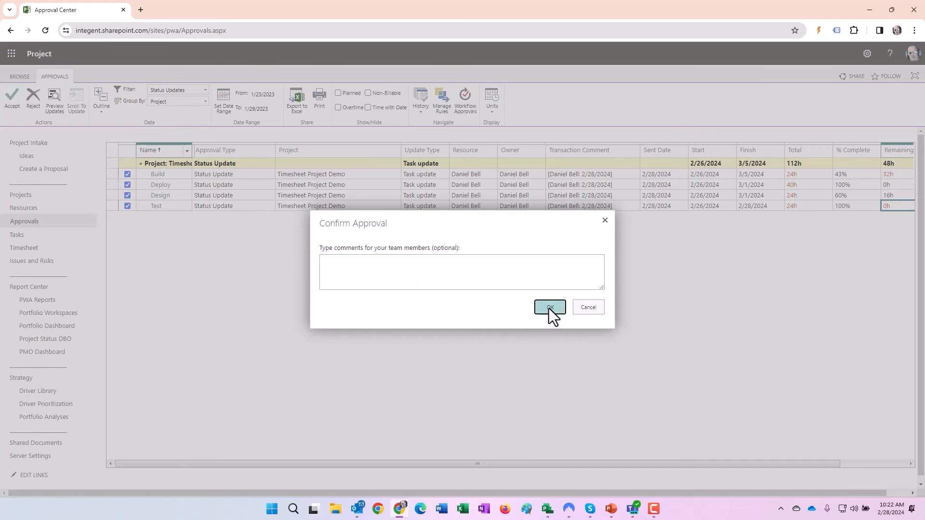
left_click(548, 308)
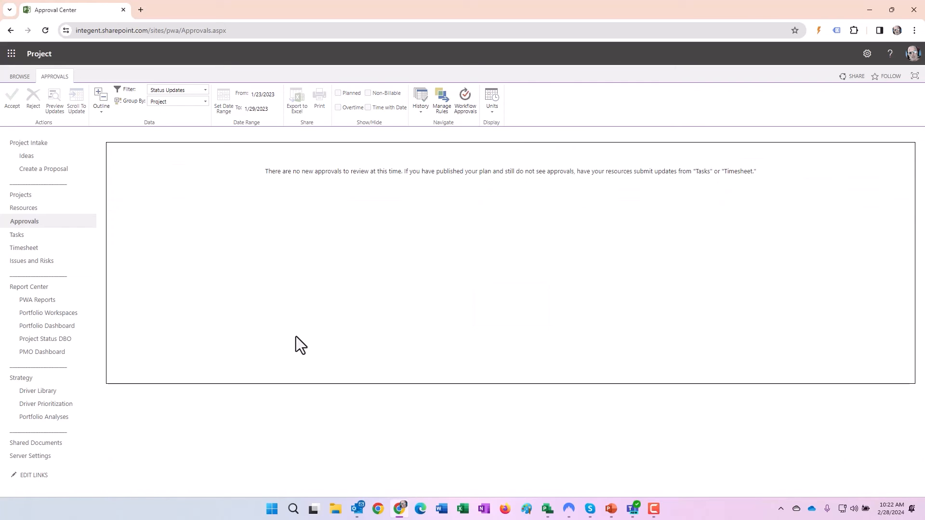
mouse_move(580, 436)
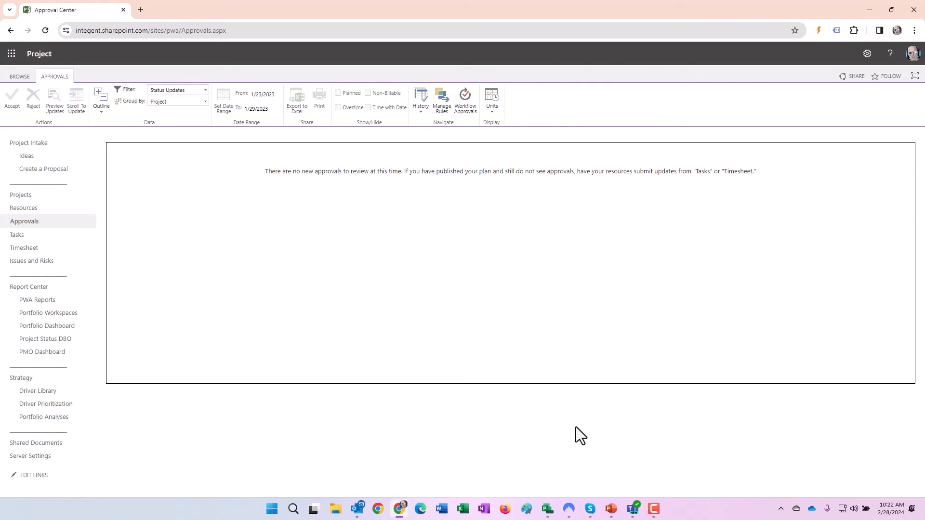
left_click(547, 509)
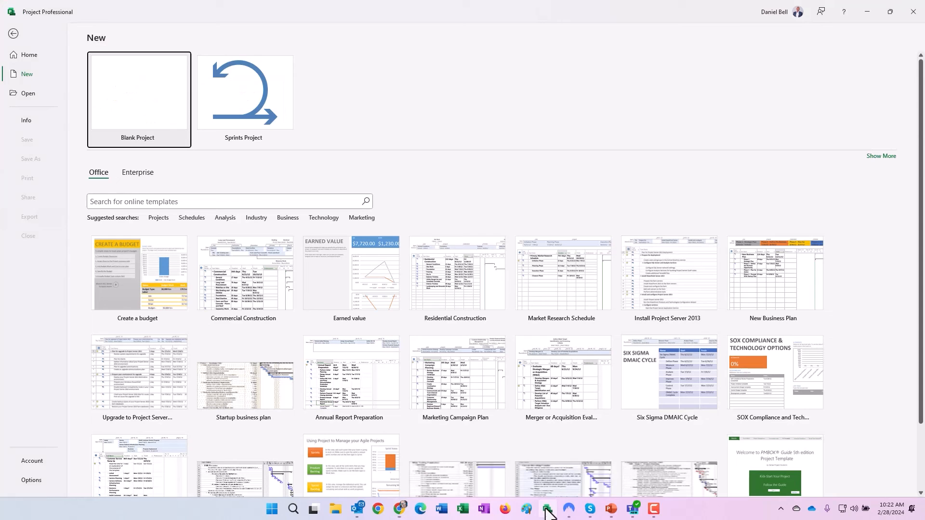
From File > Open, browse the Project Web App account and open Timesheet Project Demo
left_click(27, 93)
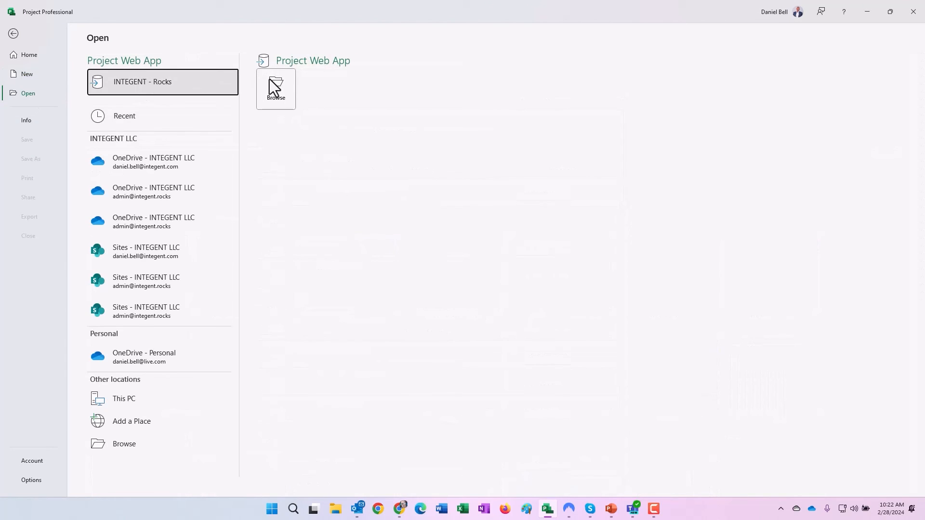
left_click(276, 88)
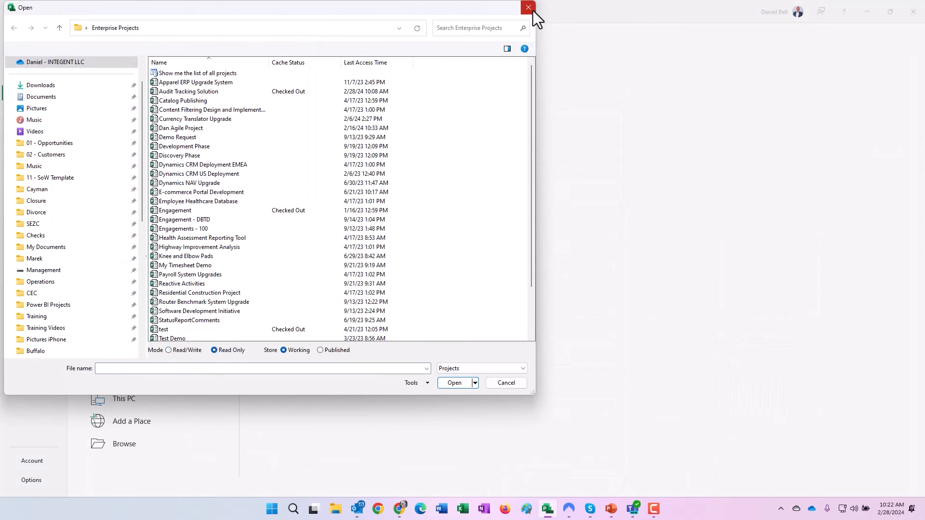
left_click(526, 7)
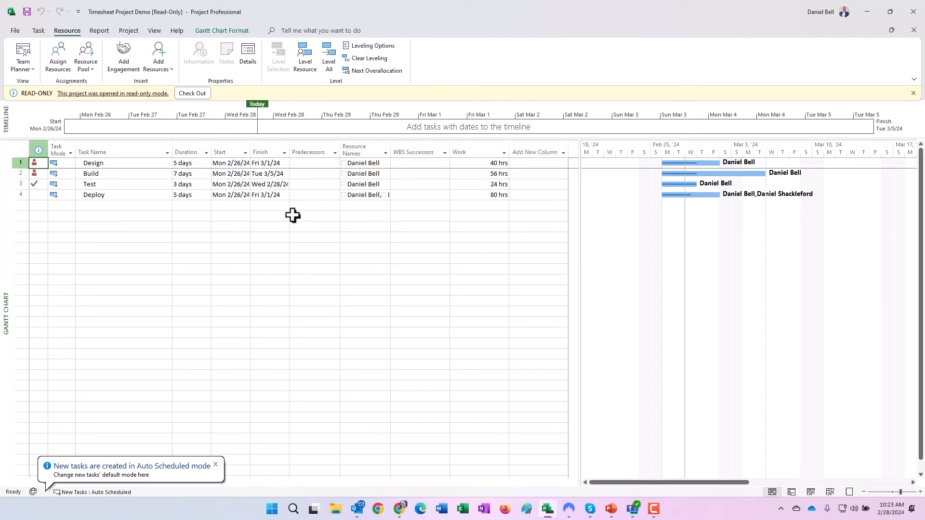
mouse_move(538, 152)
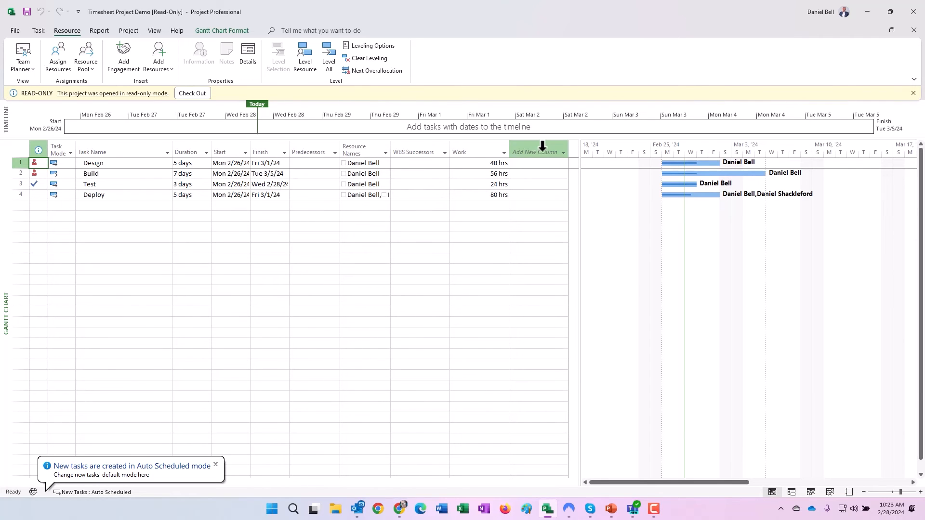
Add Actual Work and Remaining Work as new columns beside Work
left_click(537, 151)
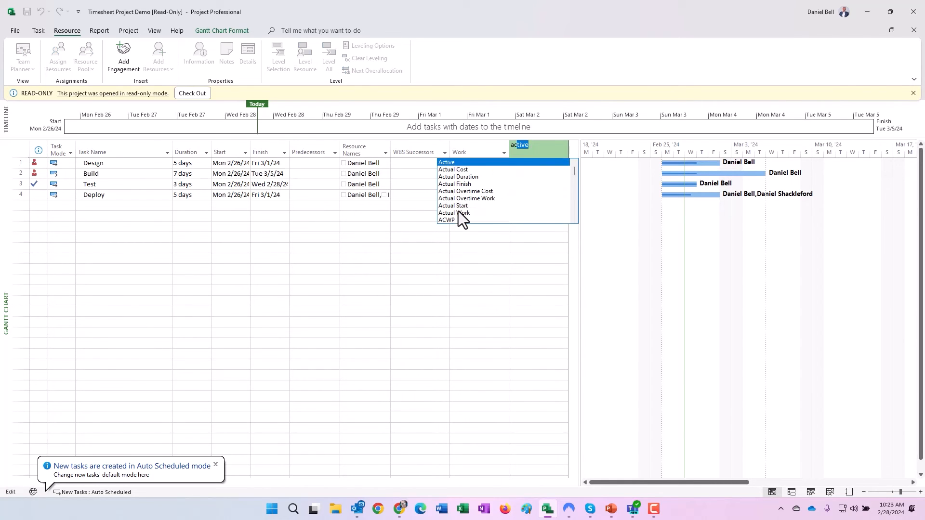
left_click(455, 213)
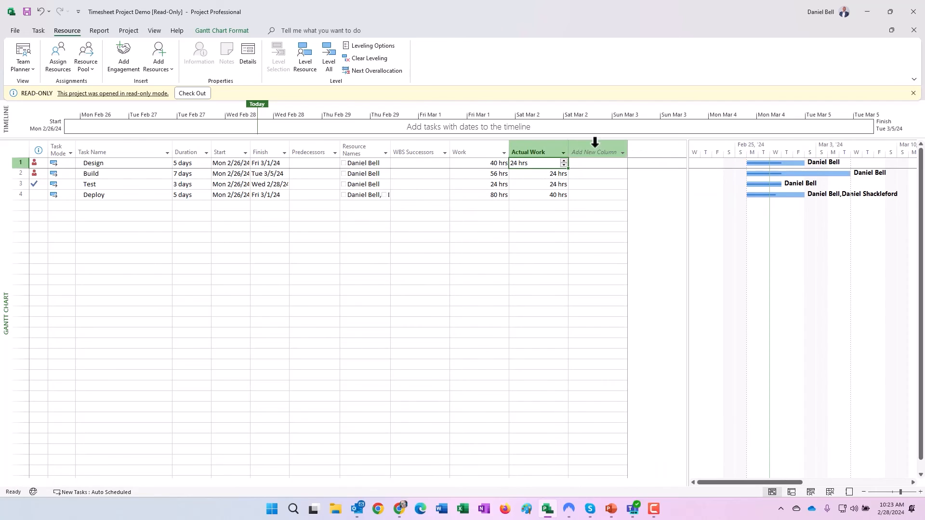
left_click(593, 152)
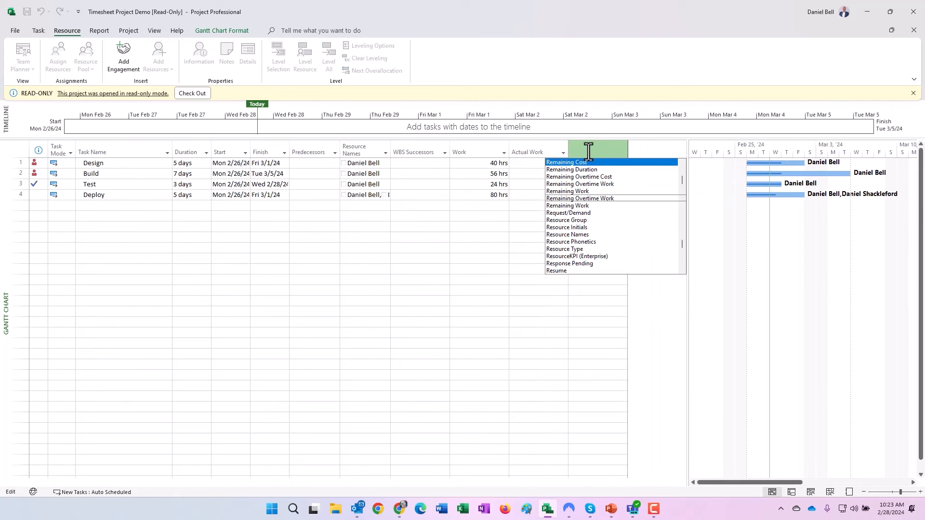
left_click(567, 191)
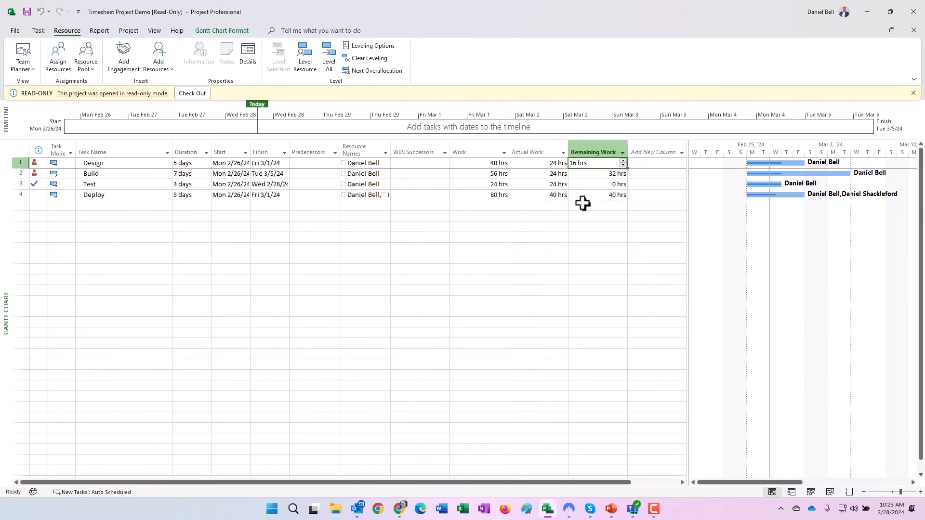
Check actual and remaining work for Design, Test and Deploy (Deploy 40 hrs actual, 40 remaining)
left_click(596, 195)
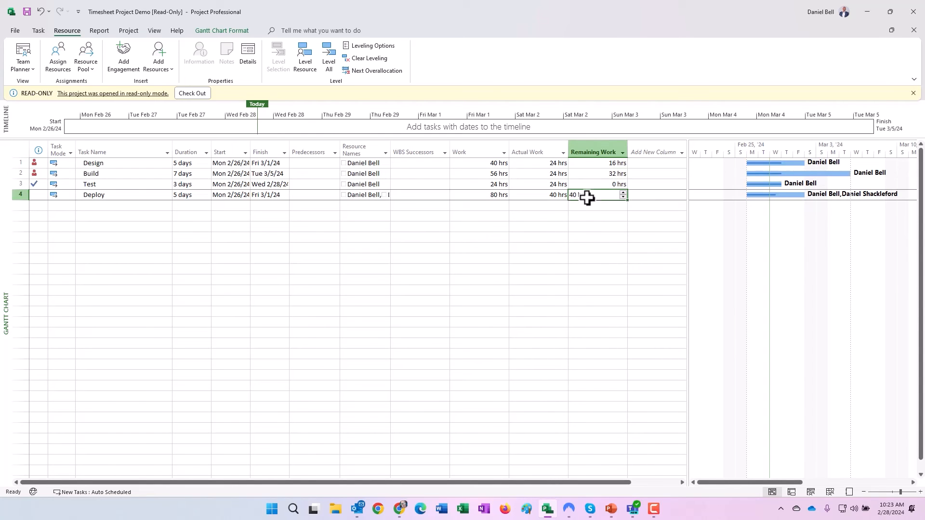
left_click(590, 163)
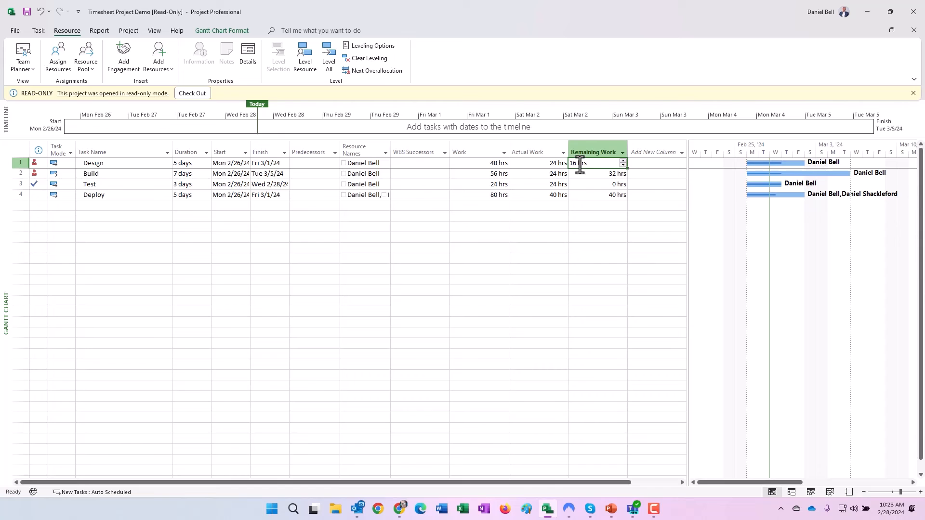
left_click(593, 174)
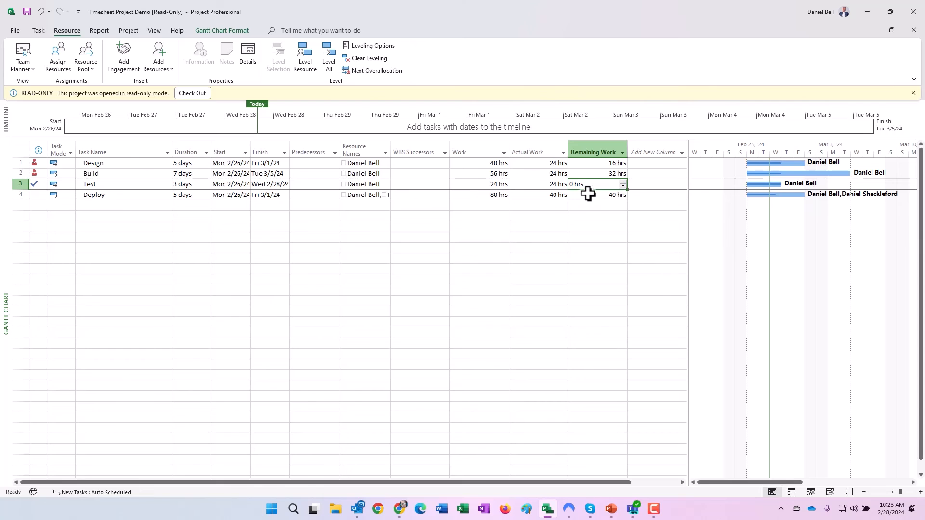
left_click(596, 195)
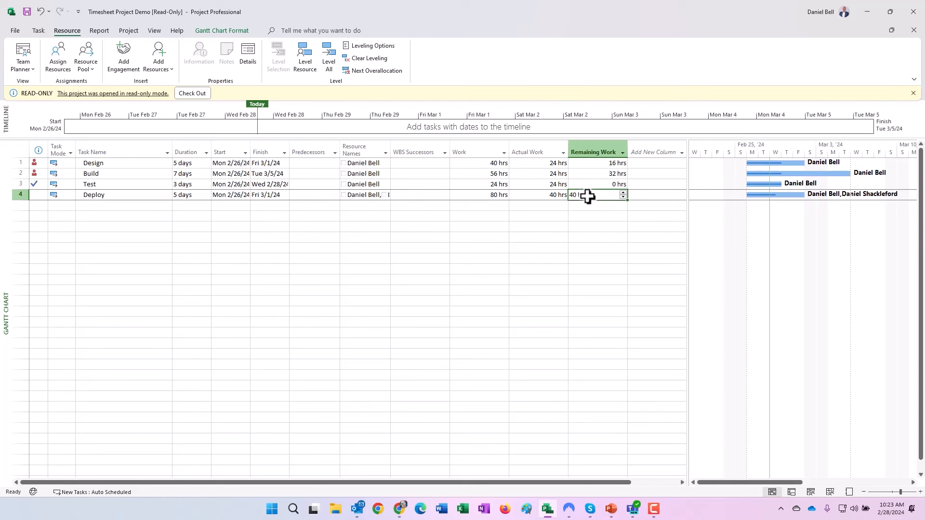
mouse_move(535, 197)
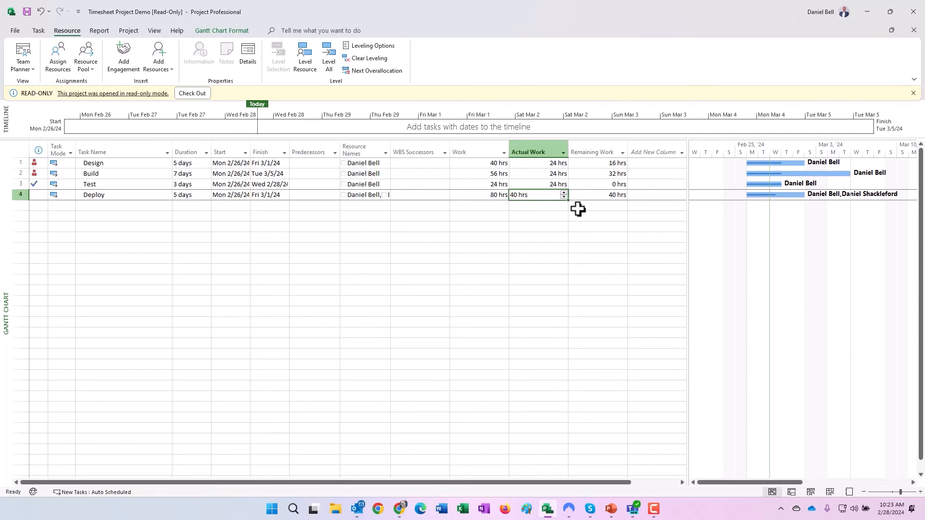
left_click(597, 194)
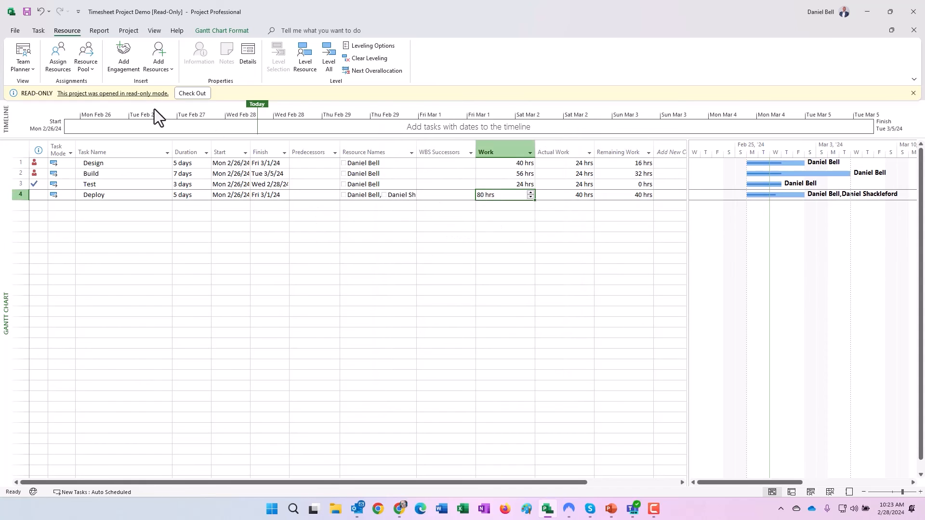
left_click(154, 30)
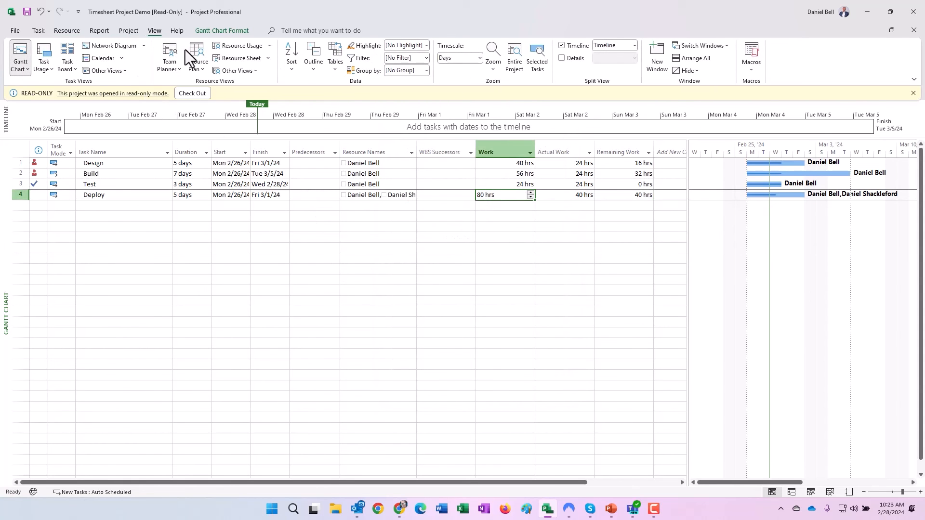
Switch to the Task Usage view and inspect the second resource's daily hours on Deploy
left_click(42, 57)
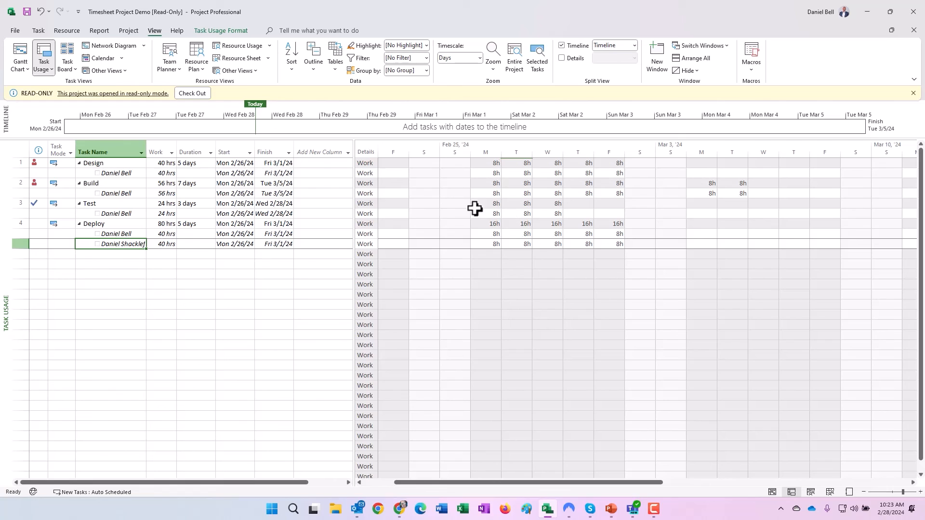
left_click(618, 233)
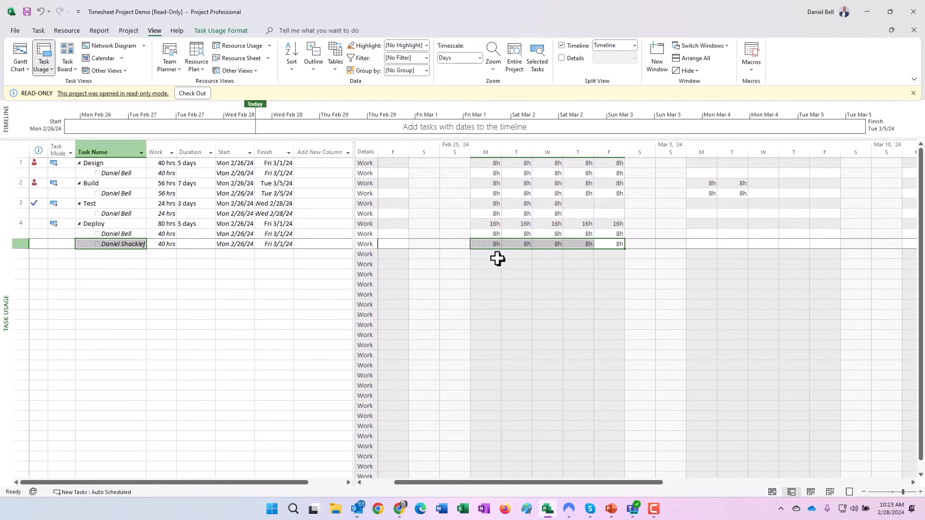
mouse_move(487, 265)
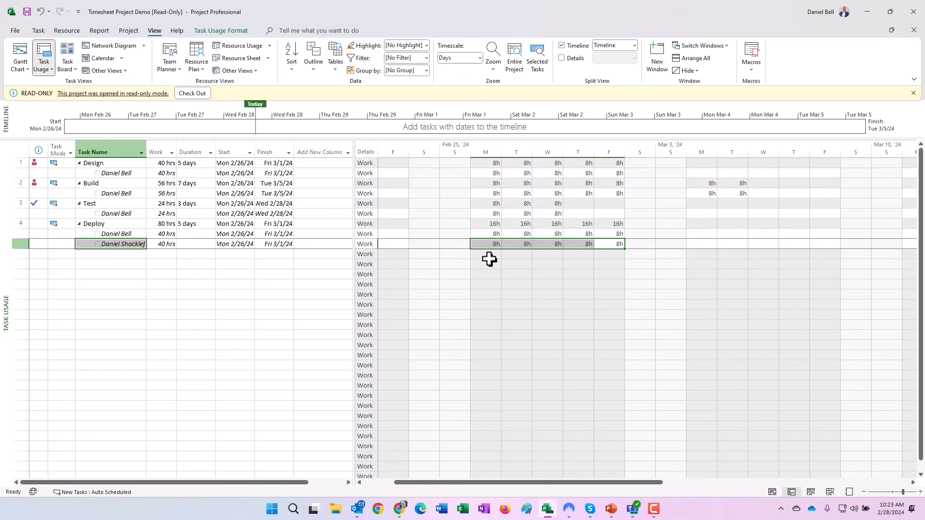
mouse_move(535, 279)
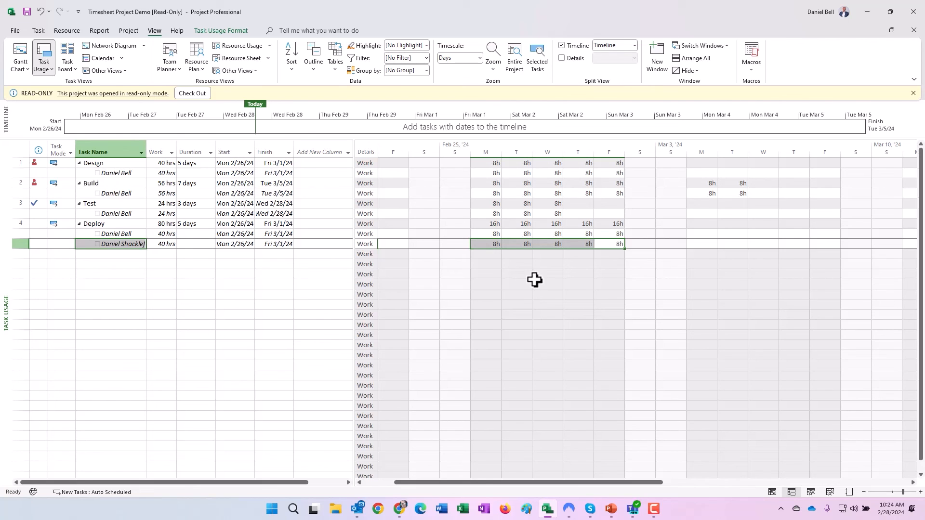